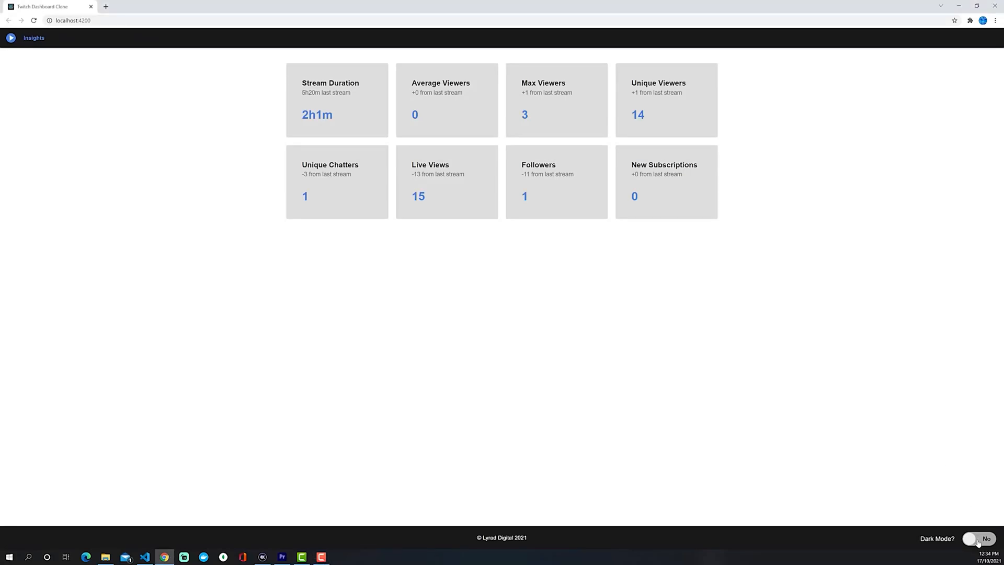
Toggle the footer 'Dark Mode?' switch on and back off to test the dashboard theme.
left_click(970, 537)
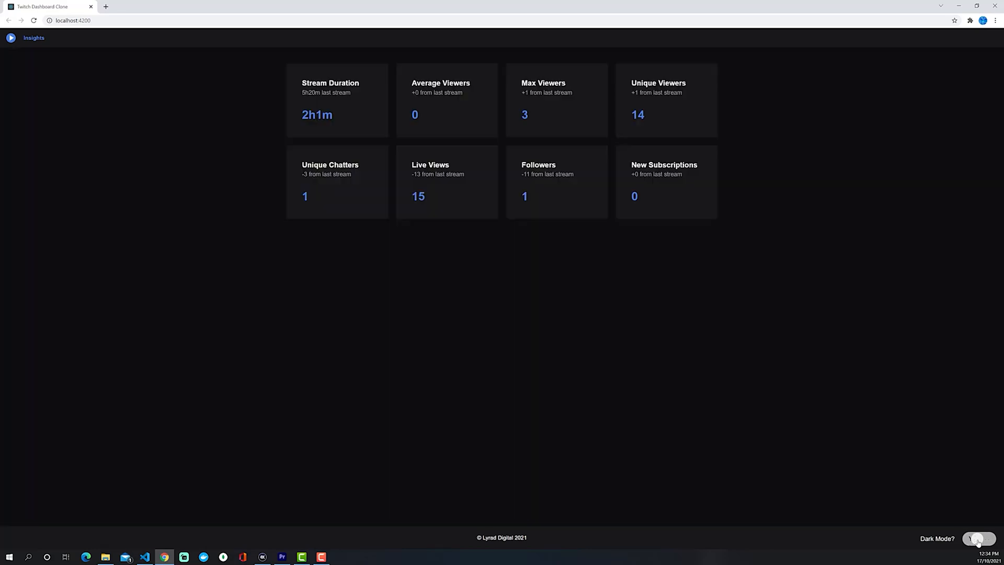
left_click(975, 537)
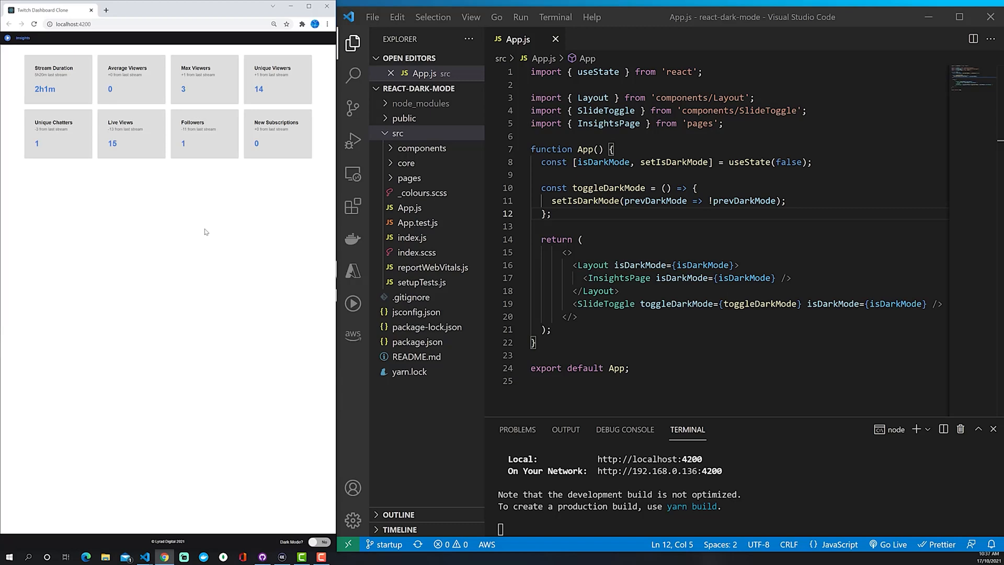
left_click(323, 542)
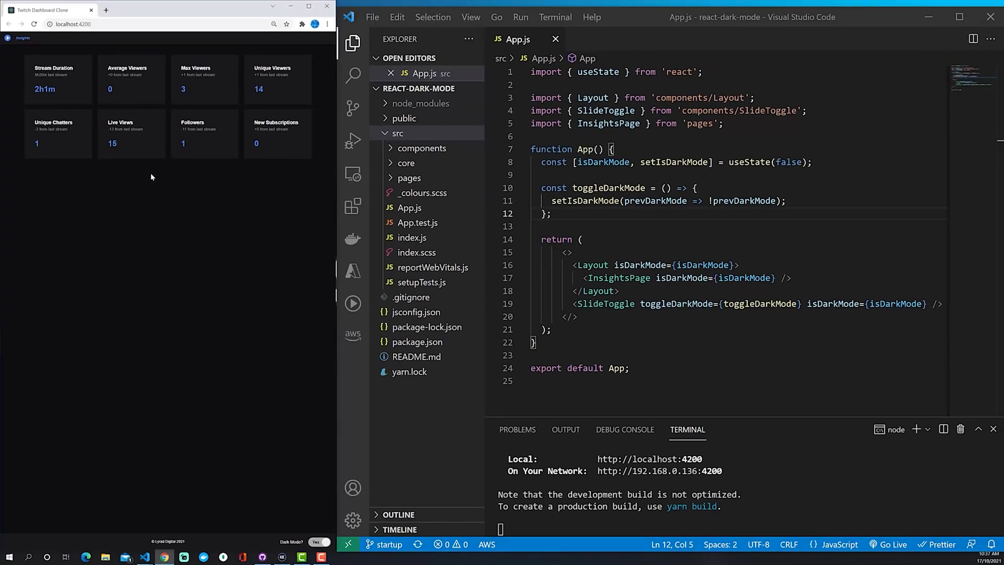
mouse_move(143, 196)
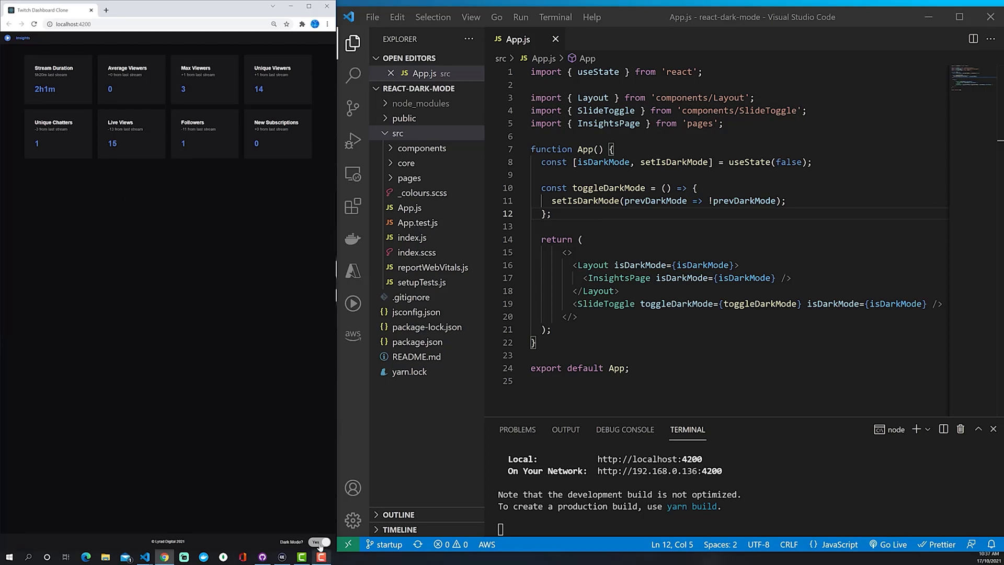
left_click(318, 541)
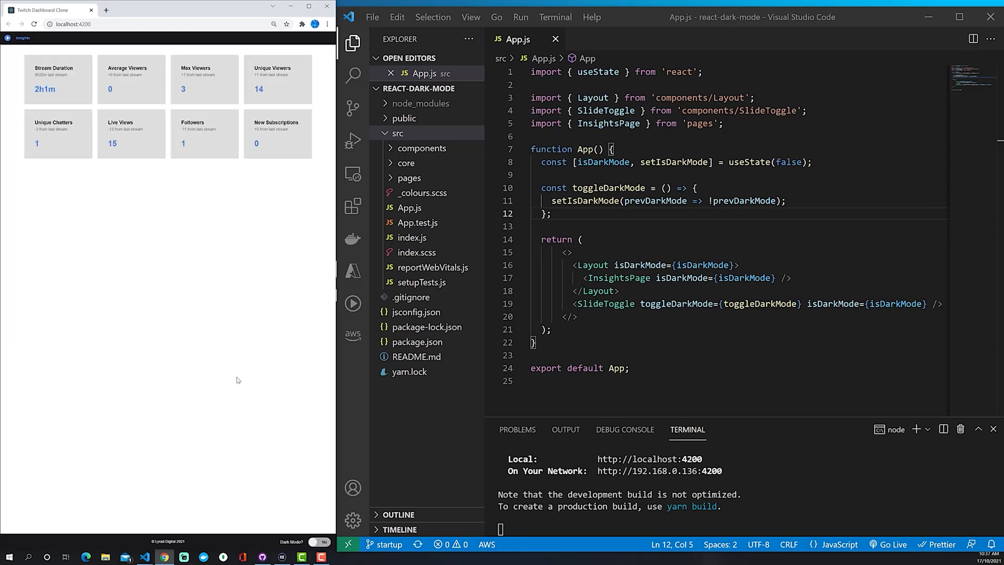
mouse_move(218, 369)
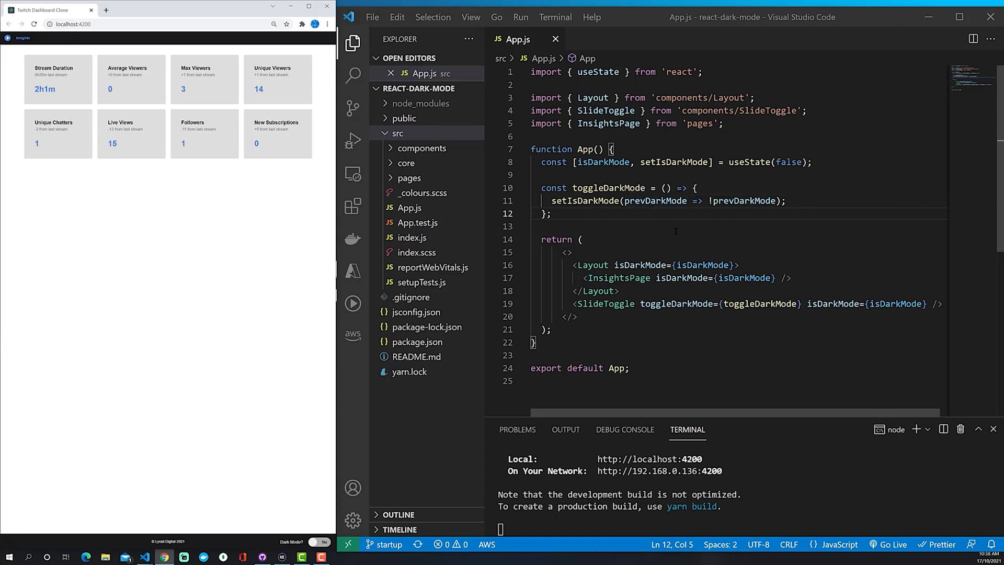
mouse_move(675, 231)
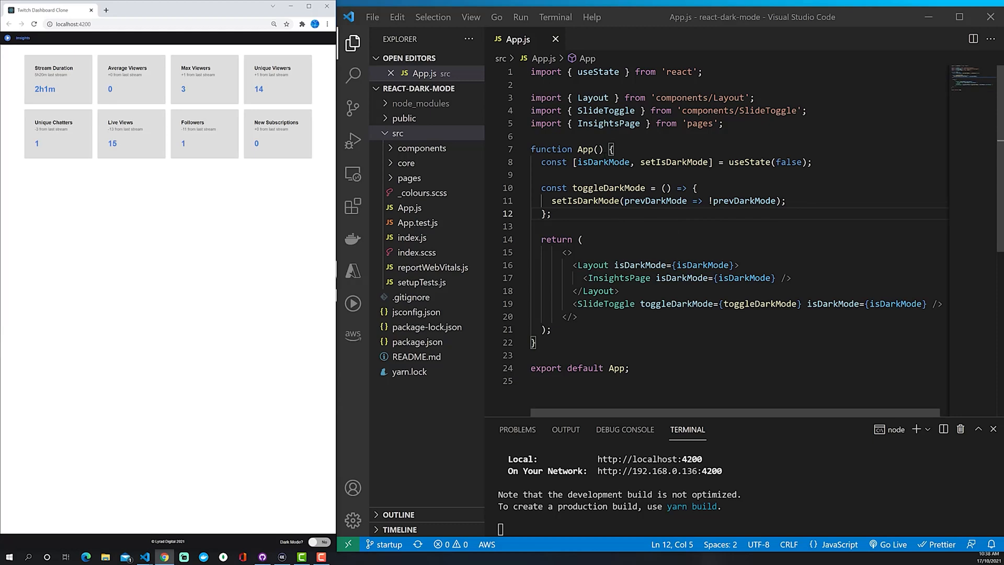
mouse_move(749, 161)
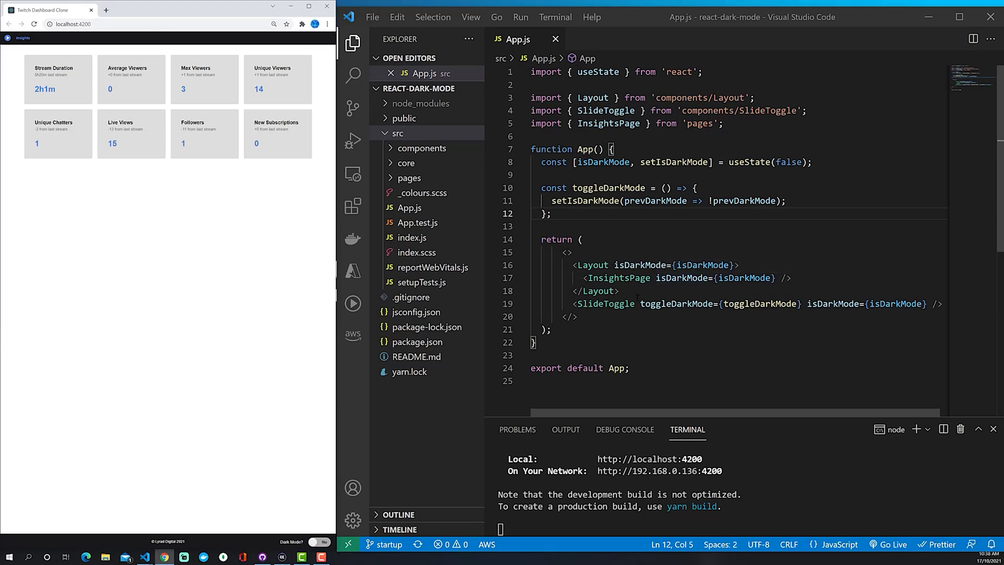
mouse_move(605, 303)
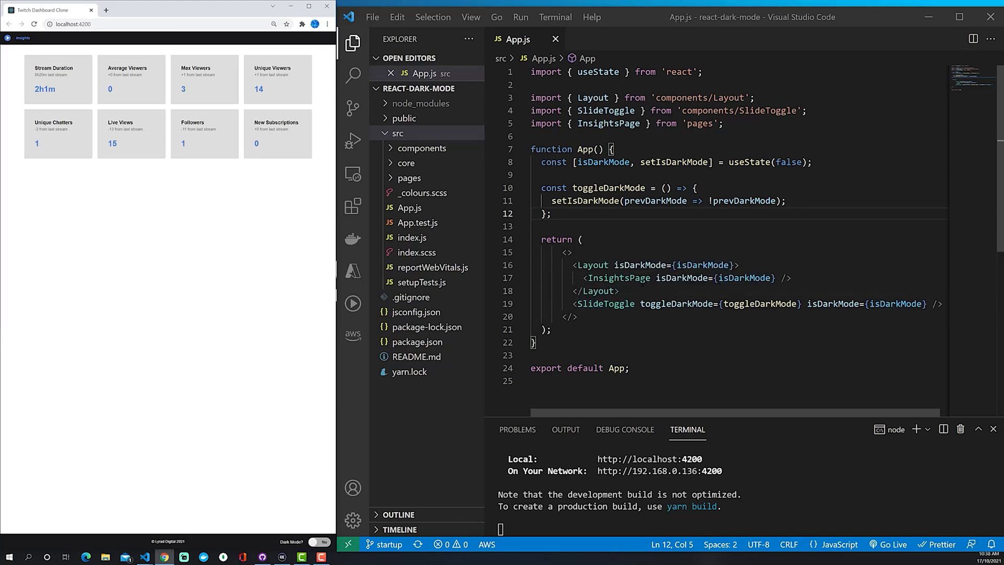
mouse_move(422, 155)
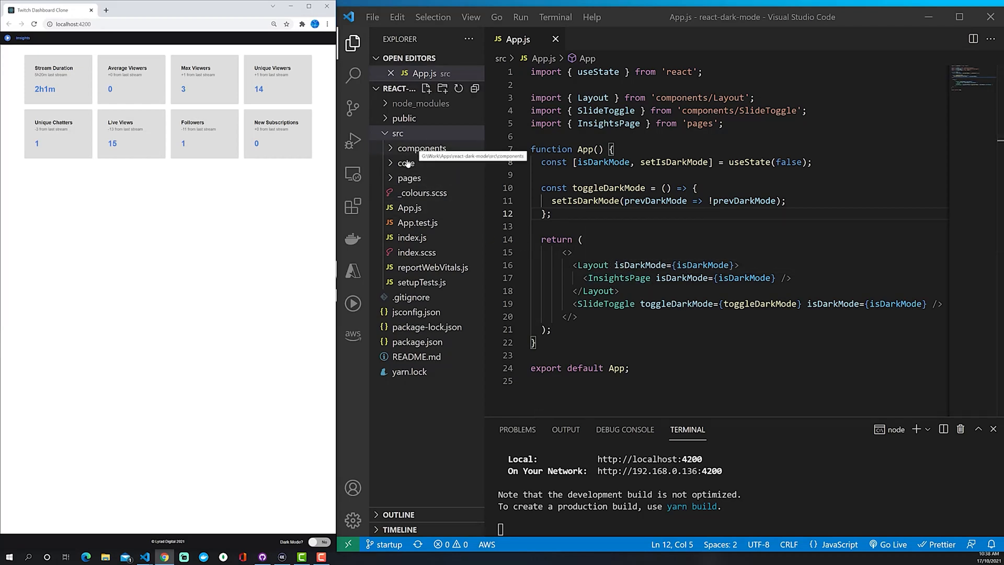
Inspect InsightsPage.js under pages > Insights, highlighting the darkMode class passed into InsightTile.
left_click(409, 178)
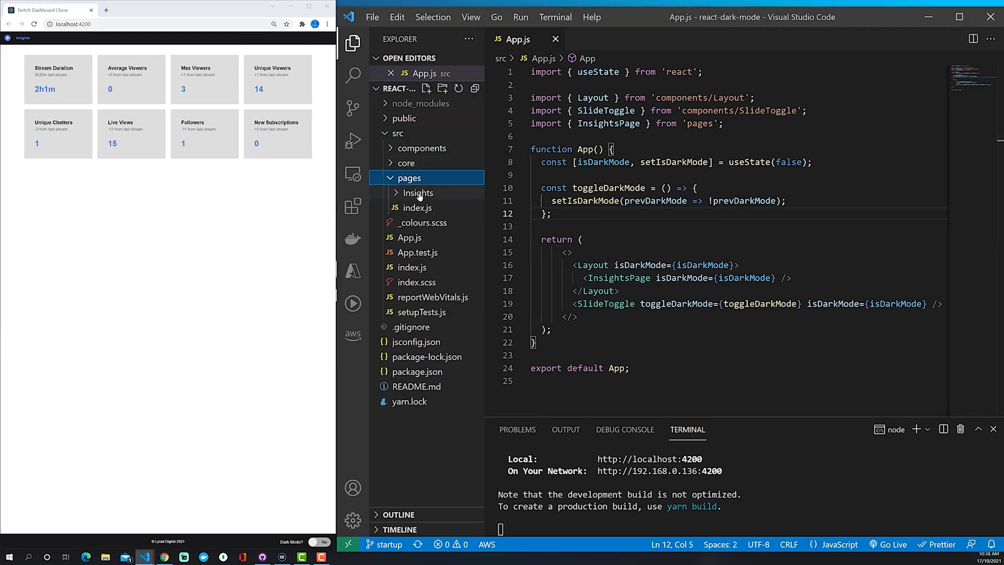
left_click(418, 193)
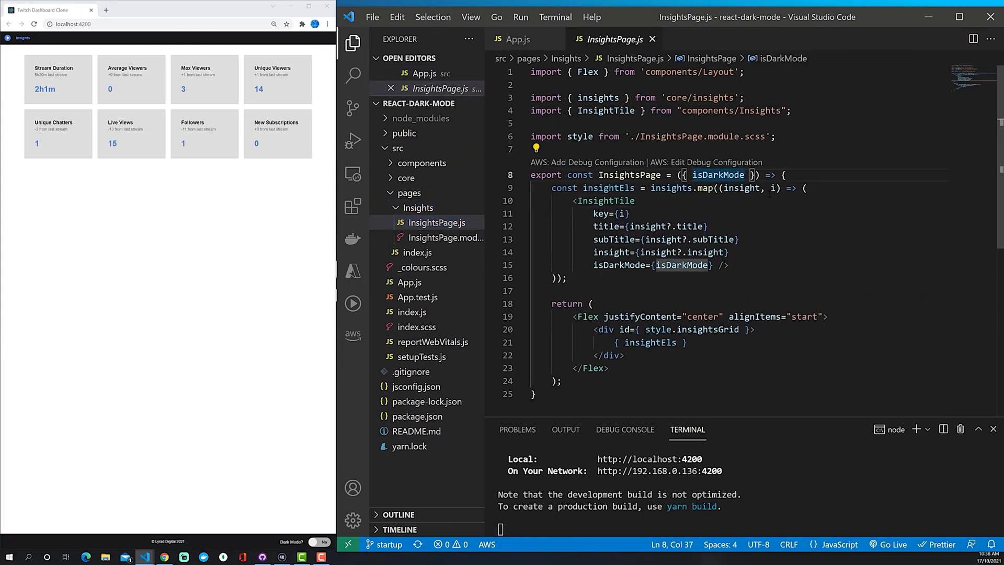
mouse_move(688, 265)
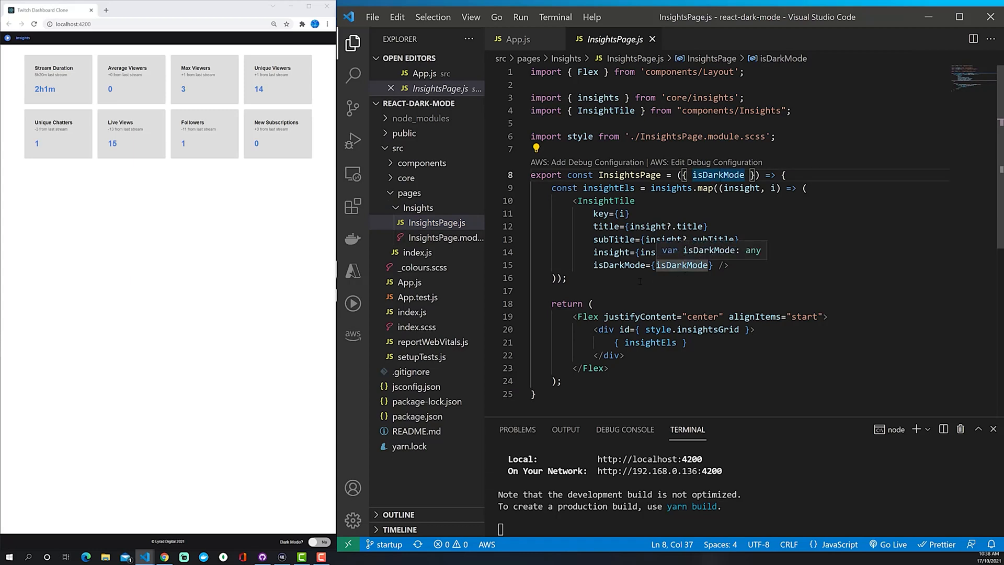
mouse_move(607, 201)
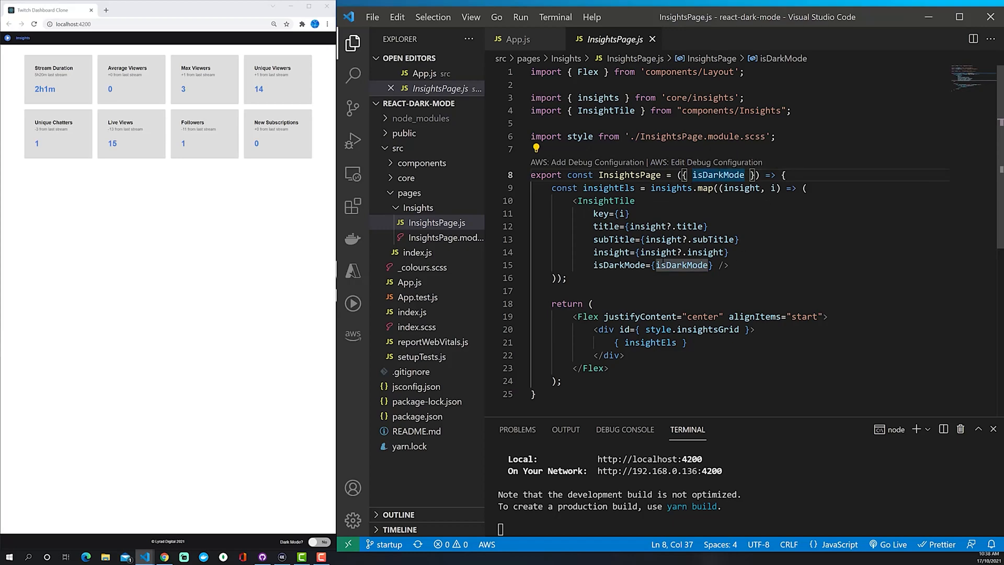
mouse_move(606, 201)
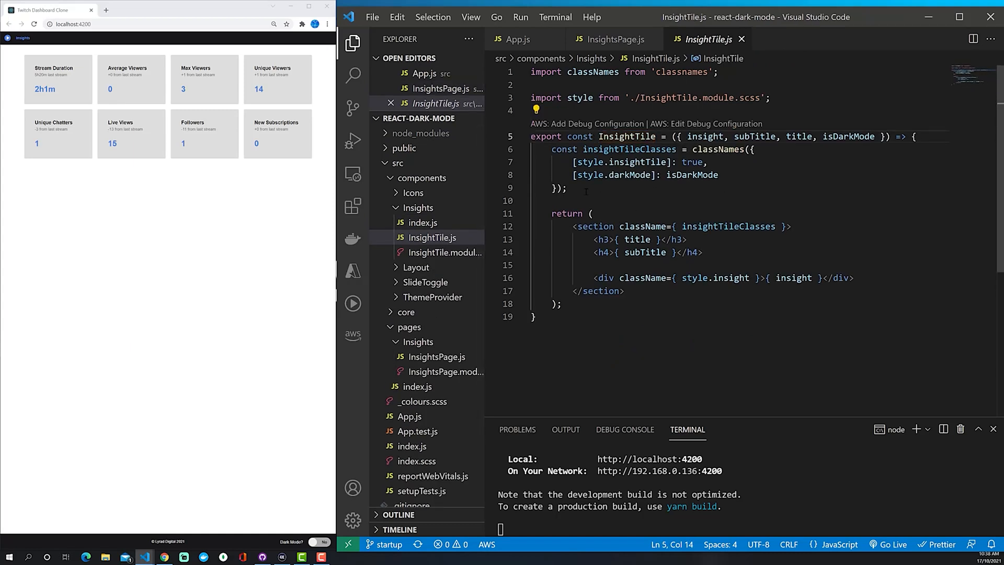
double_click(627, 174)
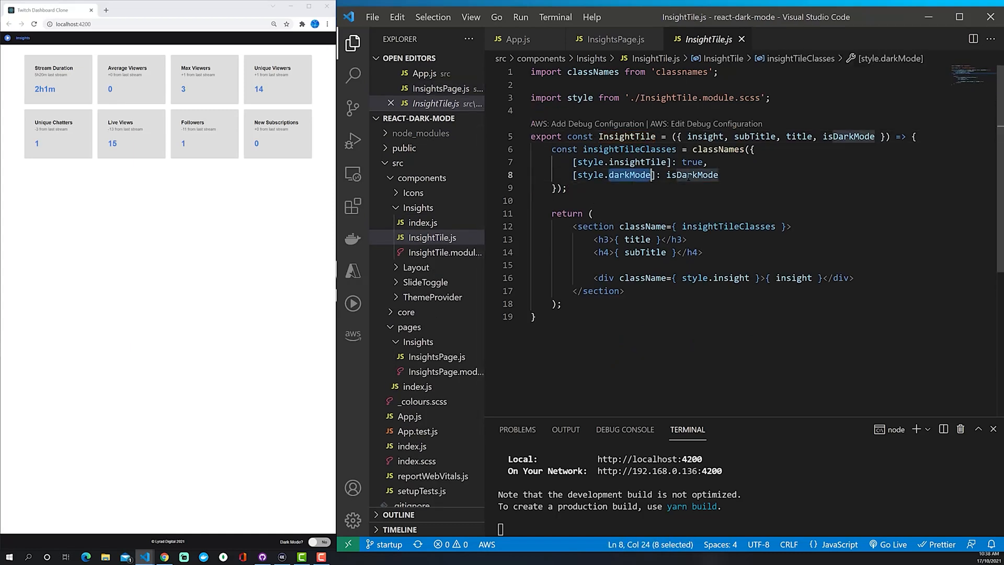
double_click(691, 175)
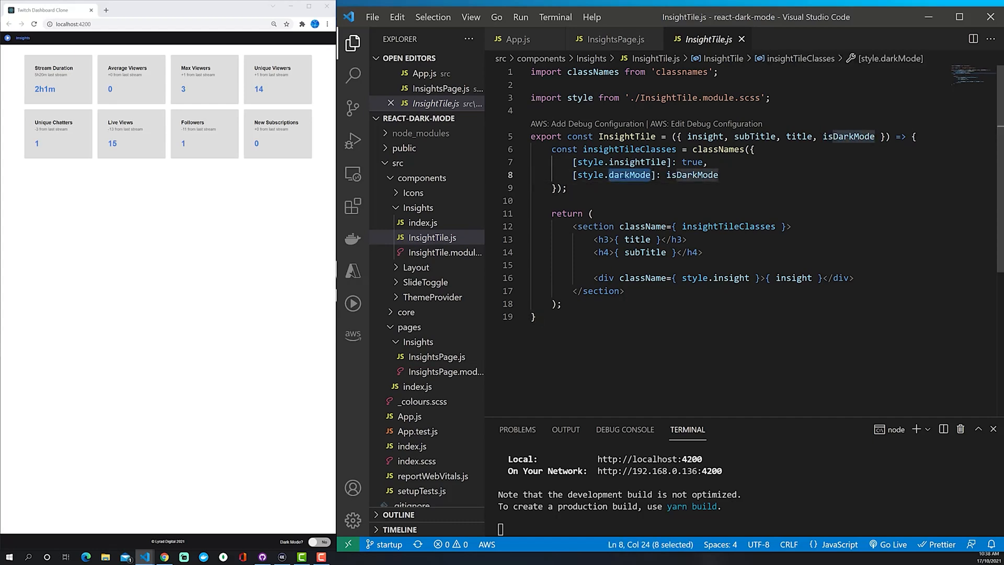
left_click(600, 225)
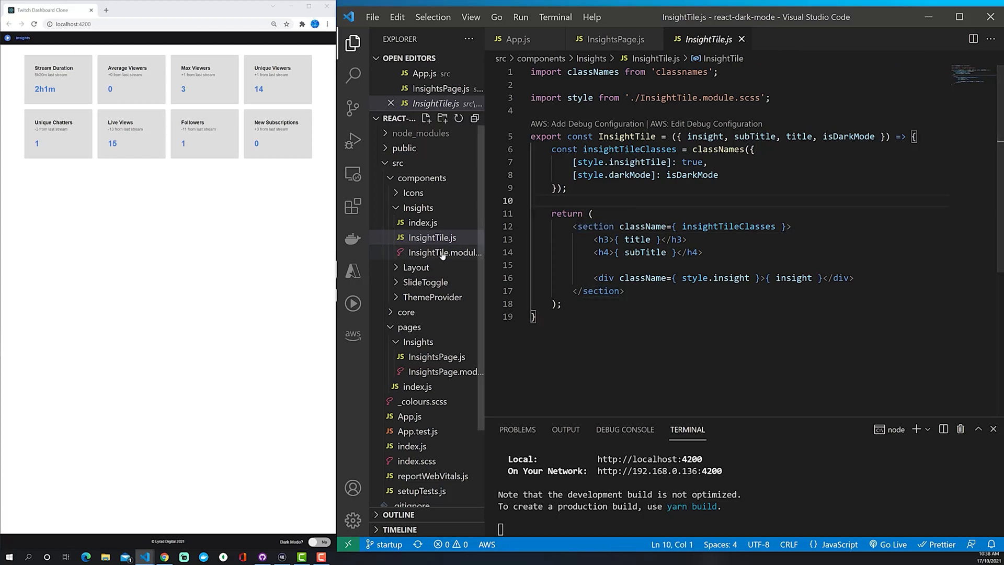
Review the darkMode rule in InsightTile.module.scss, then close the stylesheet.
left_click(445, 252)
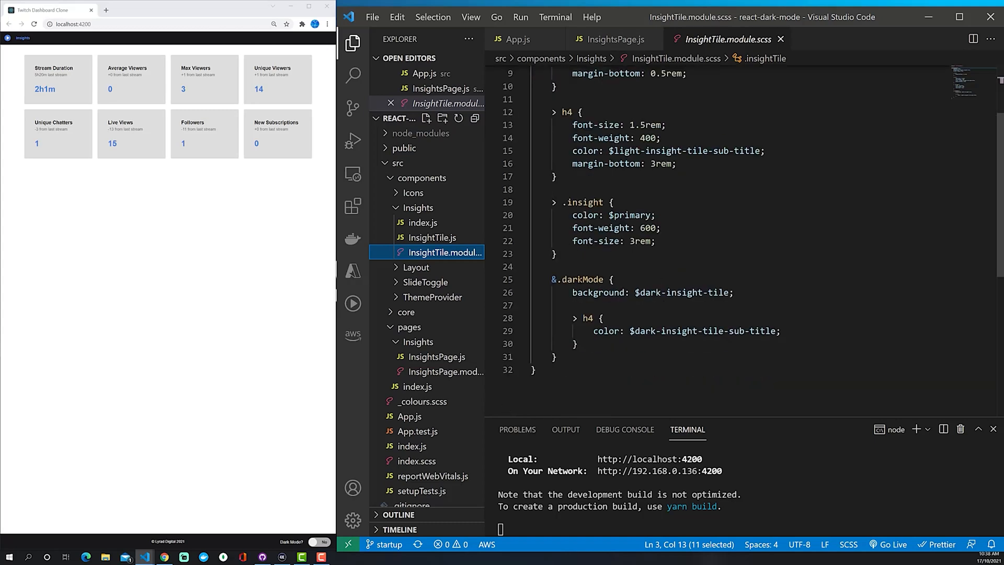
left_click(573, 293)
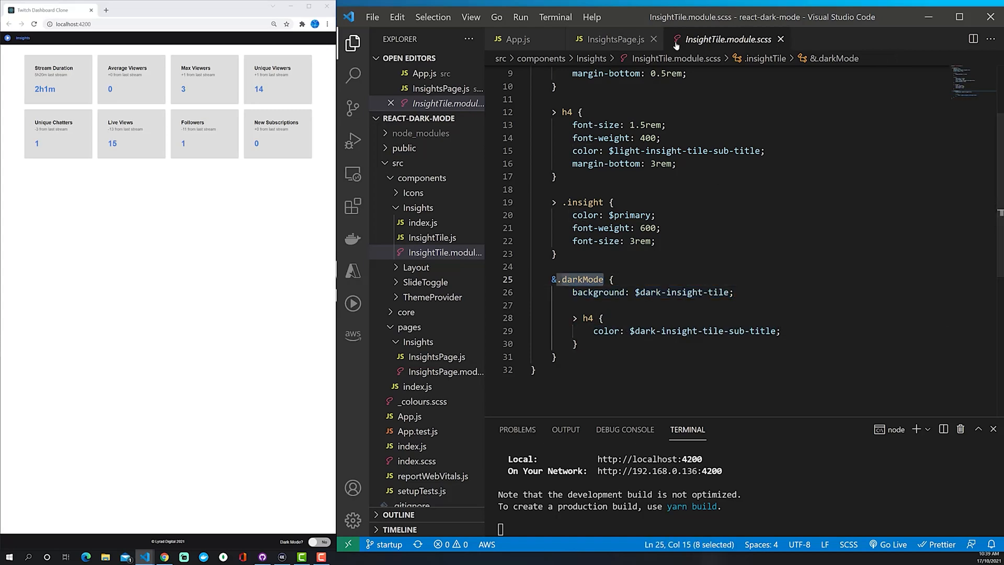
left_click(608, 39)
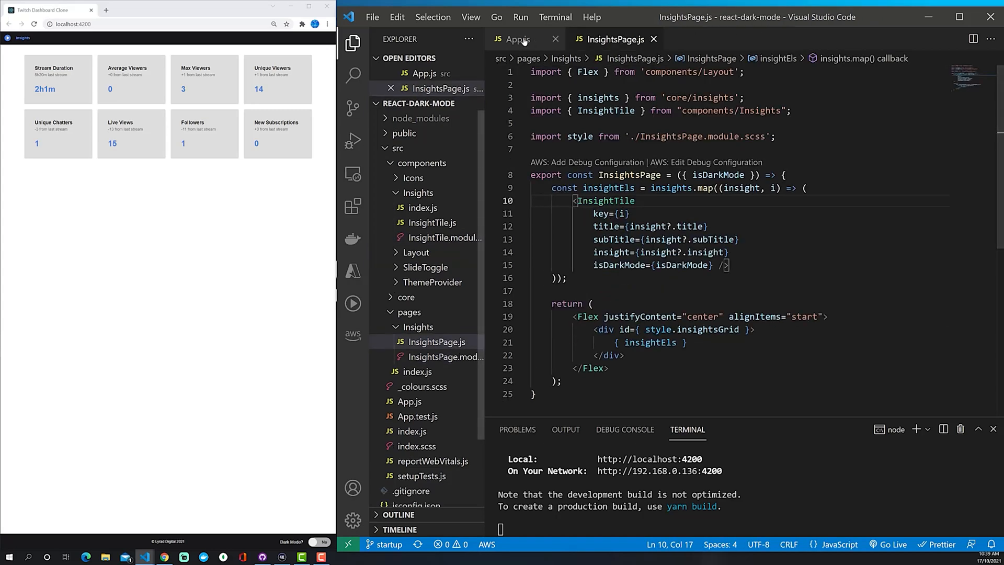
Review Layout's main element and its darkMode stylesheet rule, closing the extra tabs.
left_click(518, 39)
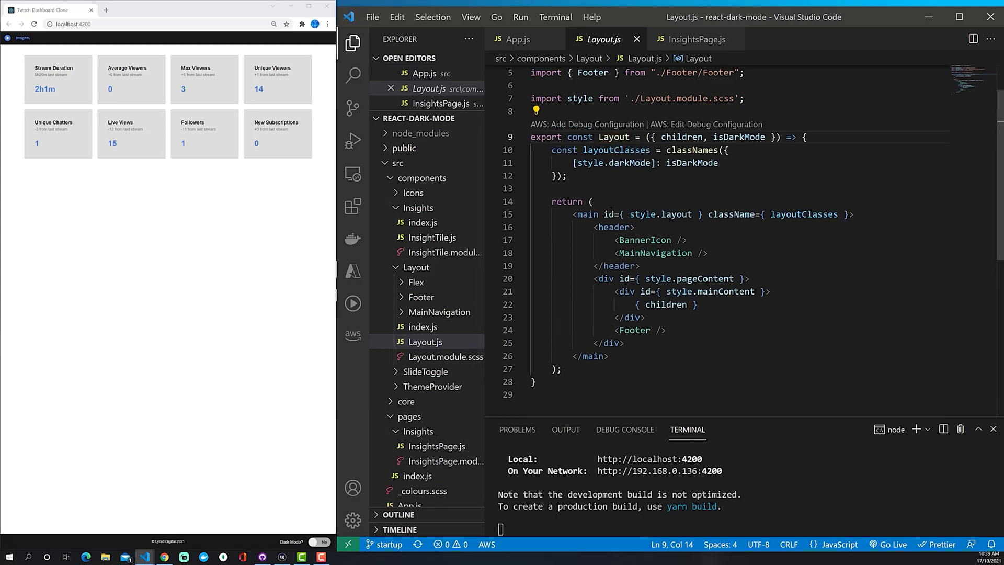
double_click(586, 213)
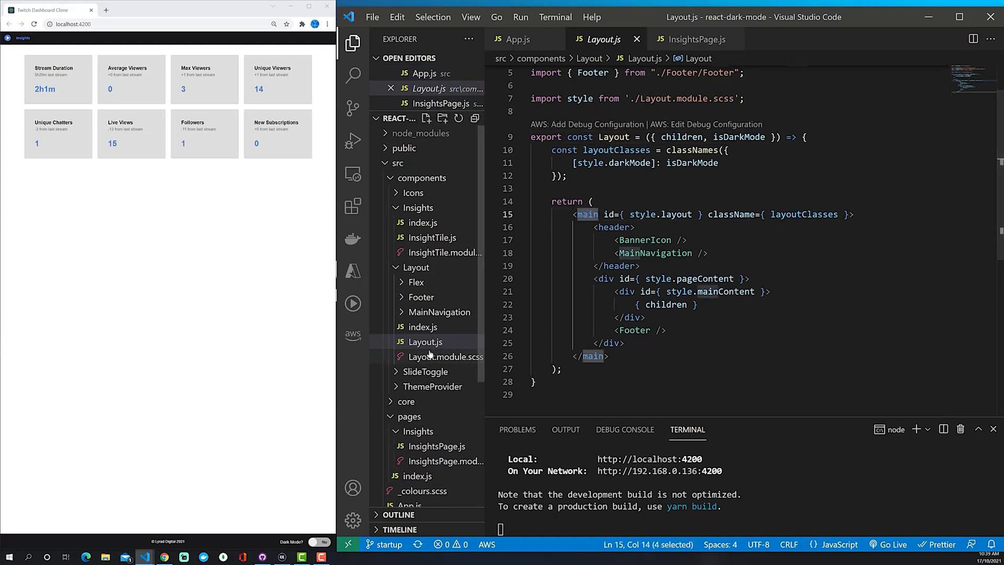
left_click(444, 356)
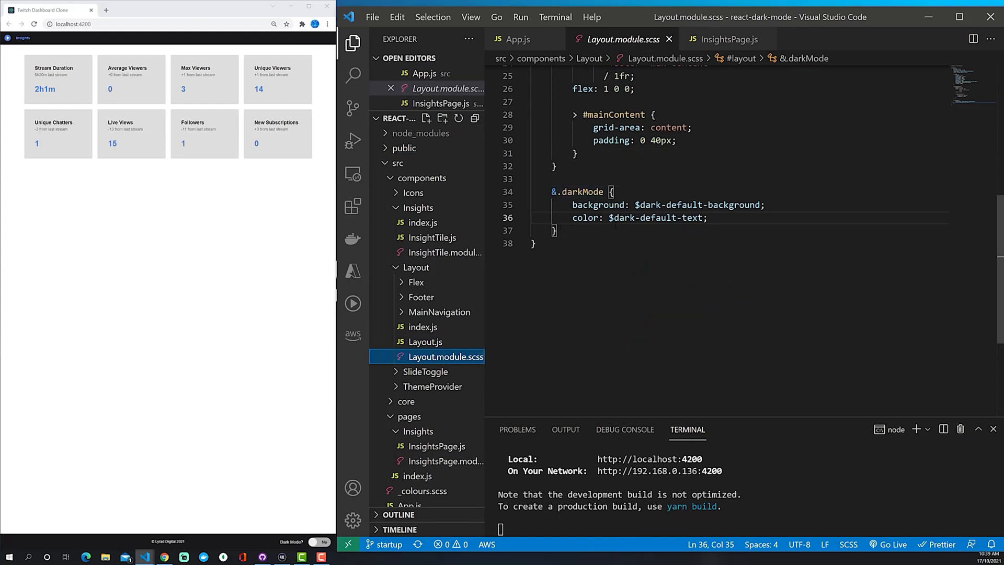
left_click(517, 39)
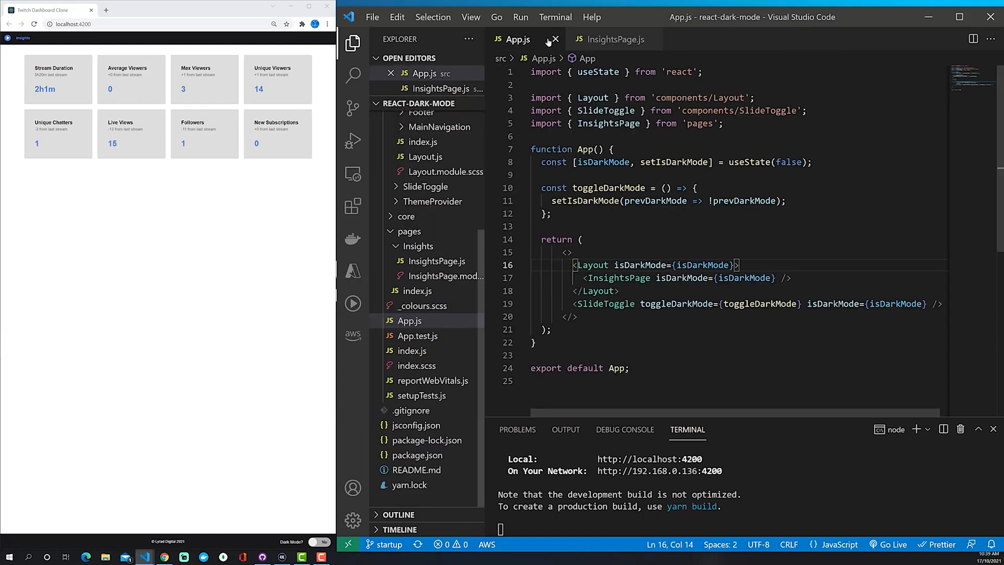
left_click(554, 39)
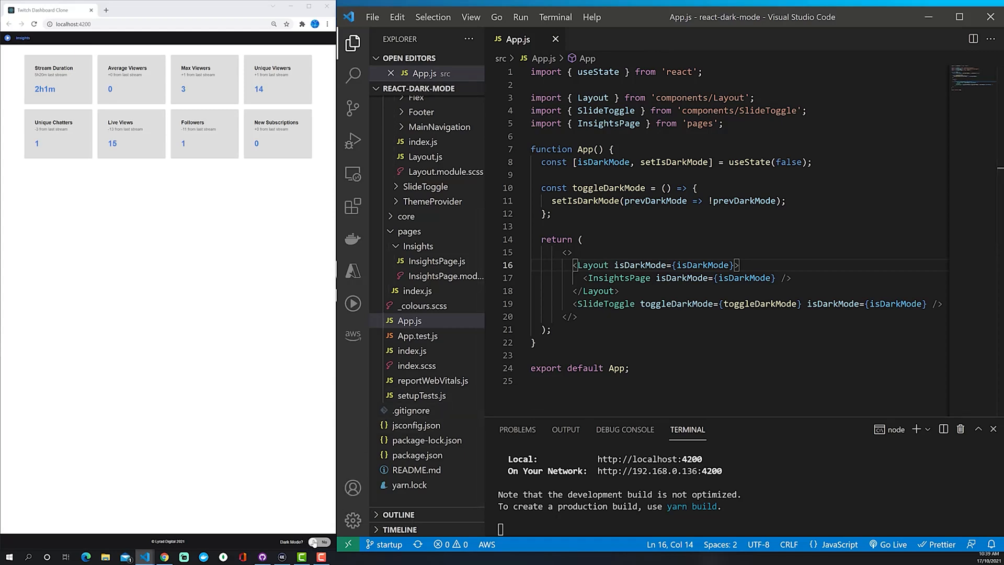
Inspect toggleDarkMode in SlideToggle.js and return to App.js where the handler is passed.
left_click(316, 541)
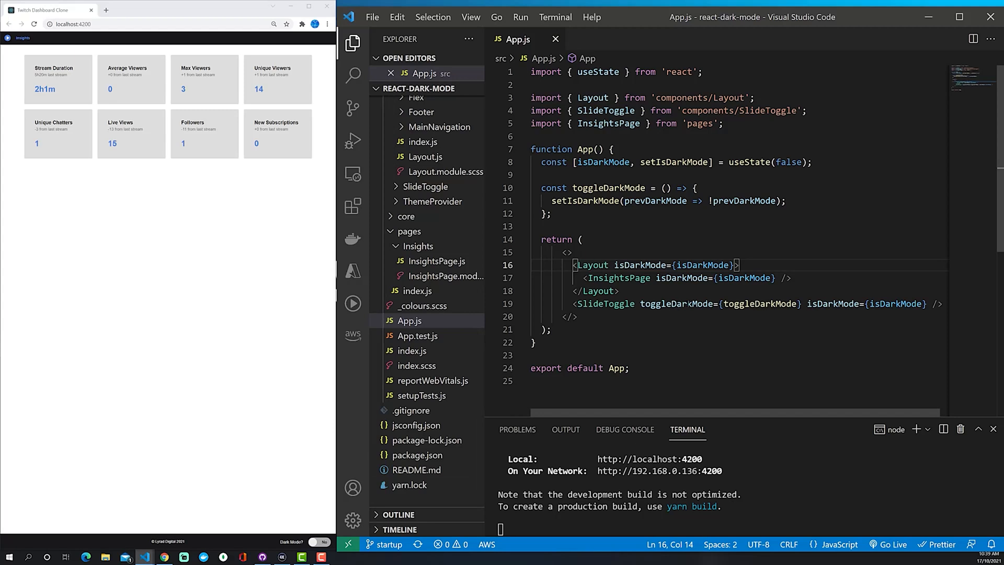
double_click(676, 303)
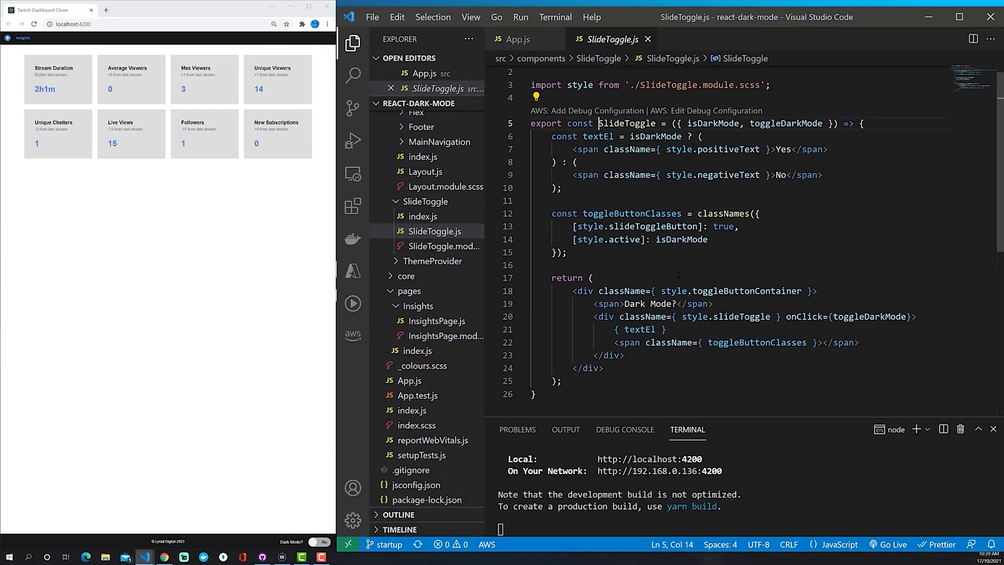
double_click(869, 316)
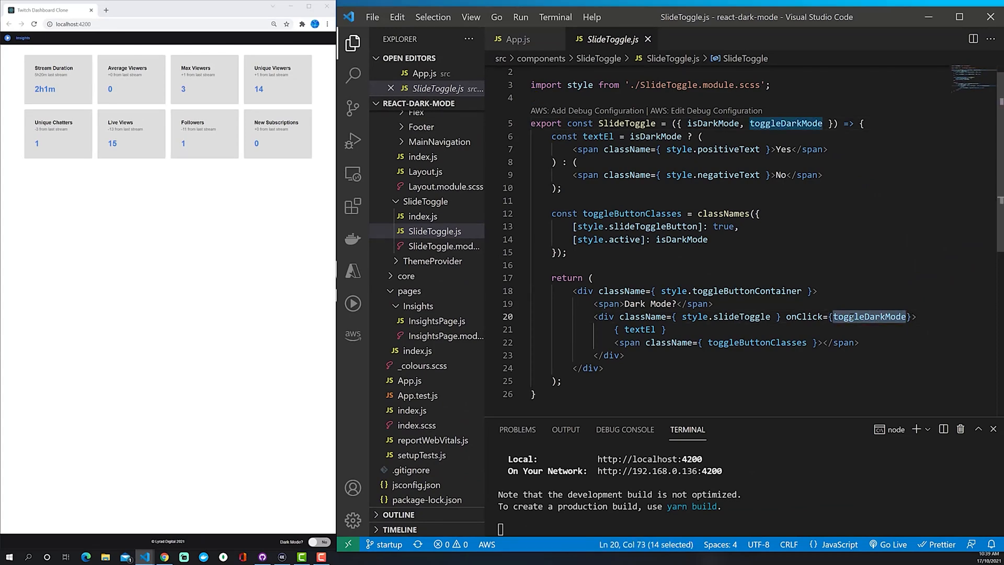
left_click(517, 38)
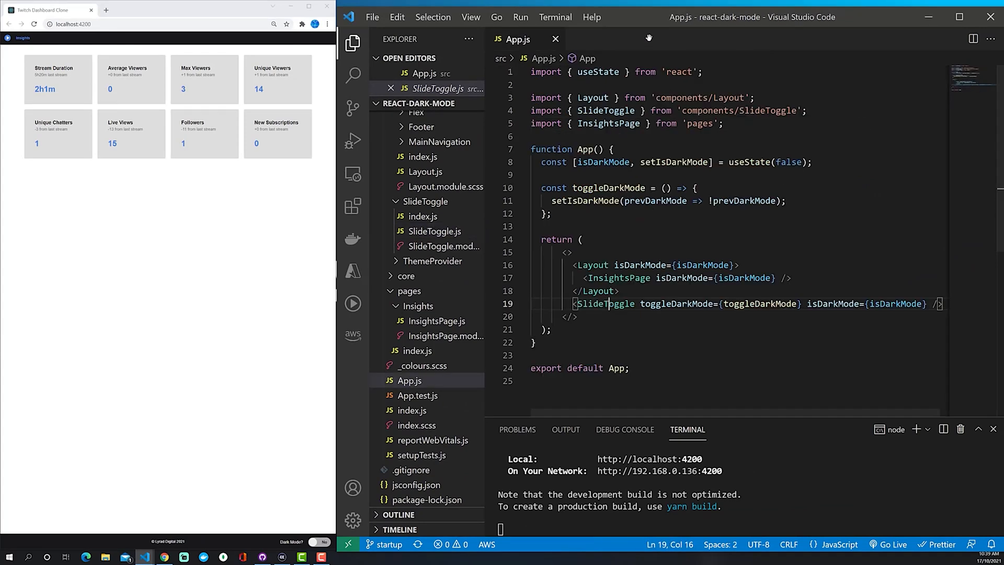
Delete the isDarkMode prop from InsightsPage and its InsightTile usage, and save.
left_click(389, 88)
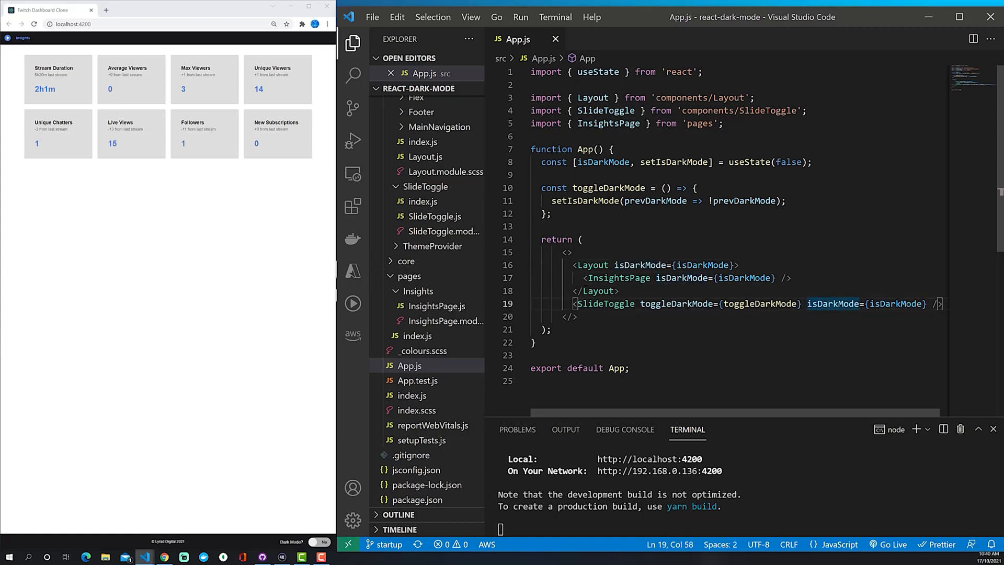
left_click(438, 305)
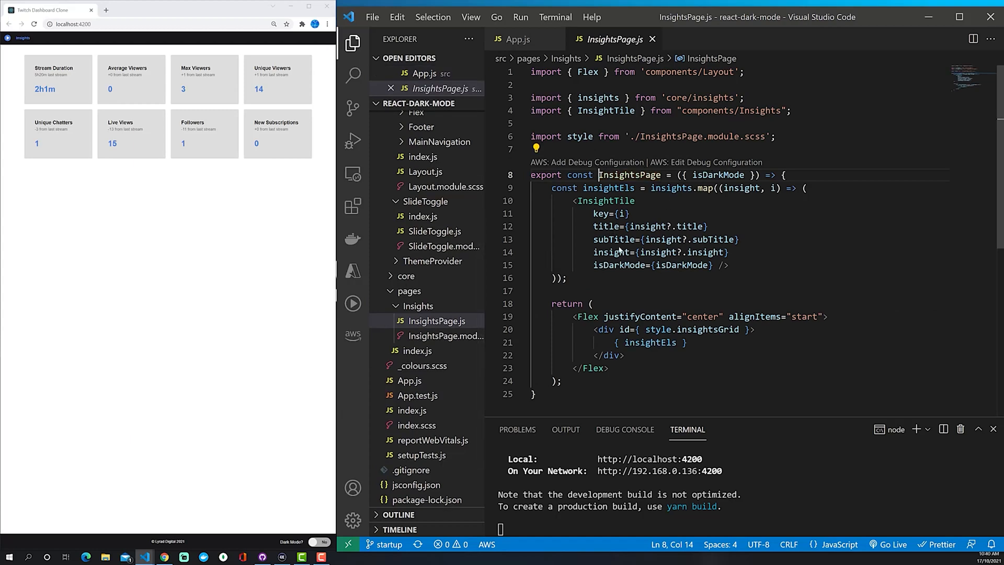
mouse_move(705, 212)
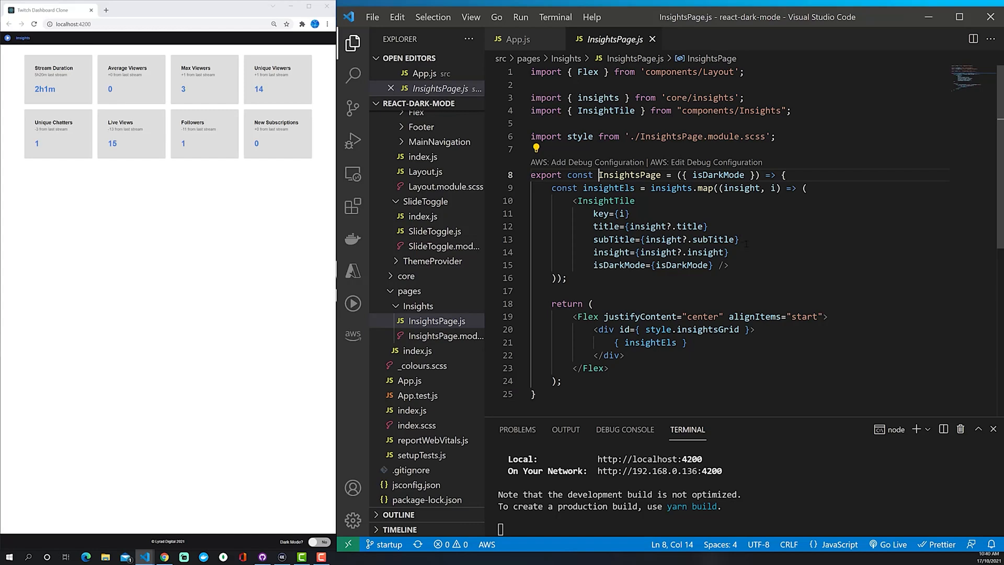
double_click(717, 175)
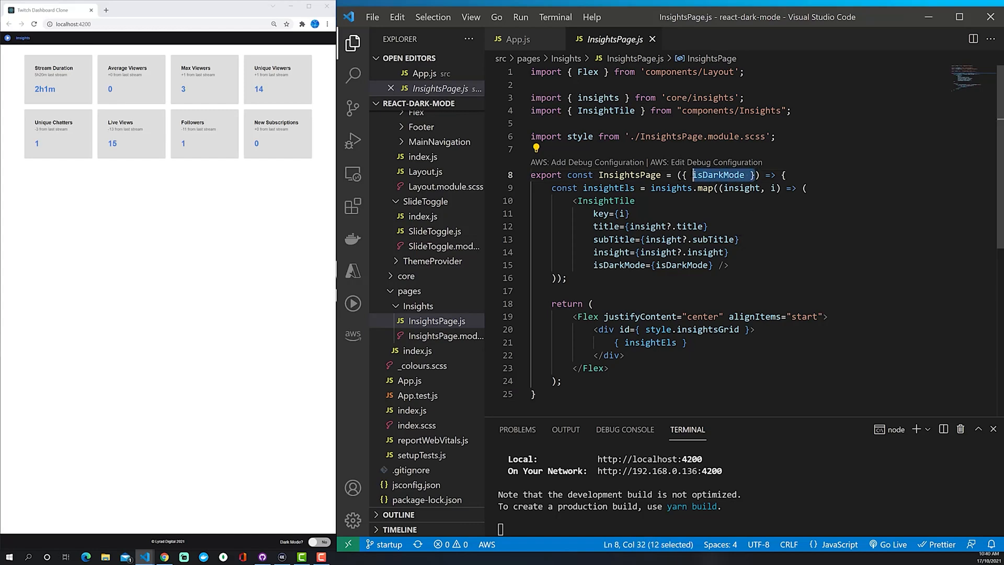
key("Delete")
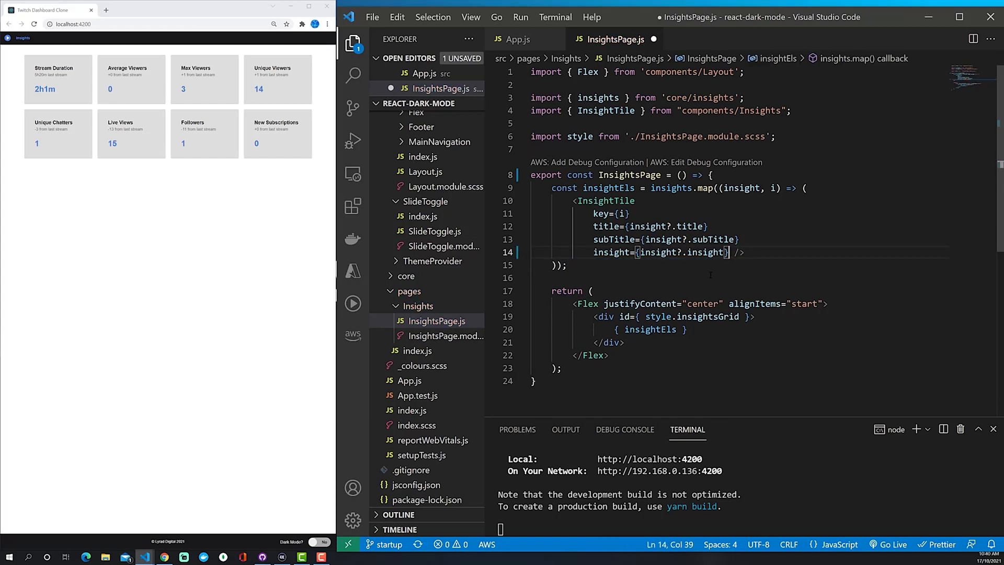
key("ctrl+s")
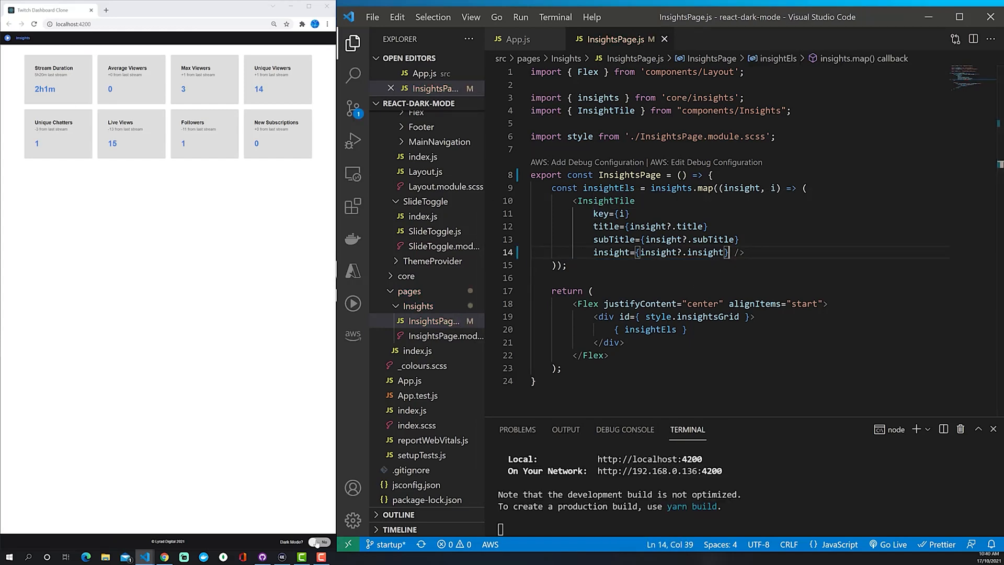
In InsightTile.js drop the isDarkMode prop, hard-code const isDarkMode = true, and reload to see dark tiles.
left_click(318, 542)
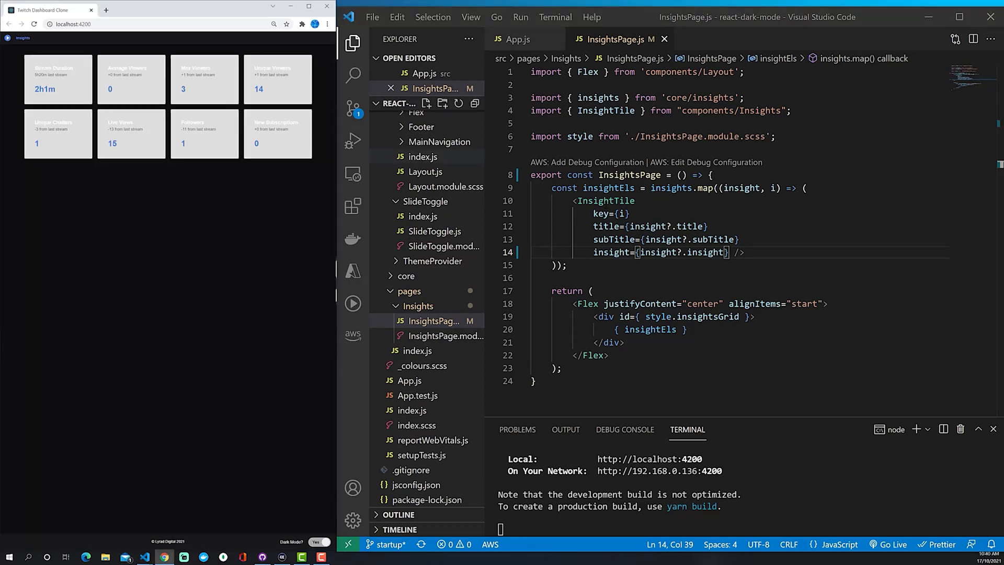
left_click(431, 237)
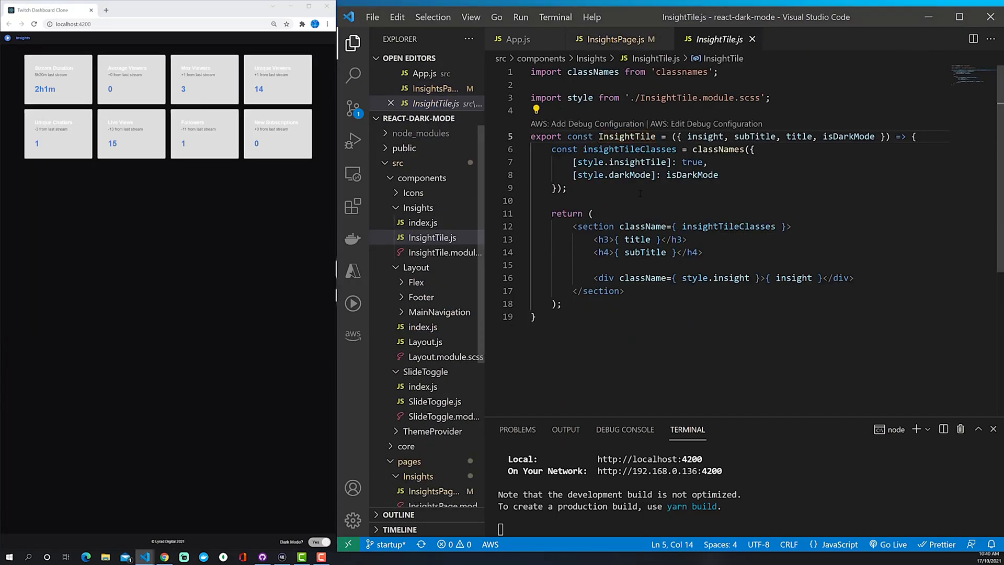
double_click(848, 136)
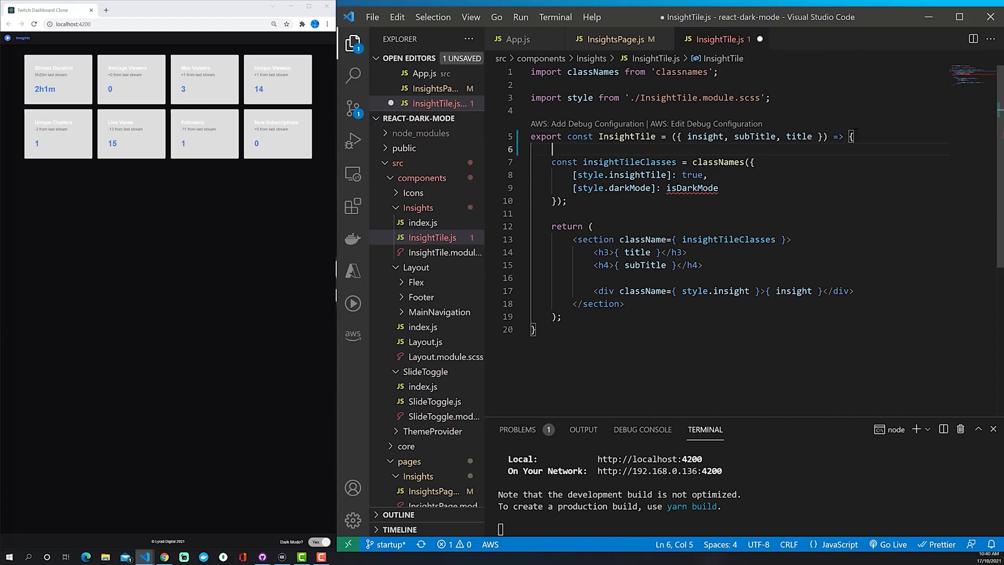
type("const isDarkMode")
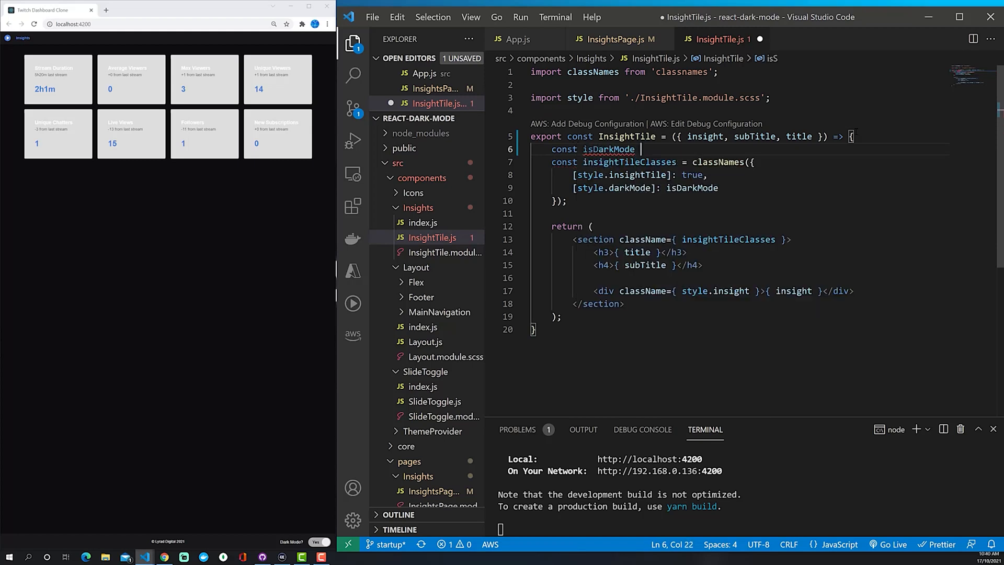
type("= true;")
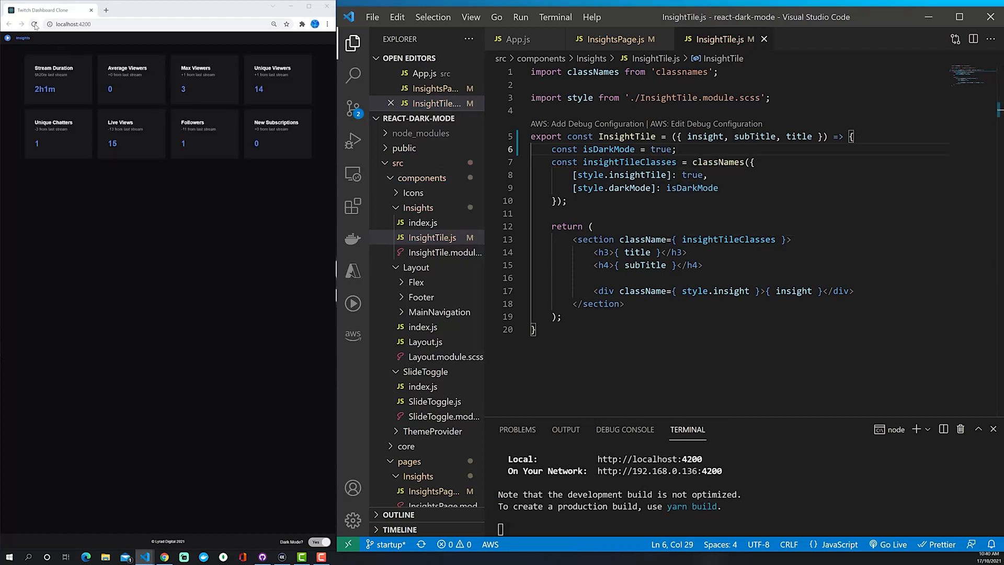
left_click(318, 542)
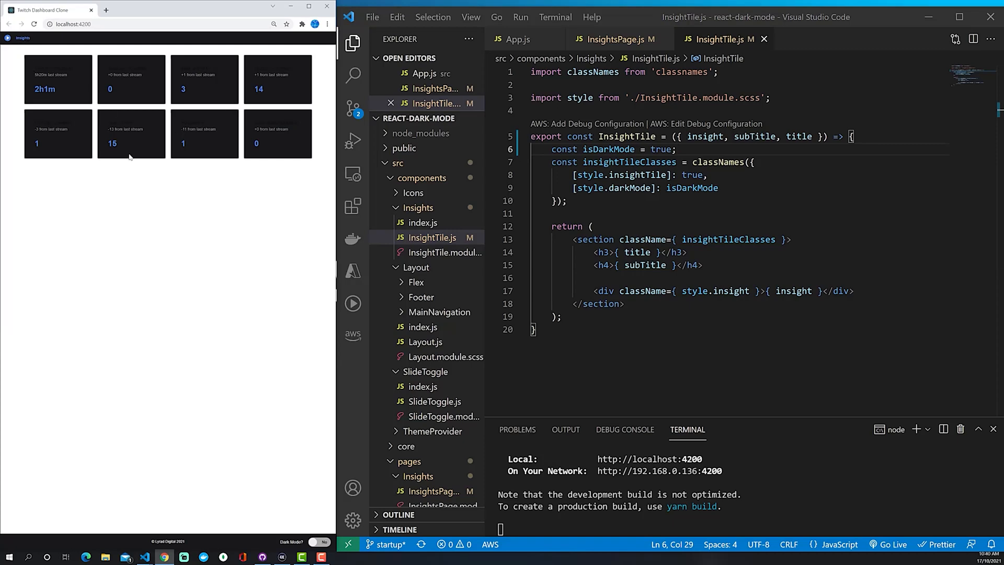
mouse_move(81, 122)
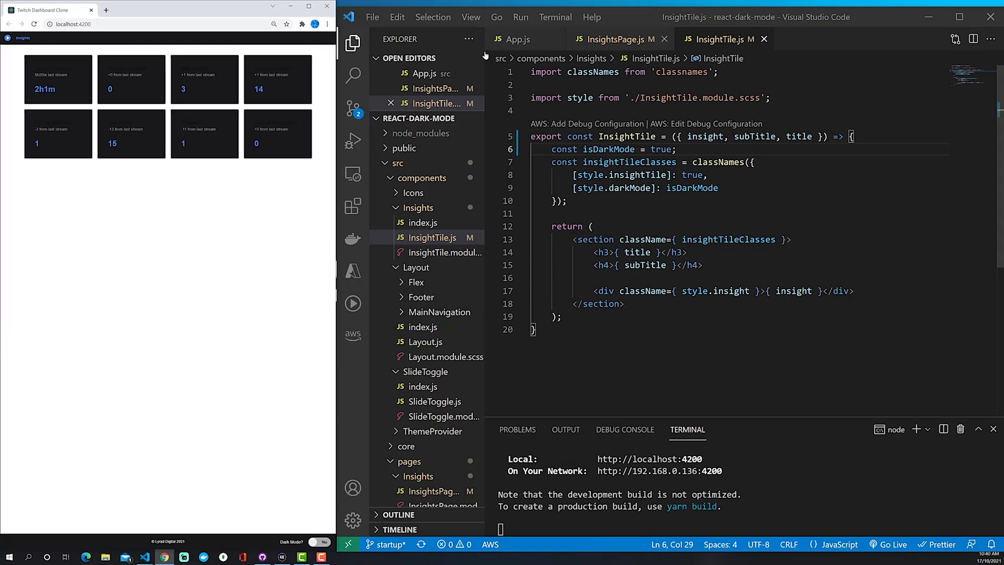
Review App.js's isDarkMode state and how InsightsPage still receives it, checking the component definition.
left_click(518, 38)
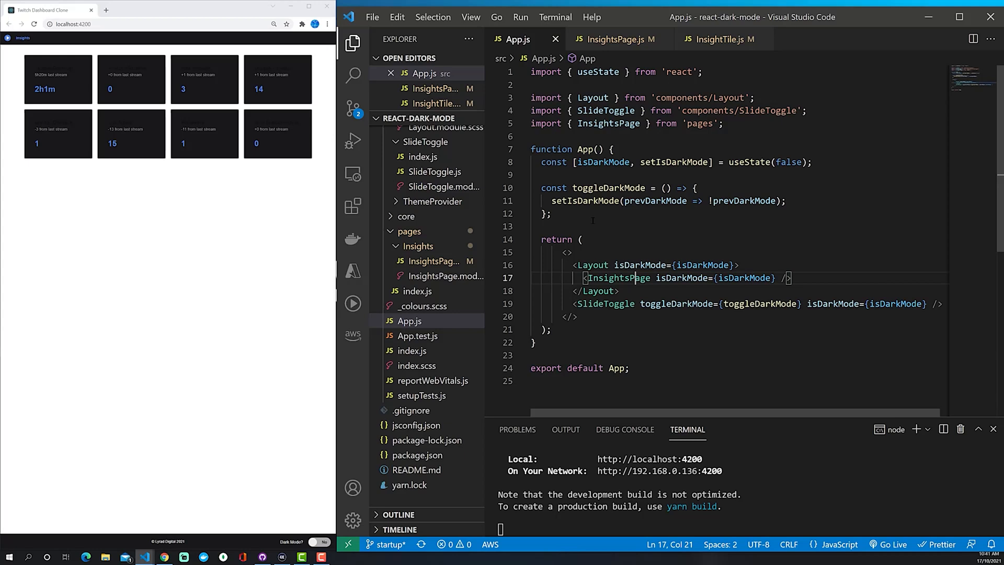
double_click(583, 150)
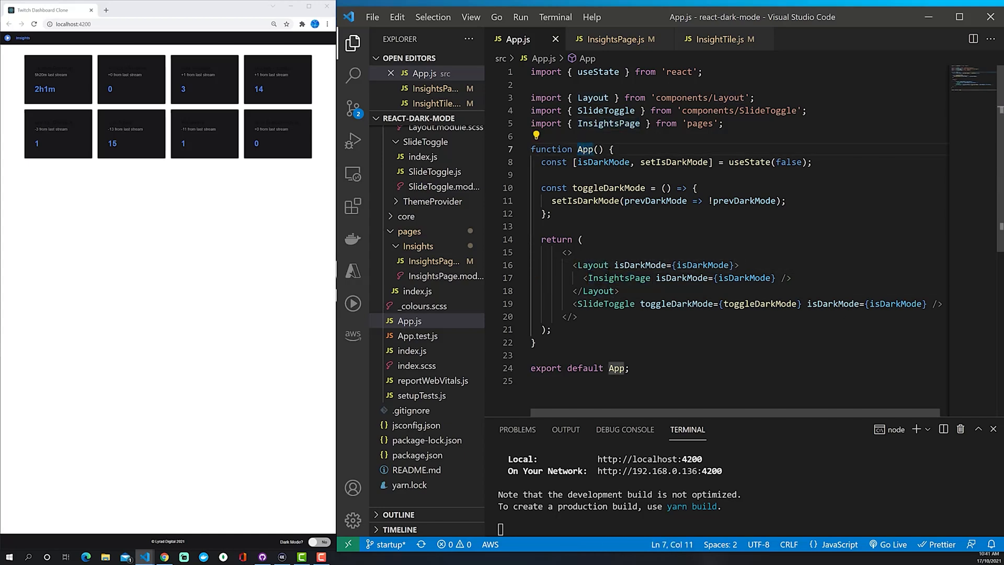
double_click(617, 279)
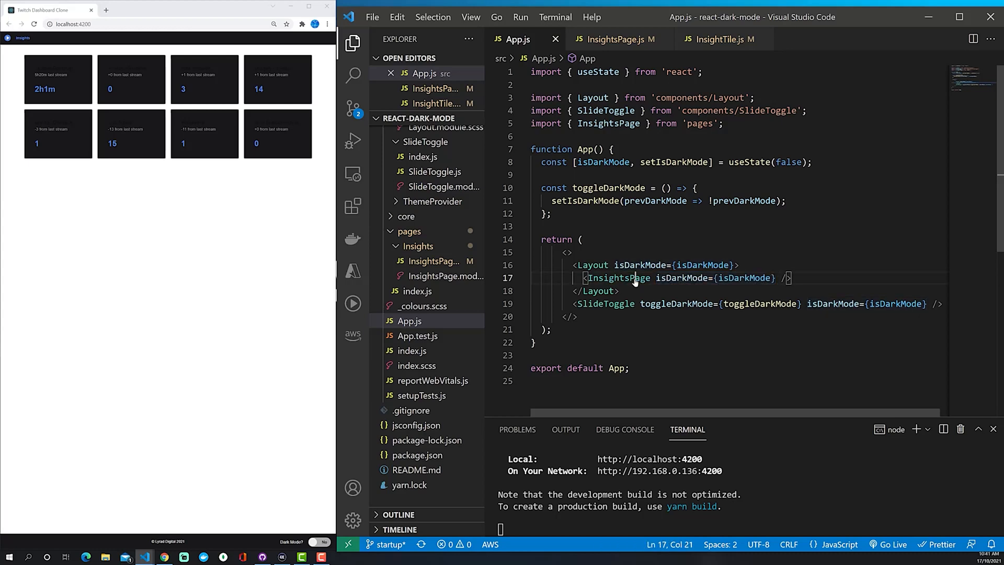
left_click(615, 39)
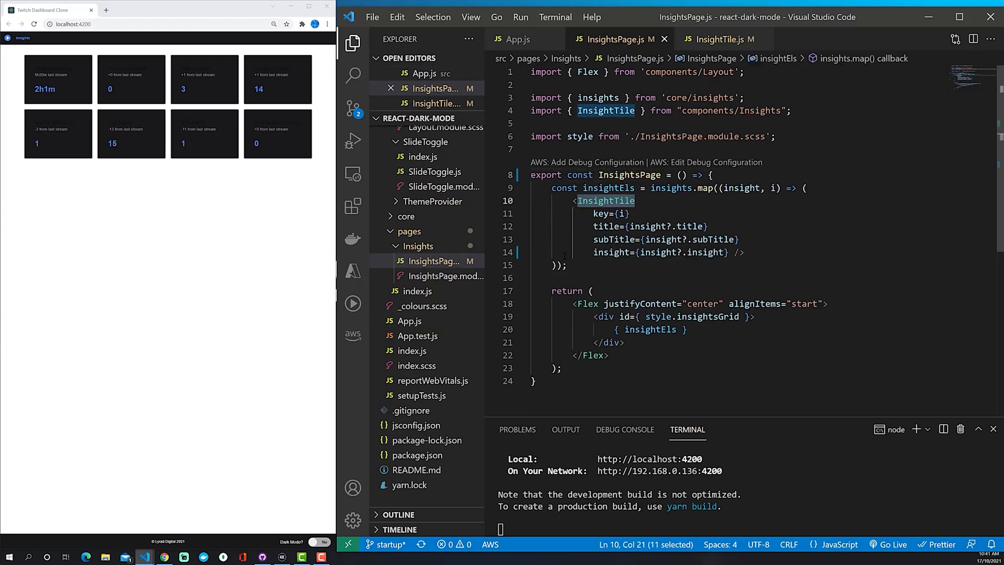
mouse_move(605, 200)
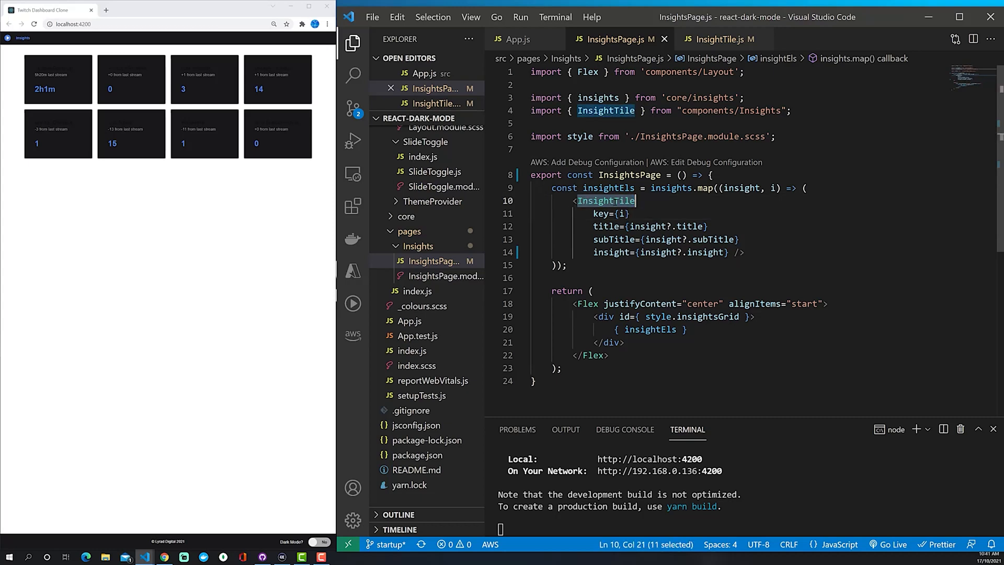
mouse_move(606, 201)
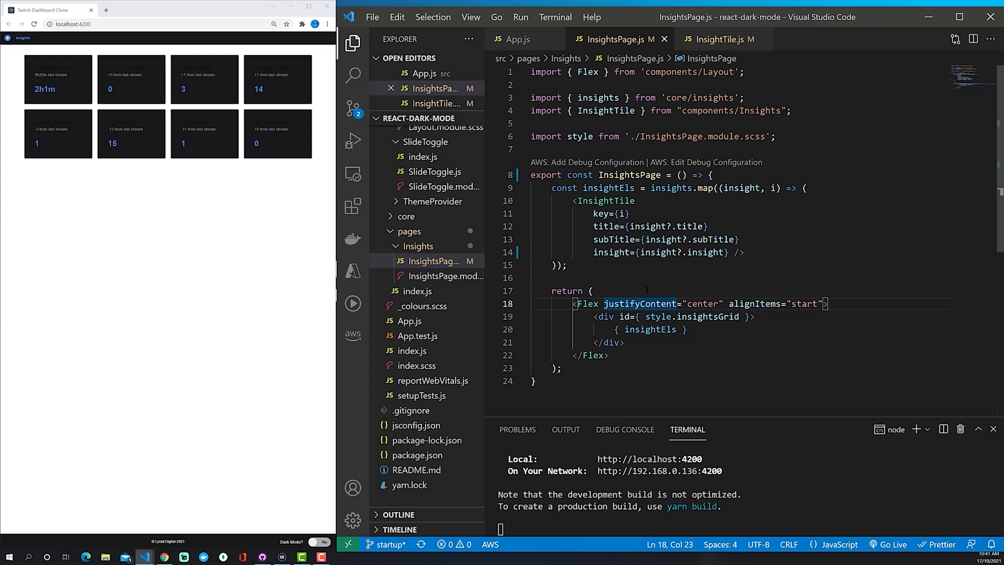
left_click(566, 265)
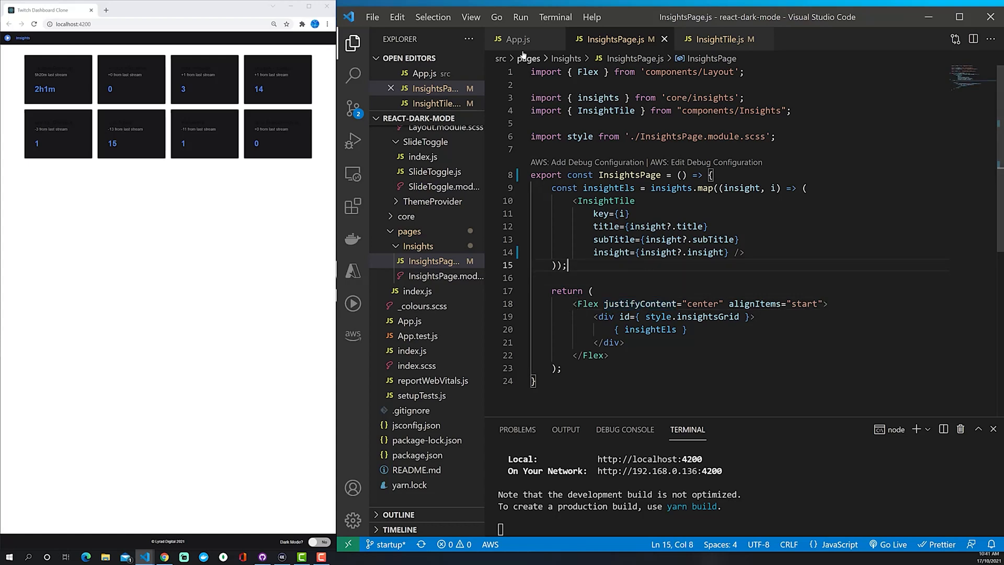
mouse_move(522, 30)
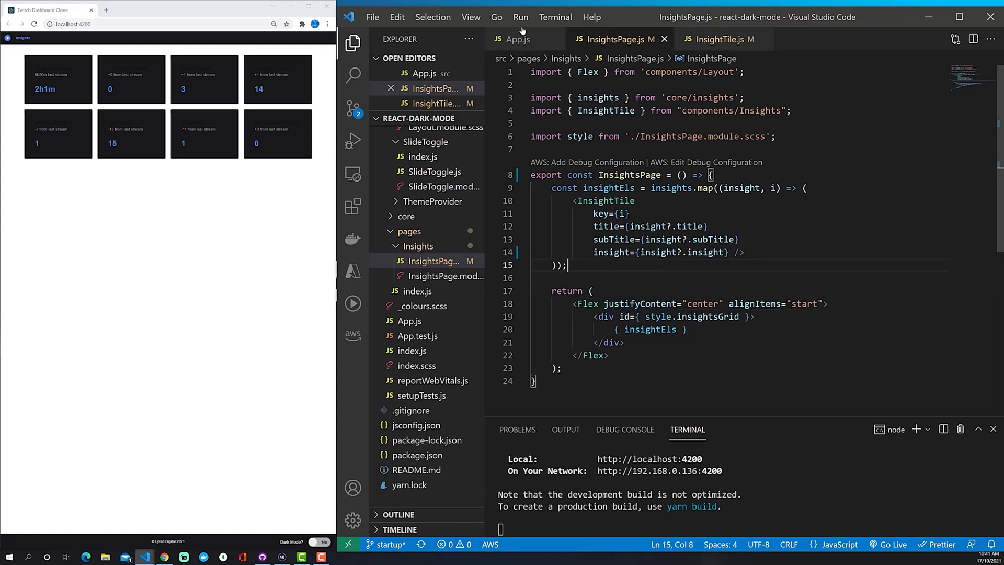
double_click(605, 201)
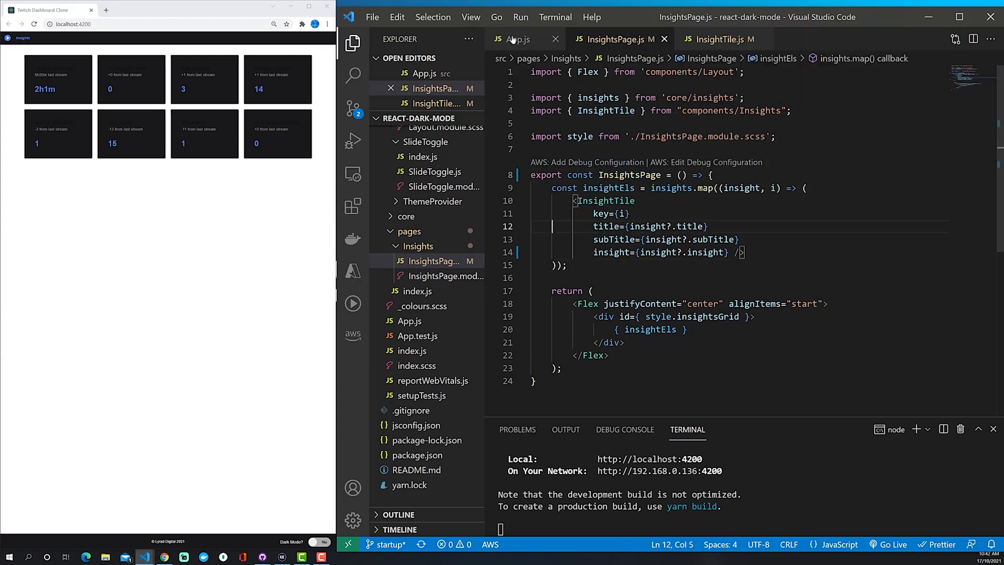
Back in App.js, examine the App function and the Layout, InsightsPage and SlideToggle props.
left_click(516, 38)
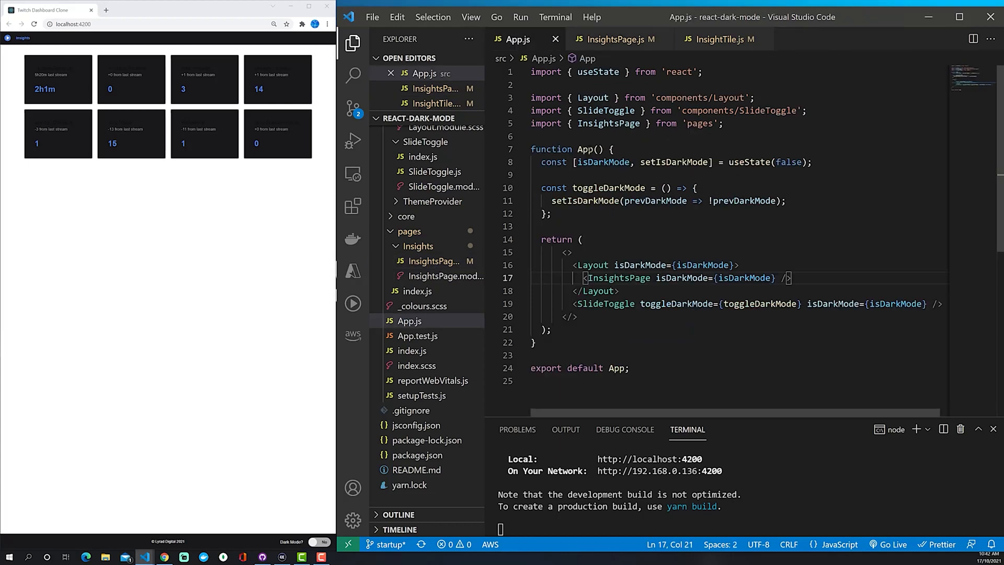
double_click(584, 148)
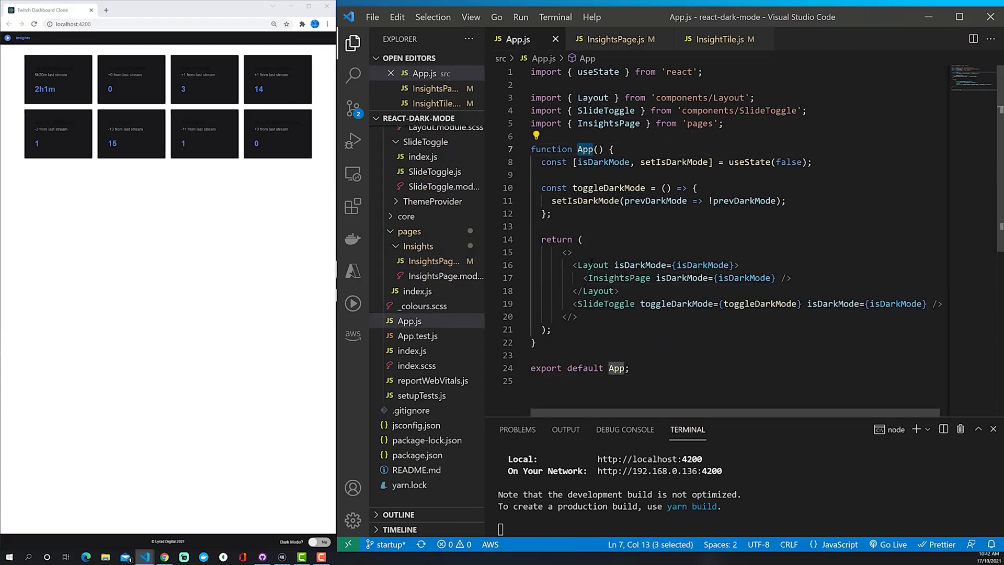
left_click(606, 303)
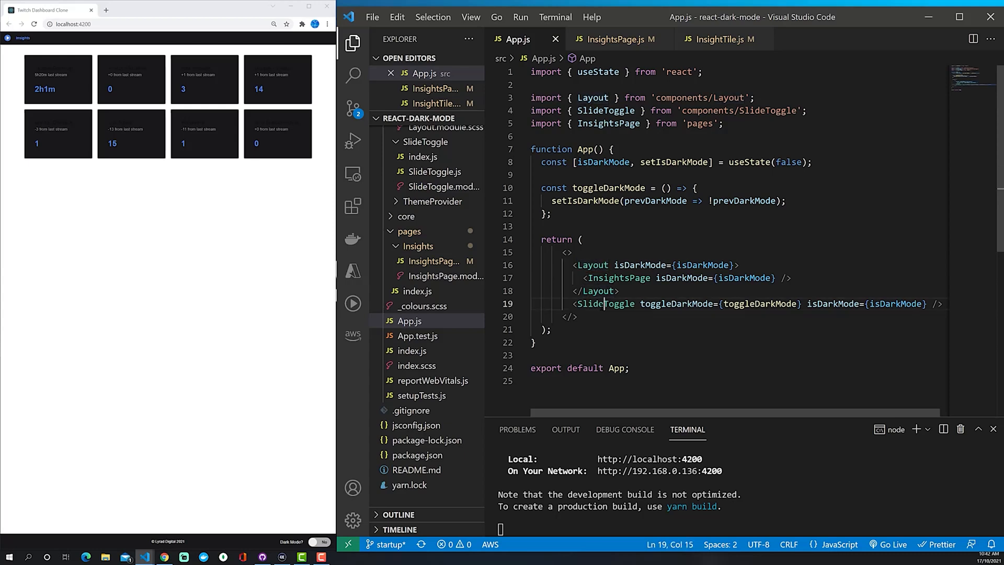
double_click(603, 303)
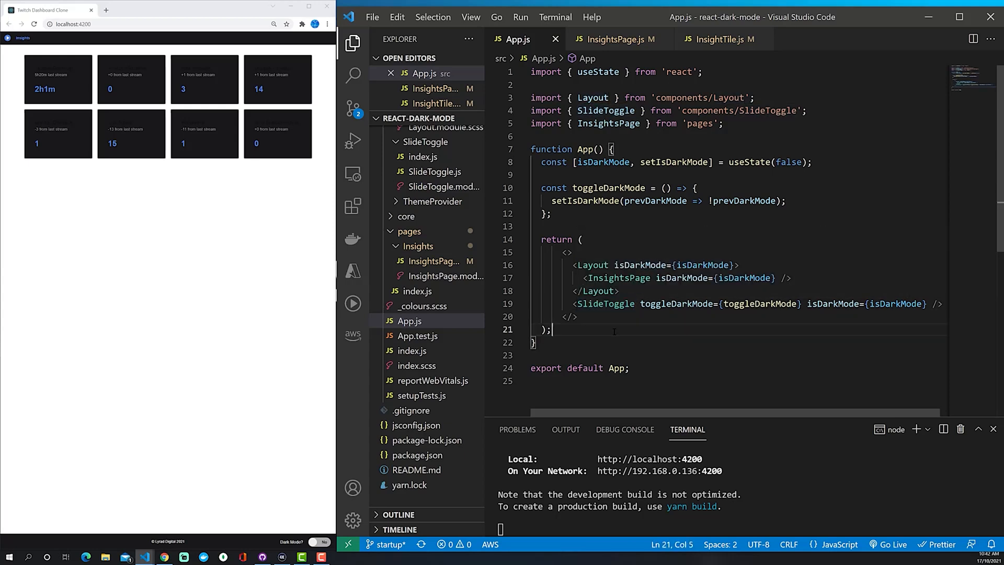
mouse_move(645, 349)
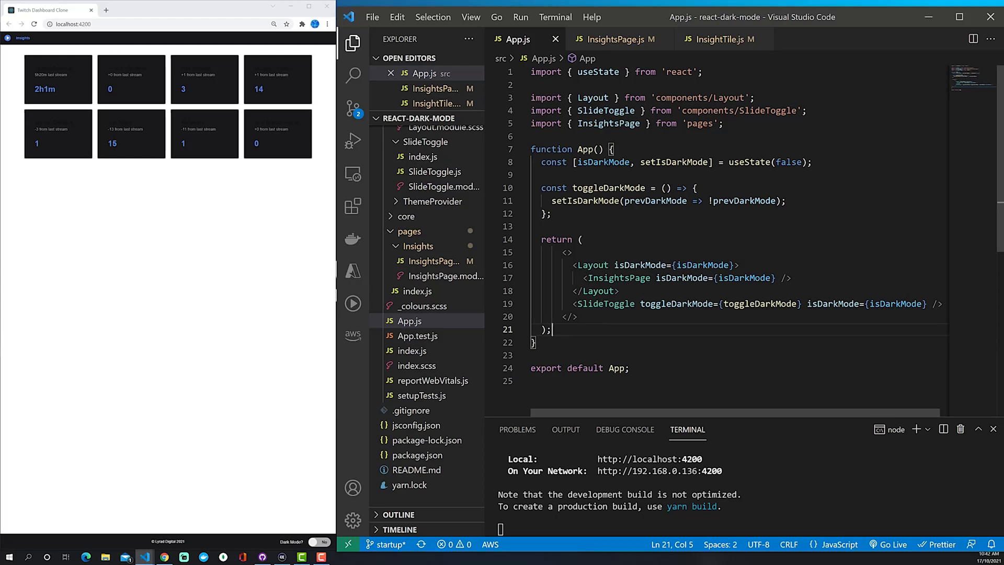
double_click(602, 161)
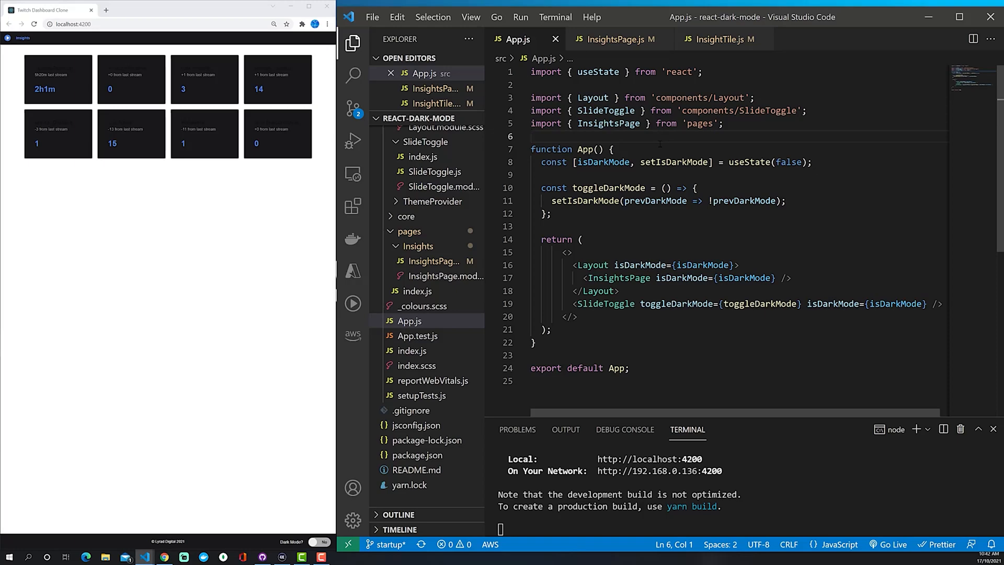
Add const ThemeContext = createContext() below the imports, with createContext auto-imported from react.
type("const")
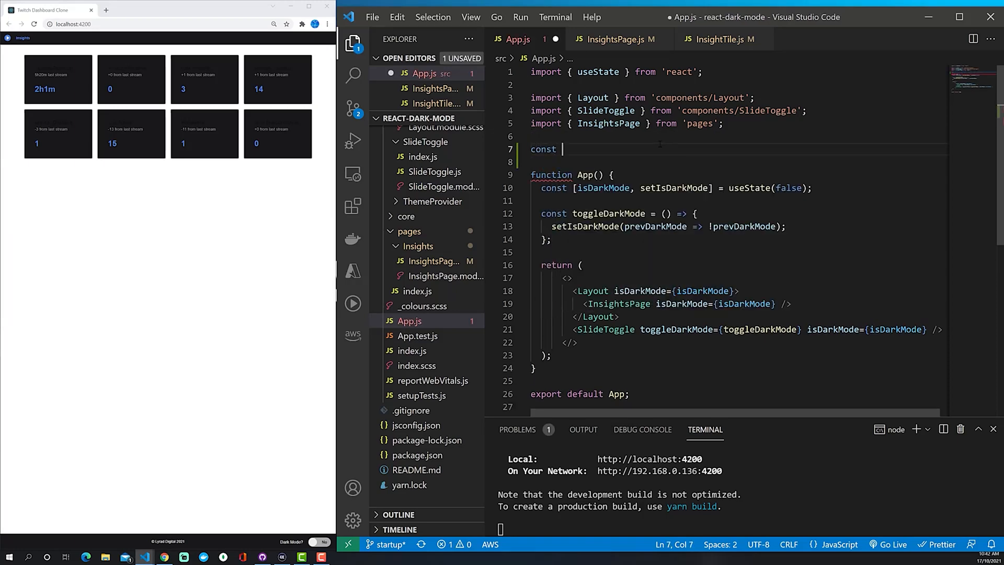
type("ThemeContext")
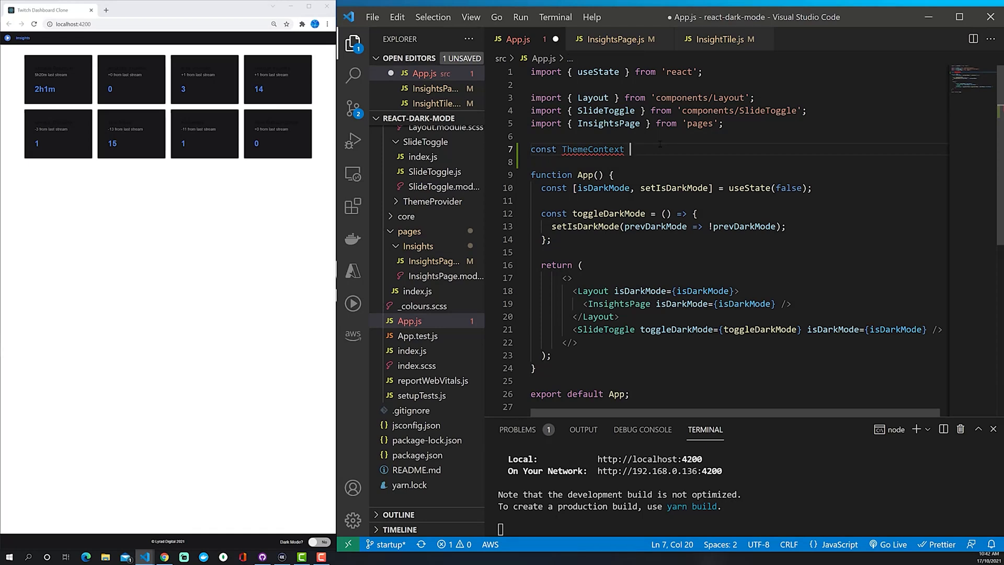
type("=")
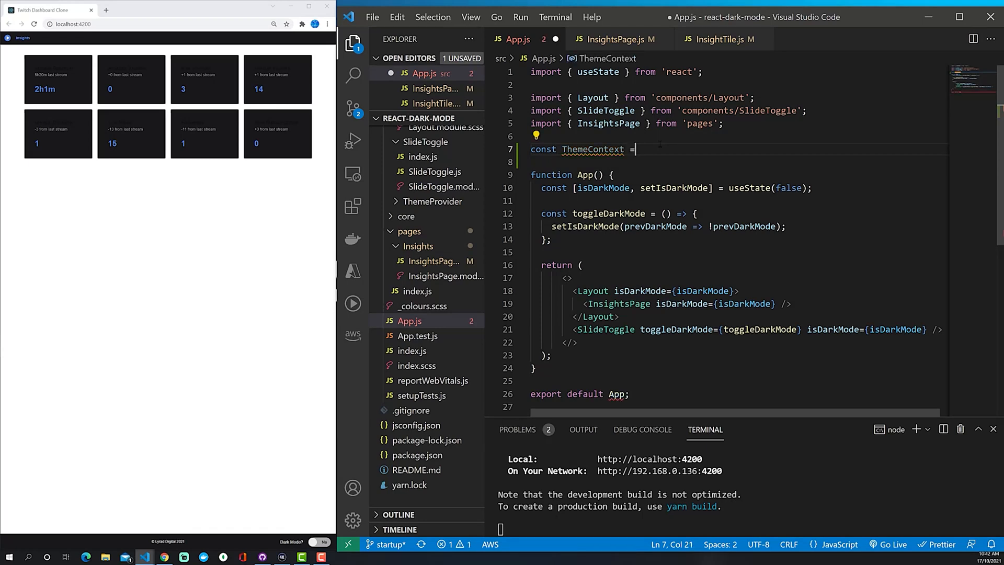
type("createContext")
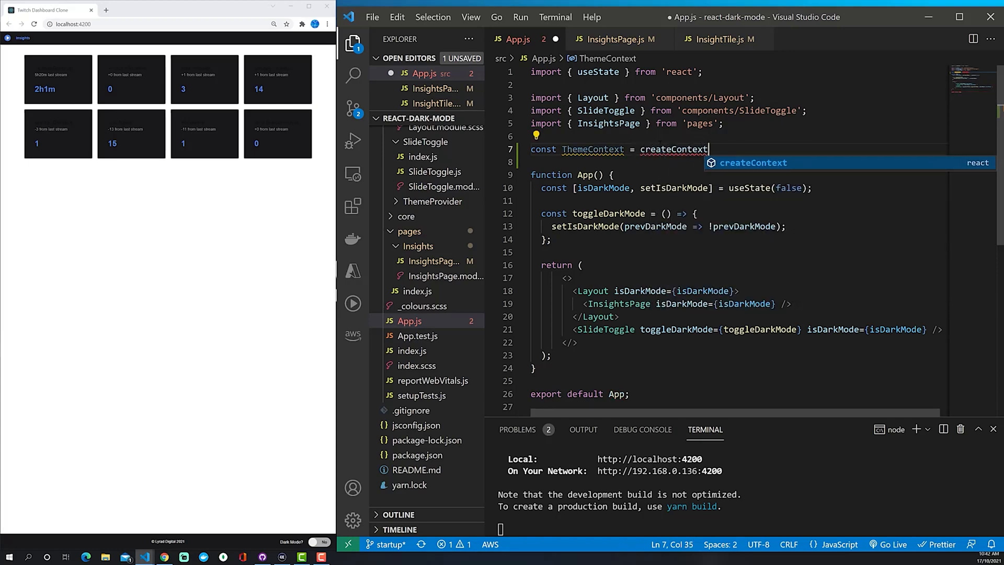
type("()")
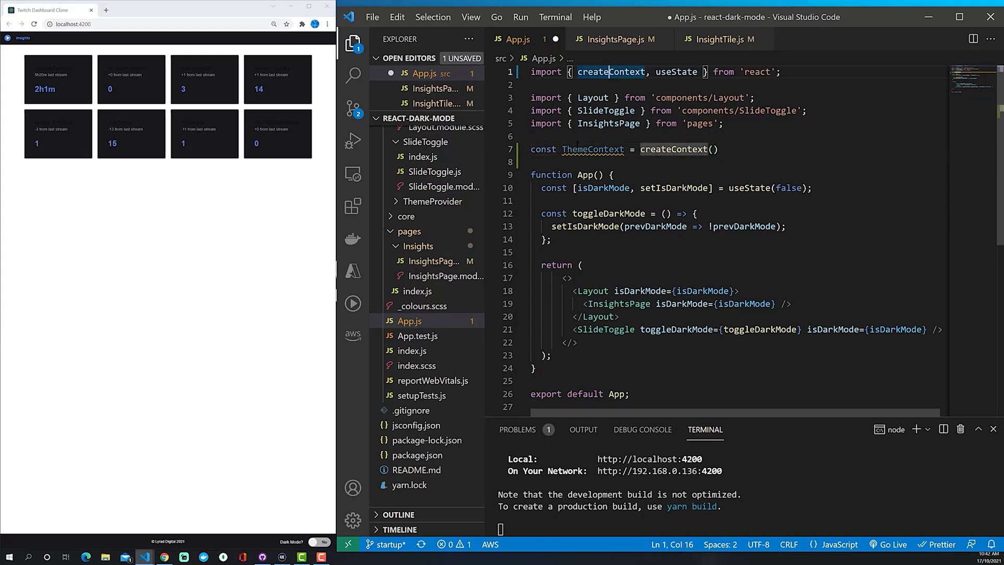
double_click(592, 148)
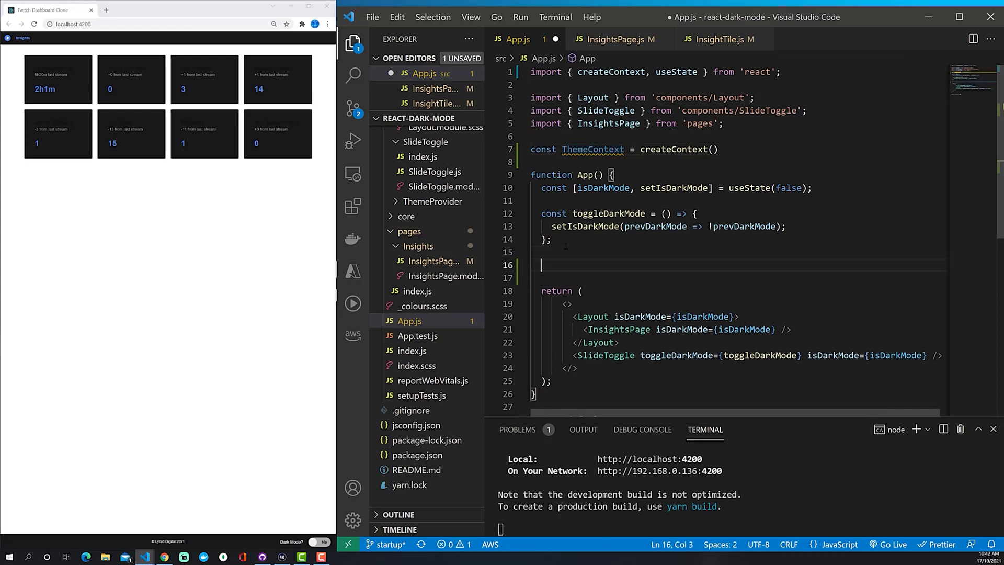
Replace the empty fragment with <ThemeContext.Provider> tags around Layout and SlideToggle.
type("ThemeContext.Provider")
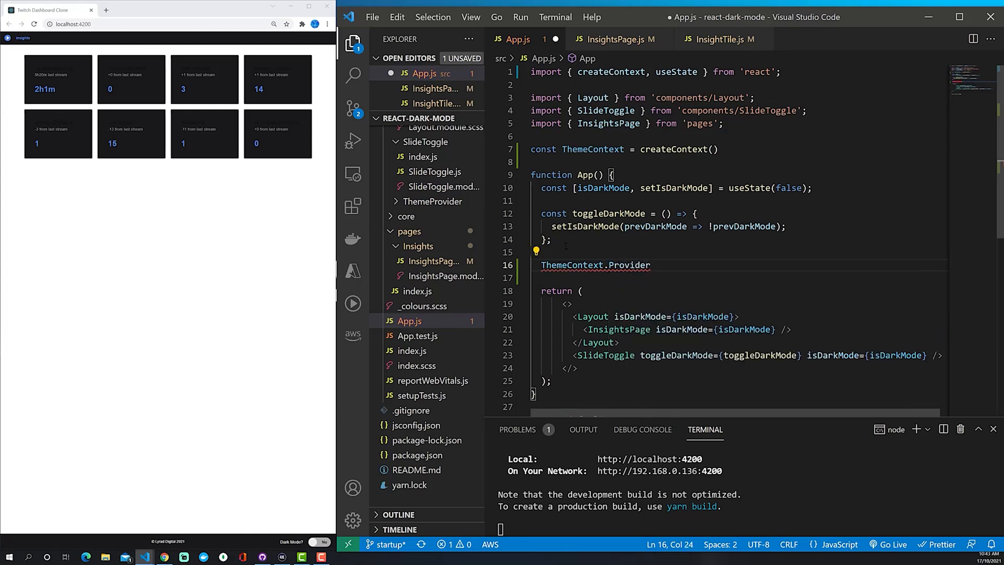
type(".")
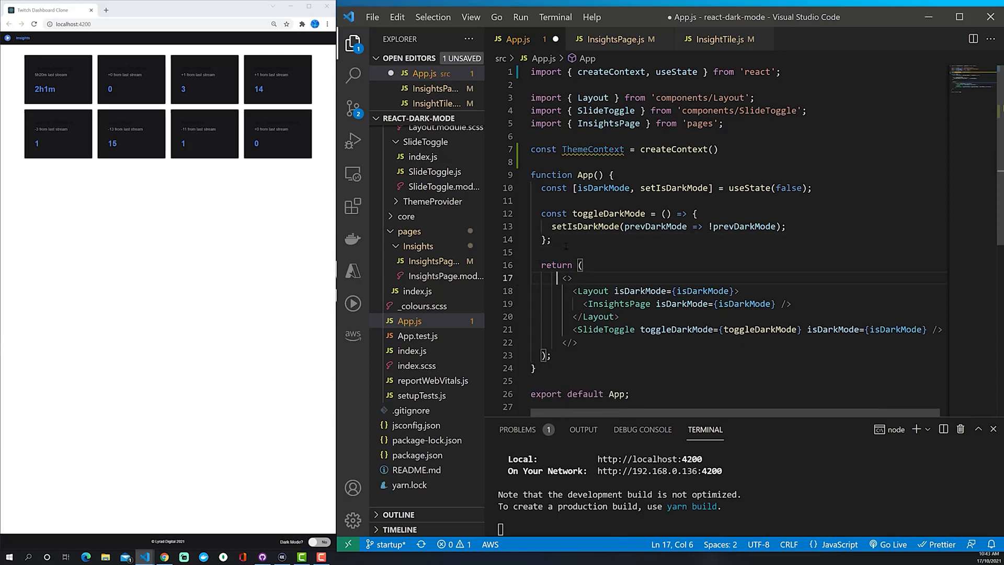
type("<ThemeContext.Provider")
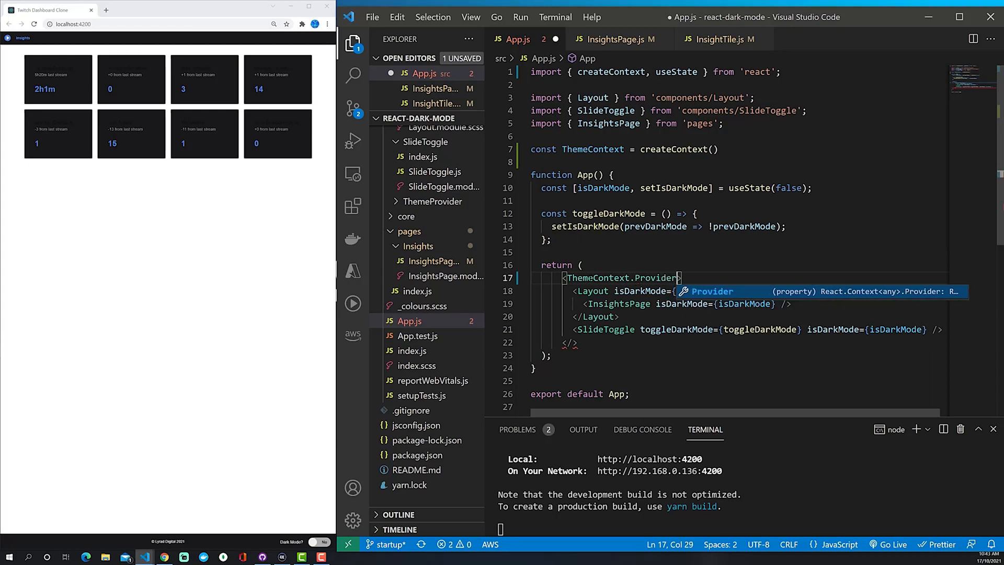
double_click(597, 277)
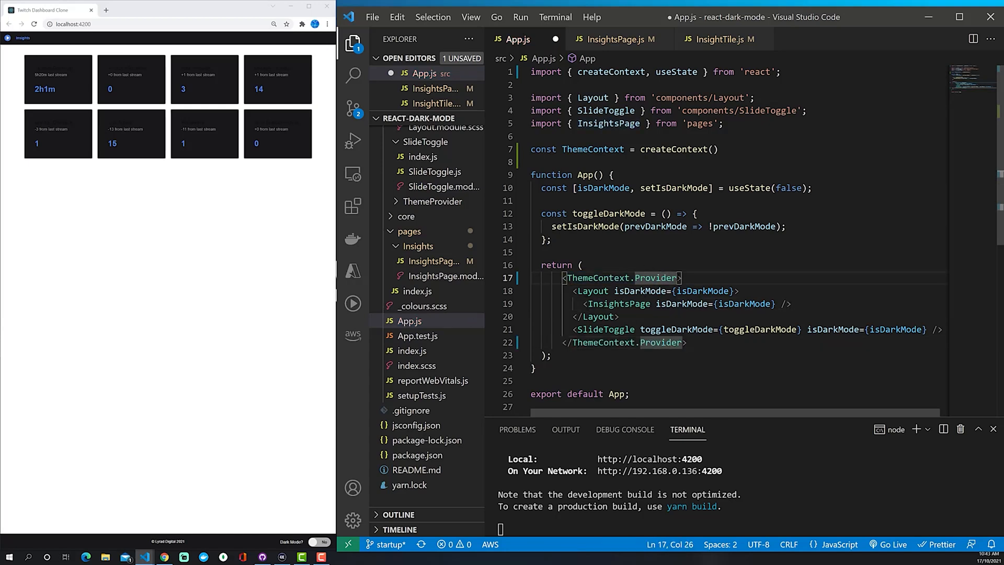
Give ThemeContext.Provider value={{ isDarkMode, toggleDarkMode }} and save App.js.
type("value=")
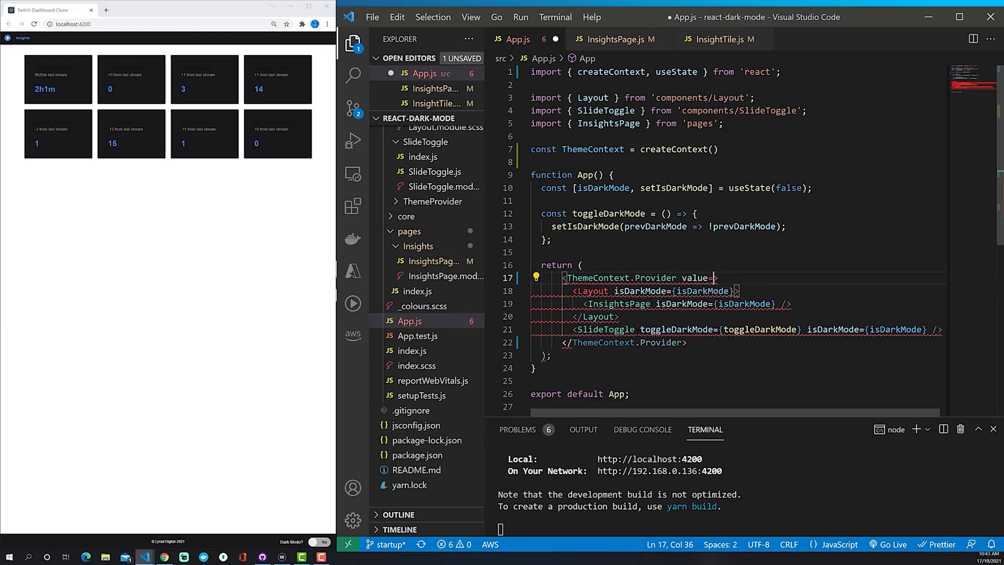
type("{ ''")
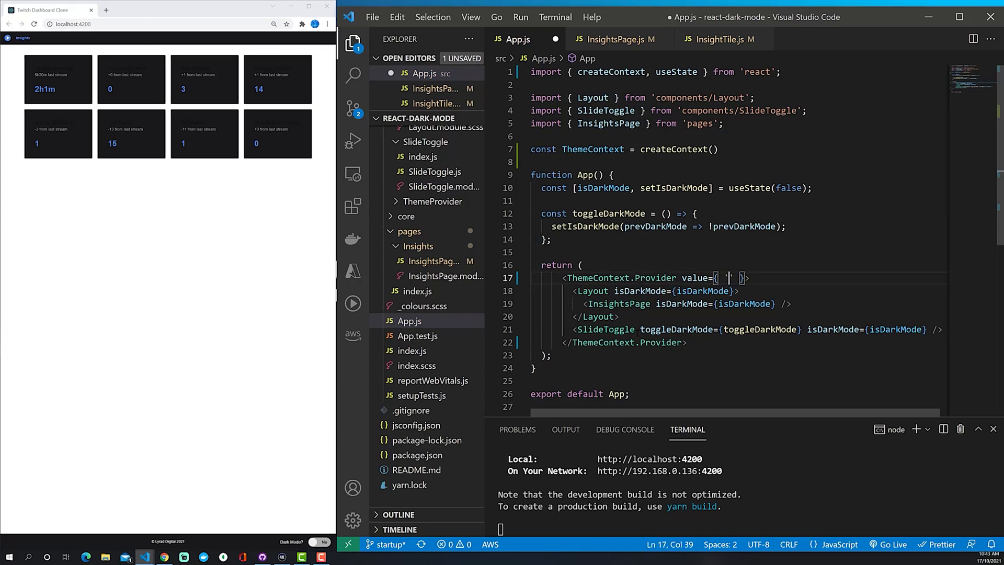
type("0")
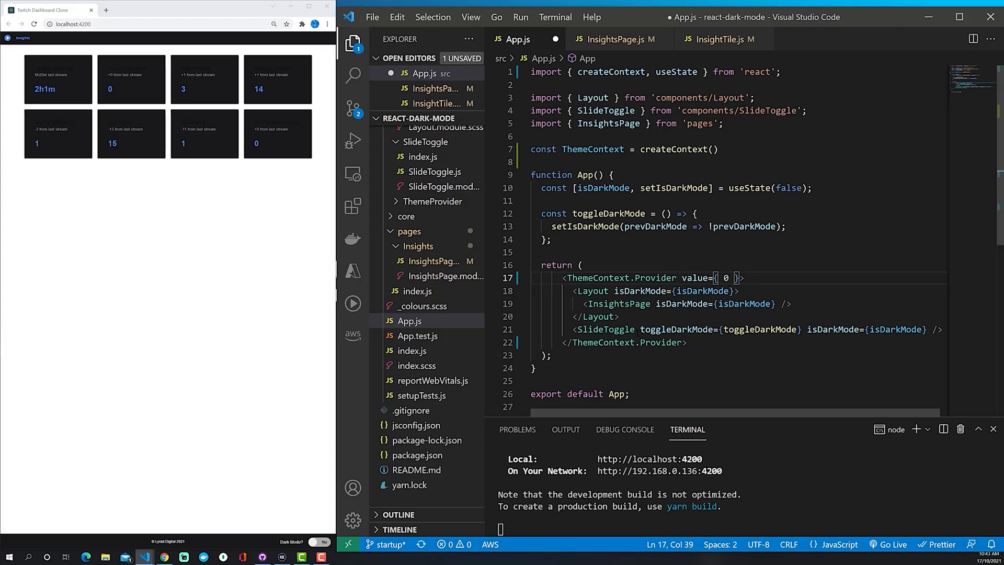
type("{}")
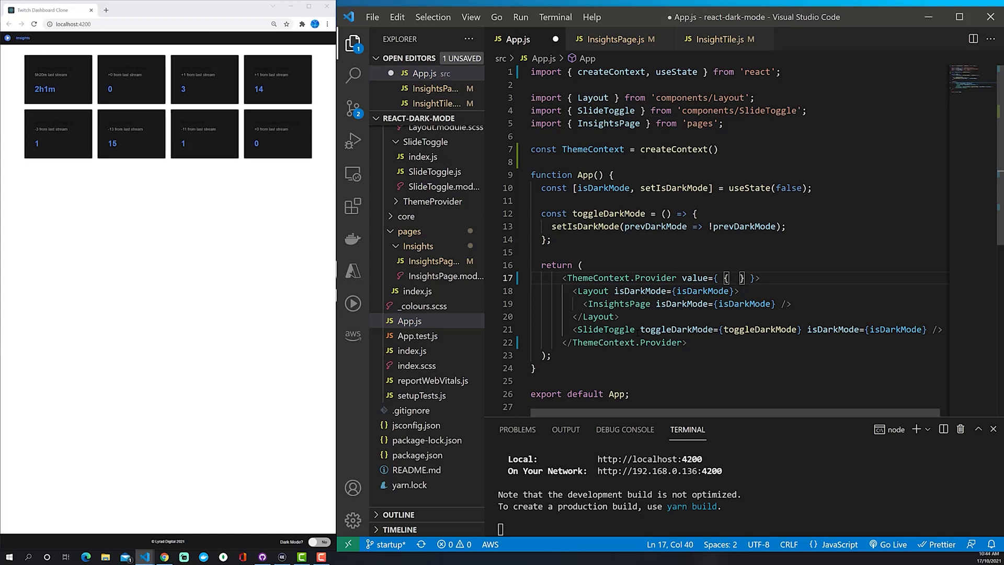
double_click(601, 187)
type("isDarkMode")
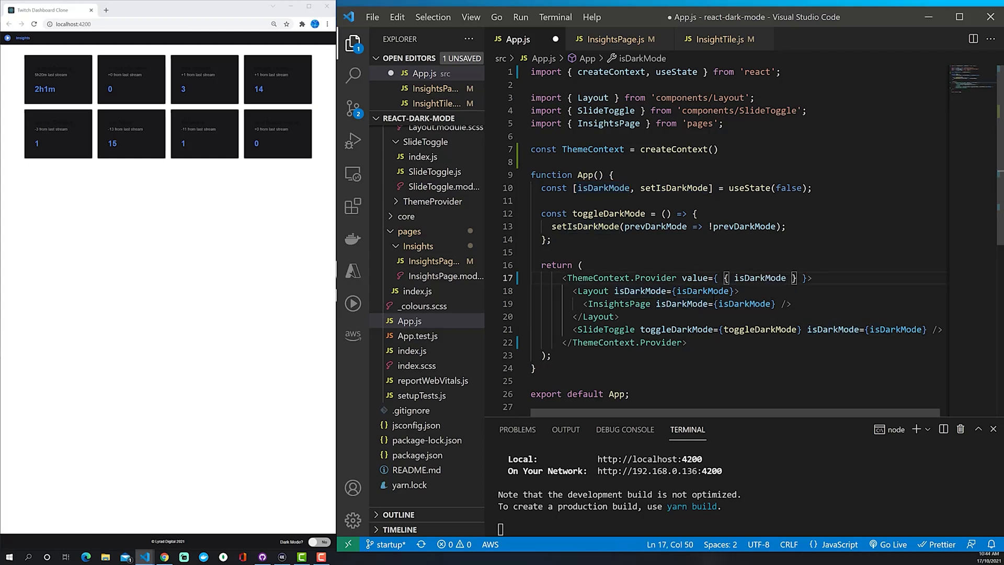
type(", toggleDarkMode")
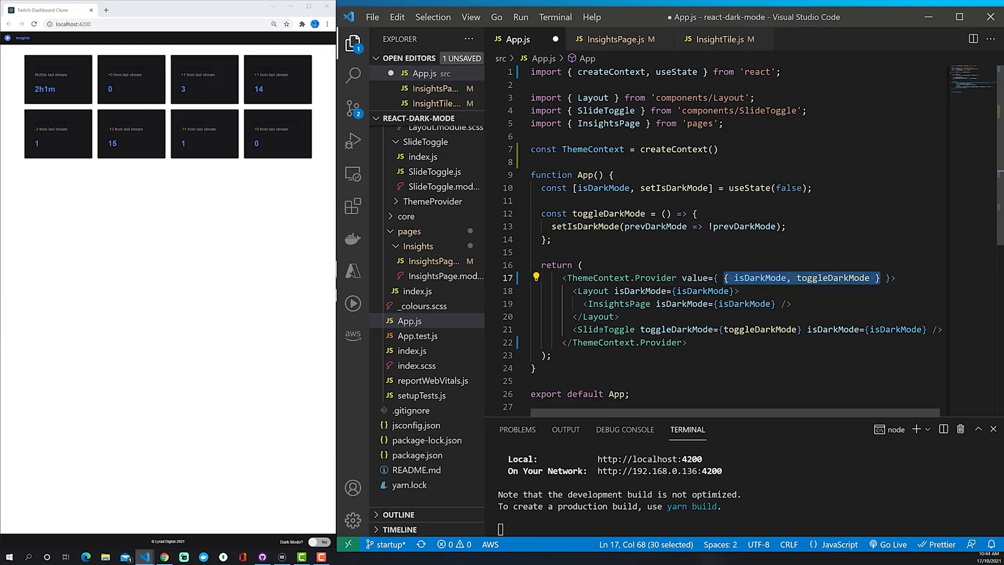
key("ctrl+s")
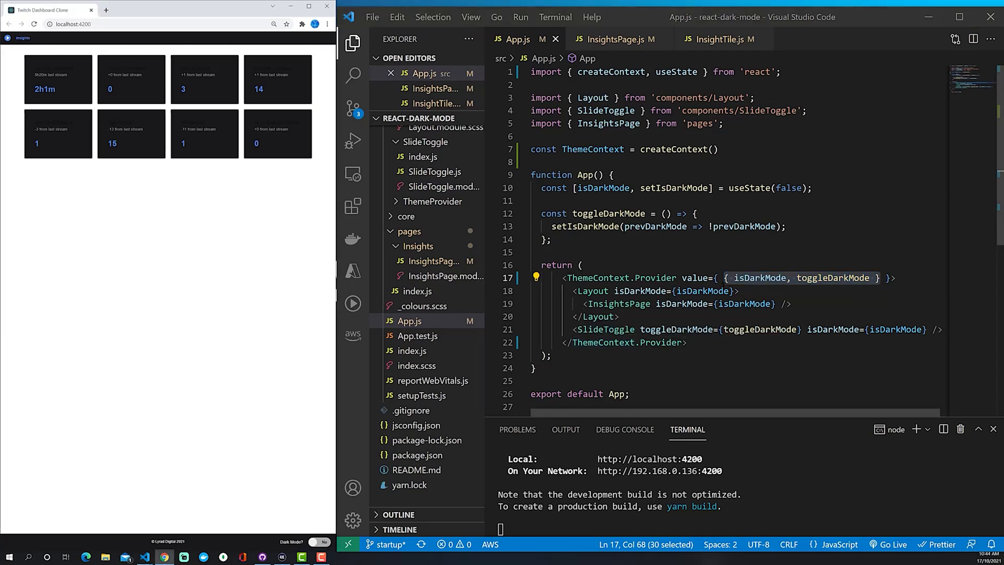
In InsightTile.js replace the hard-coded true with useContext(ThemeContext), importing useContext.
left_click(720, 39)
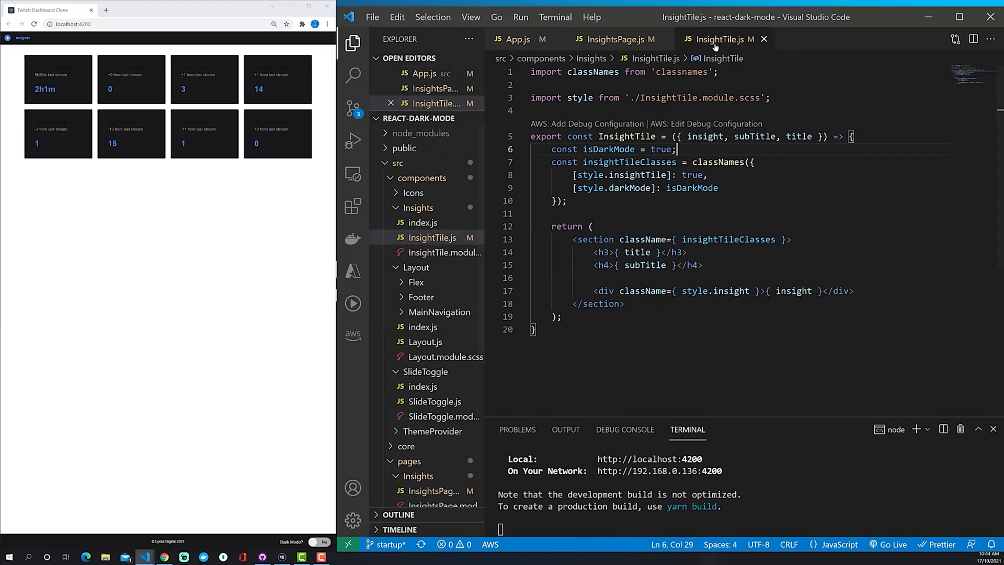
double_click(607, 150)
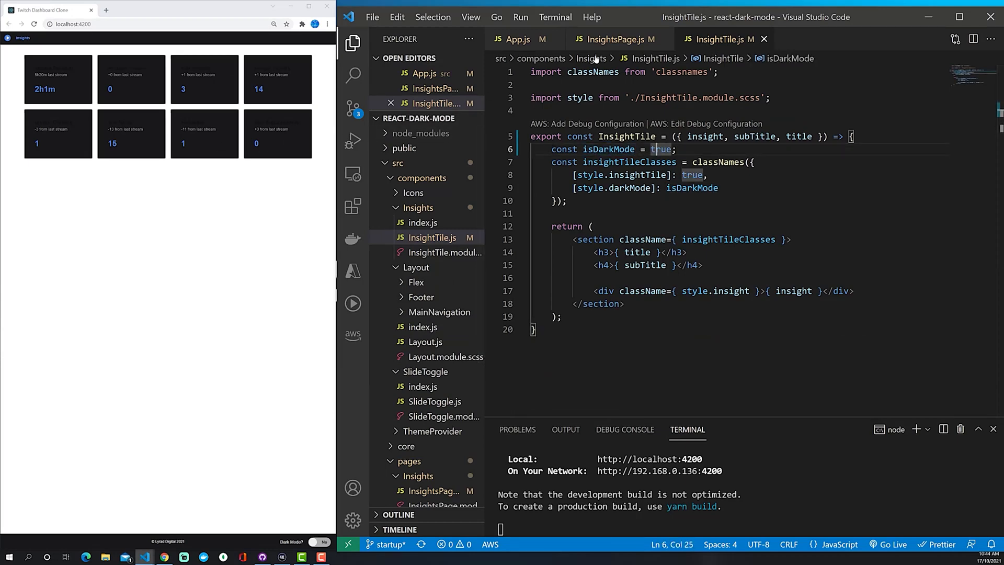
left_click(518, 38)
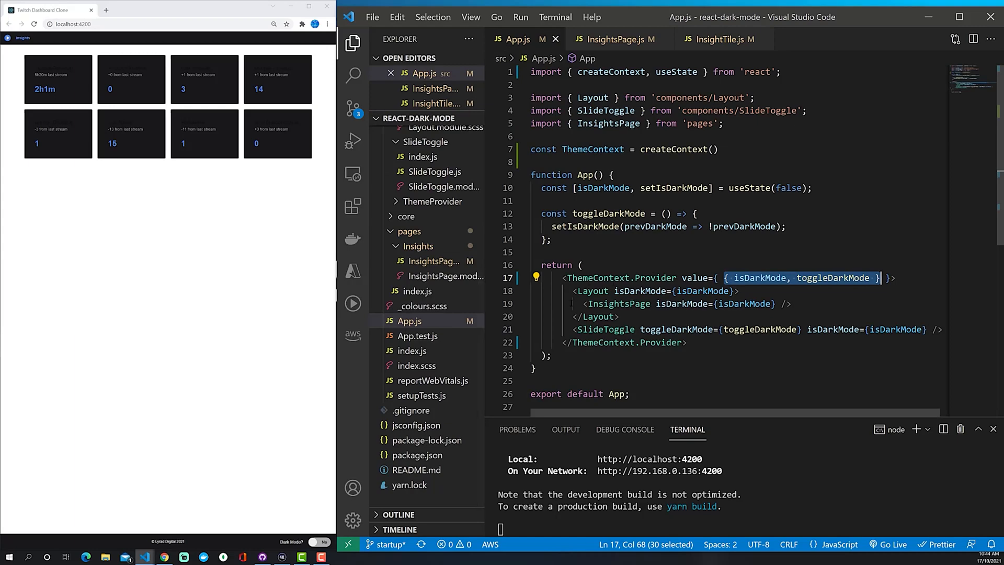
left_click(715, 39)
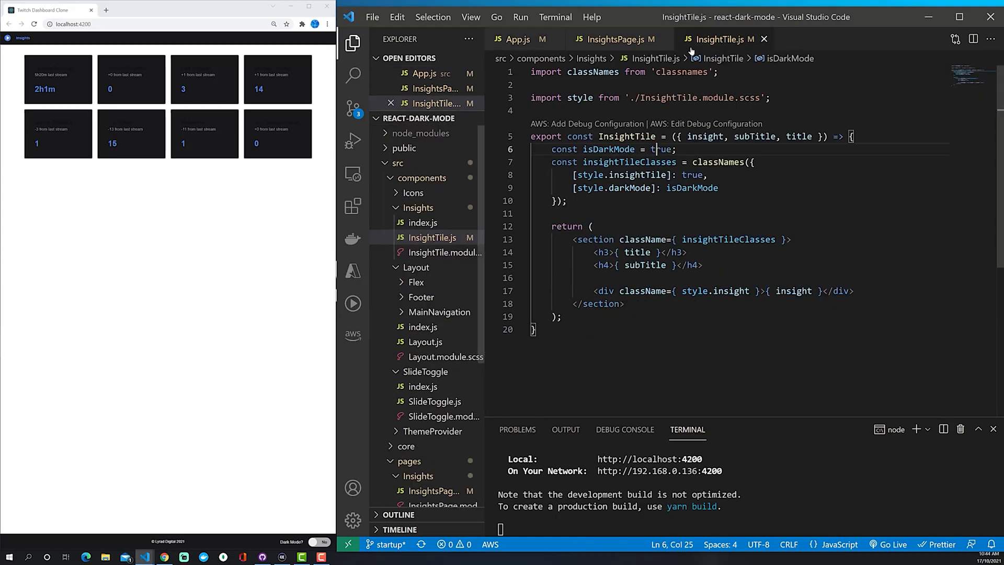
double_click(661, 150)
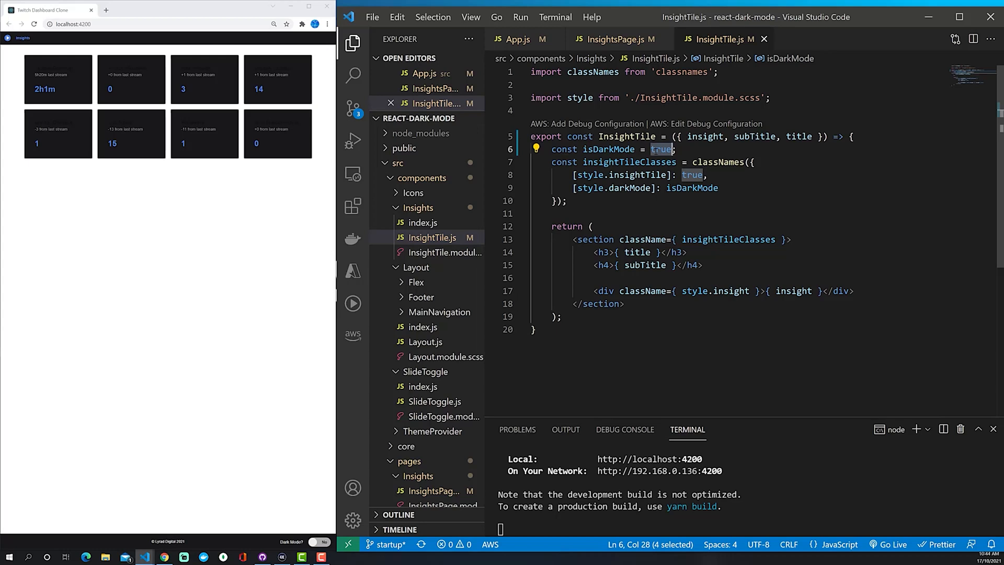
type("u")
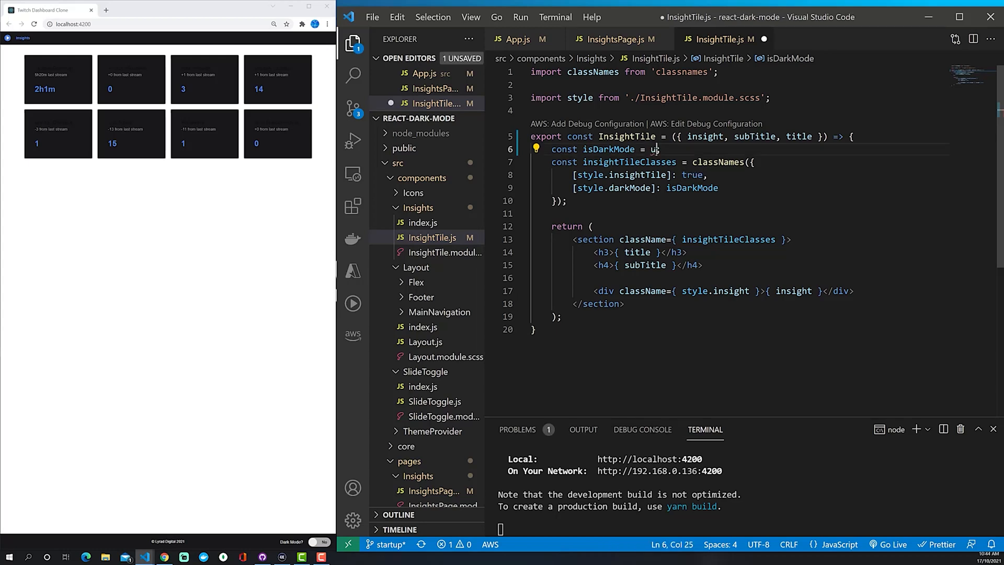
type("seContext(")
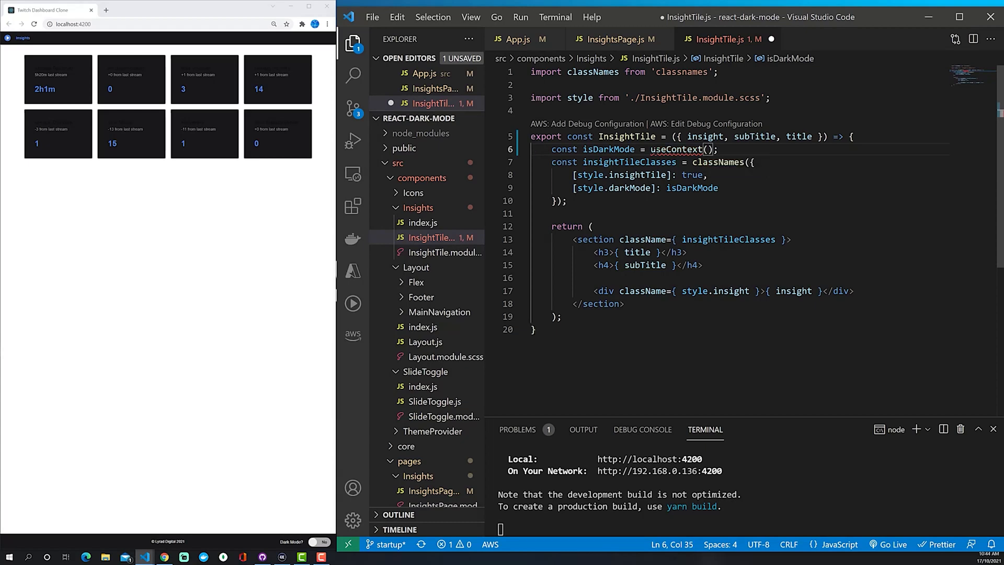
type("ThemeContext")
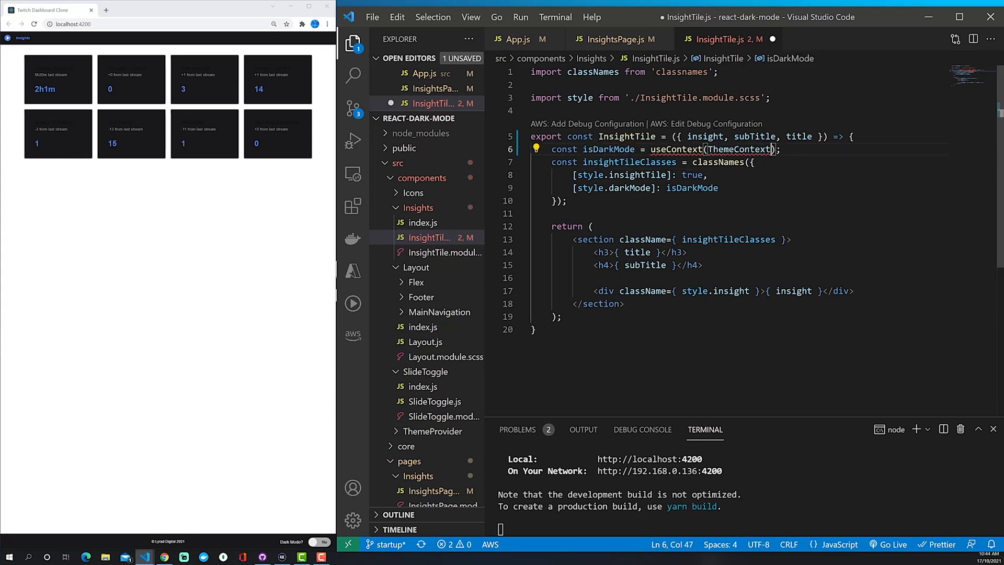
Export ThemeContext from App, import it into InsightTile for the dark-mode class, and save.
left_click(517, 39)
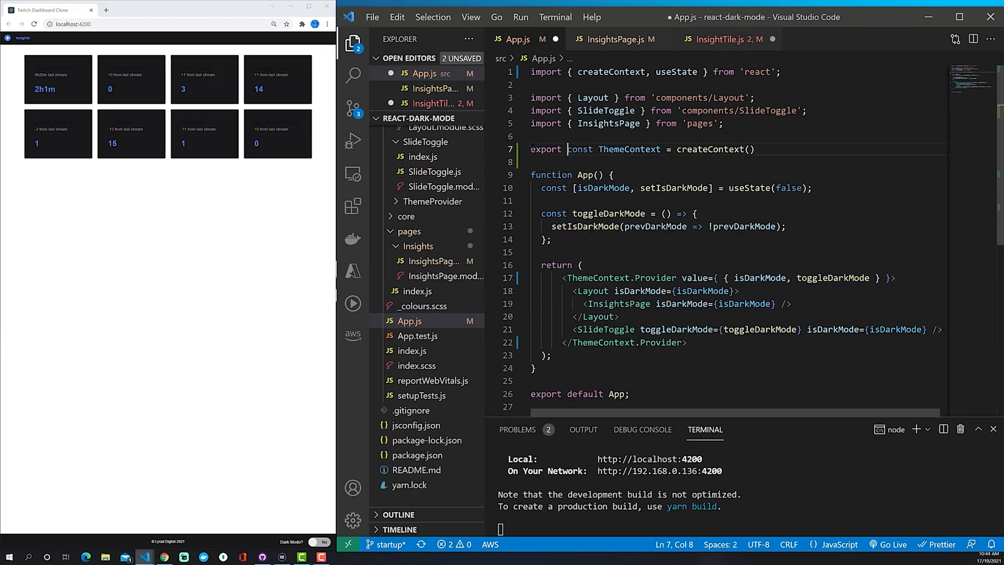
left_click(724, 39)
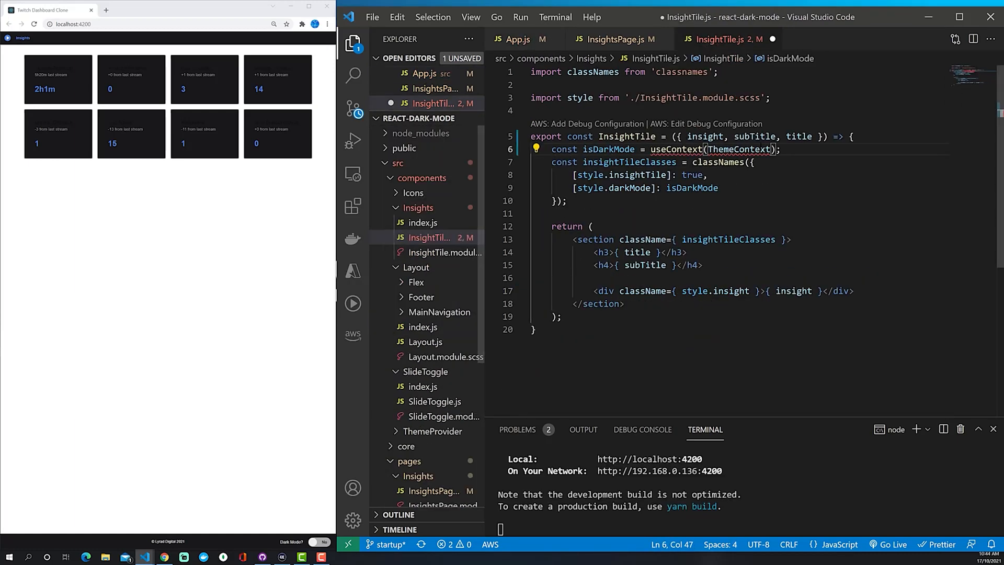
mouse_move(738, 149)
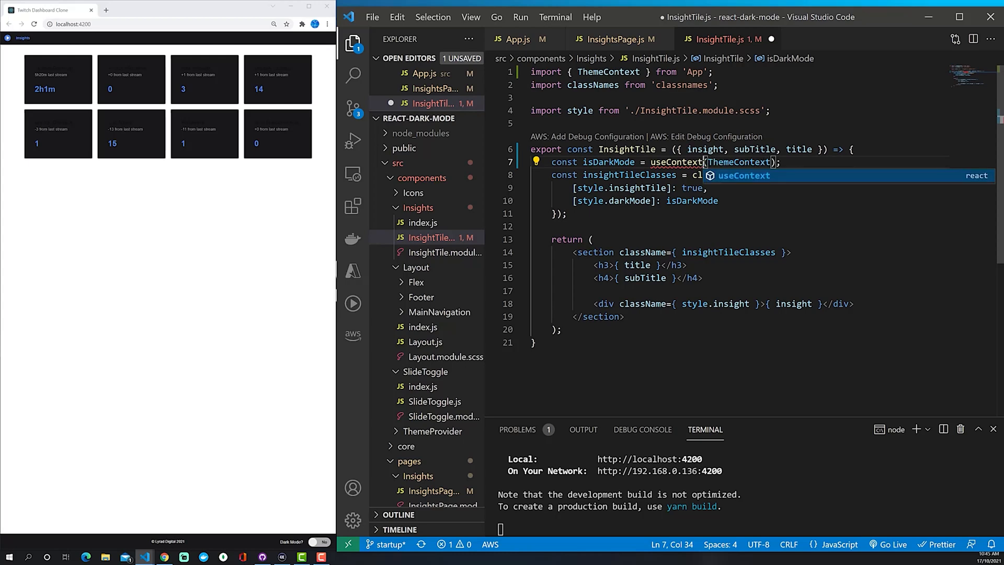
key("Enter")
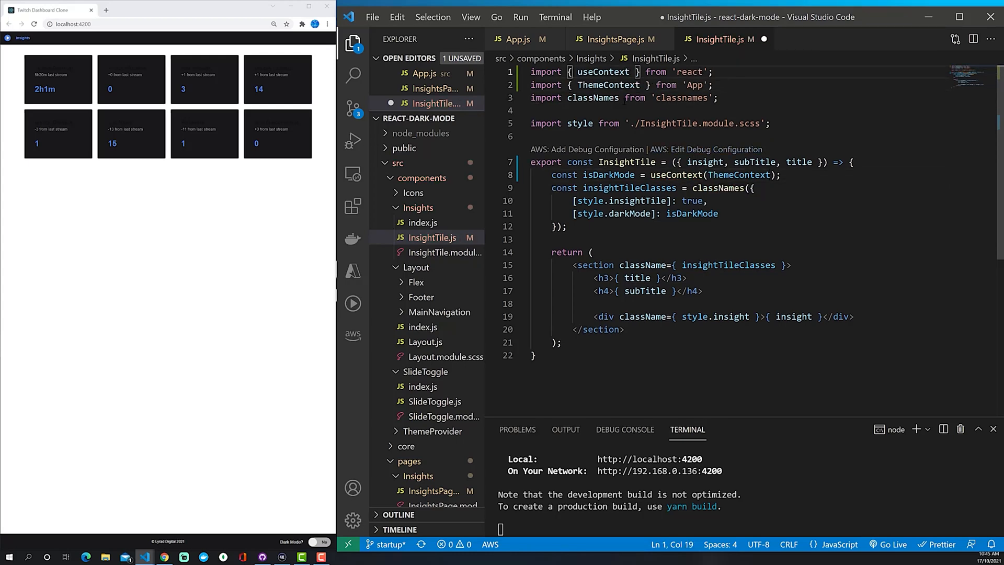
double_click(692, 214)
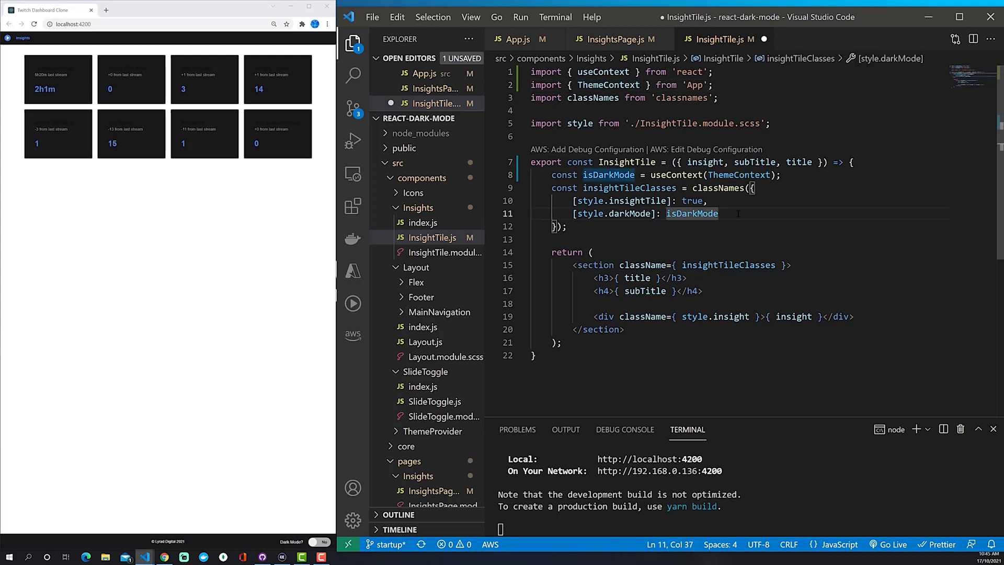
key("ctrl+s")
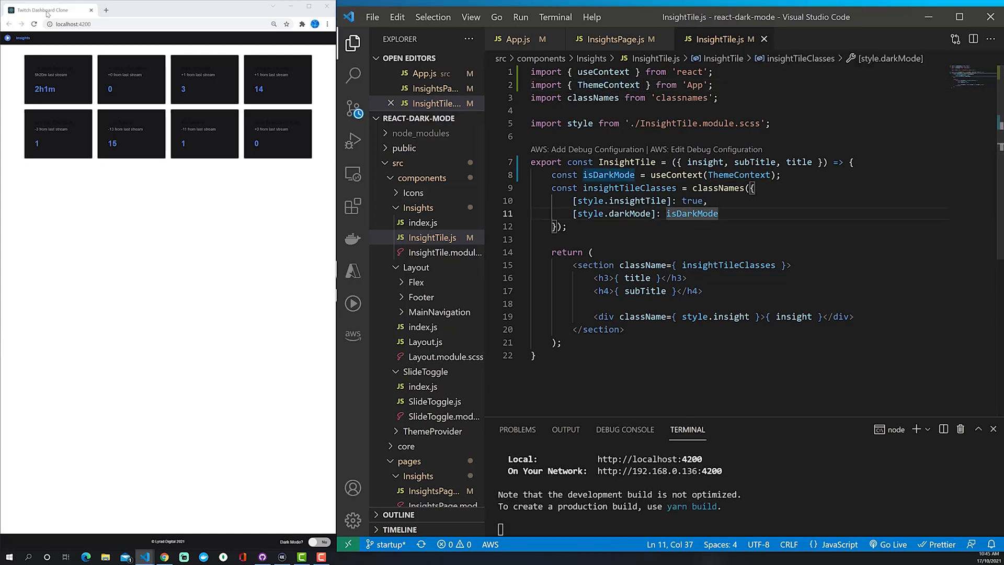
Destructure isDarkMode from useContext(ThemeContext) in InsightTile.js, checking App.js's context value, and save.
left_click(35, 25)
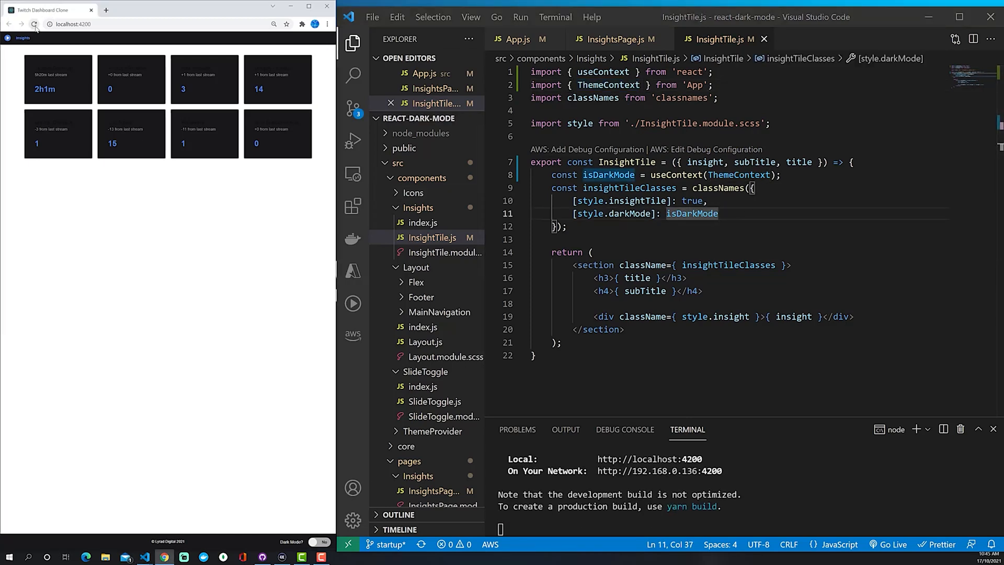
left_click(35, 24)
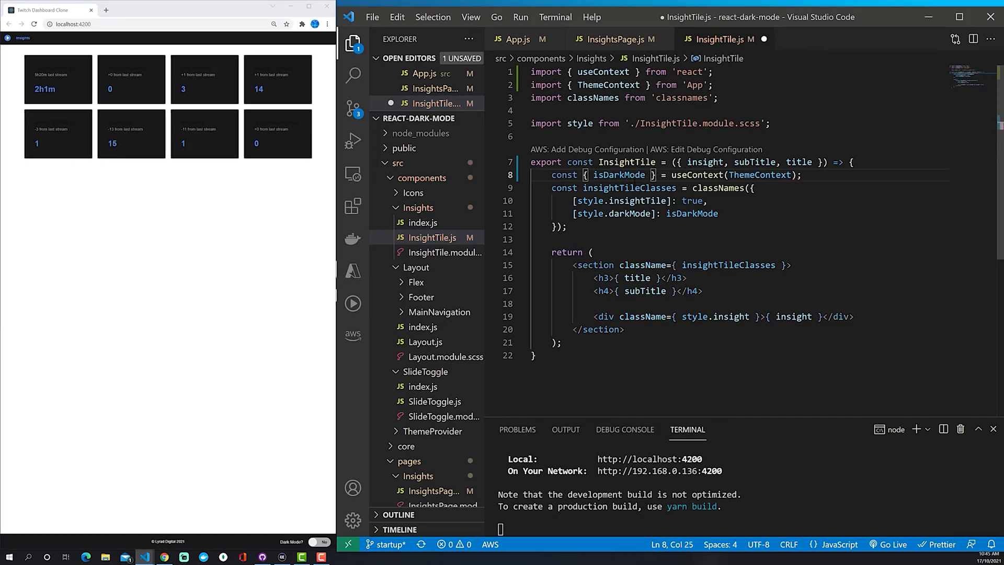
left_click(517, 39)
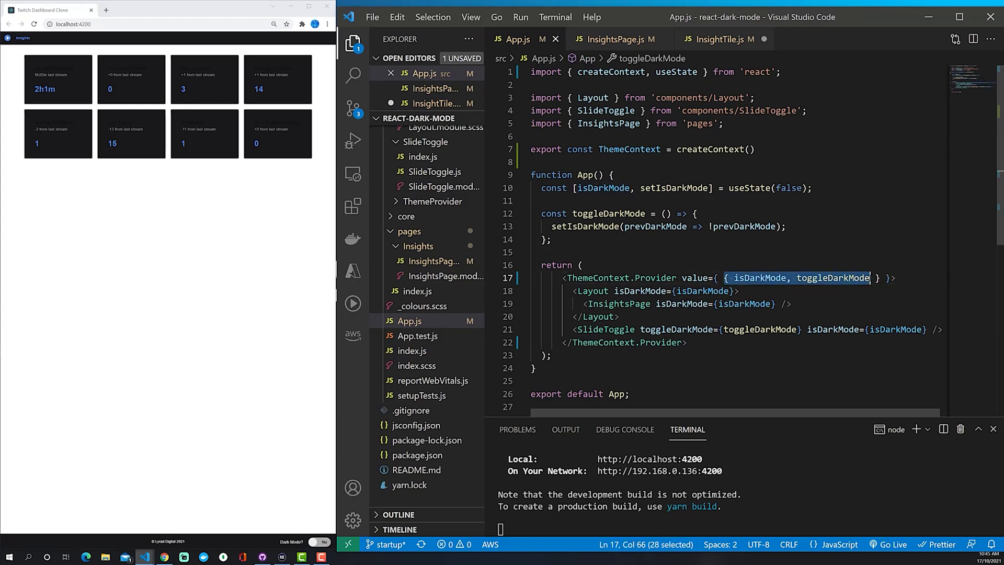
type("is")
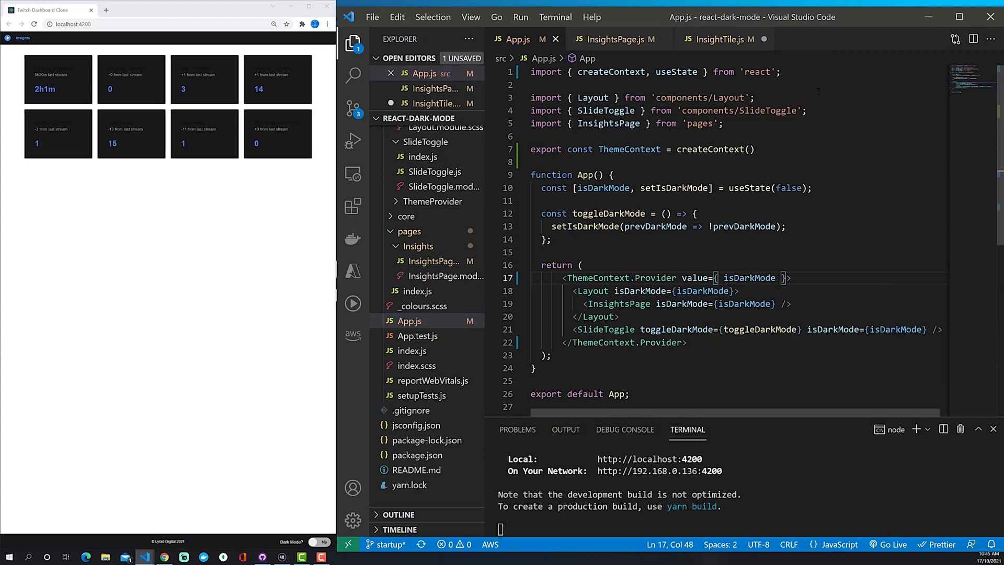
left_click(723, 39)
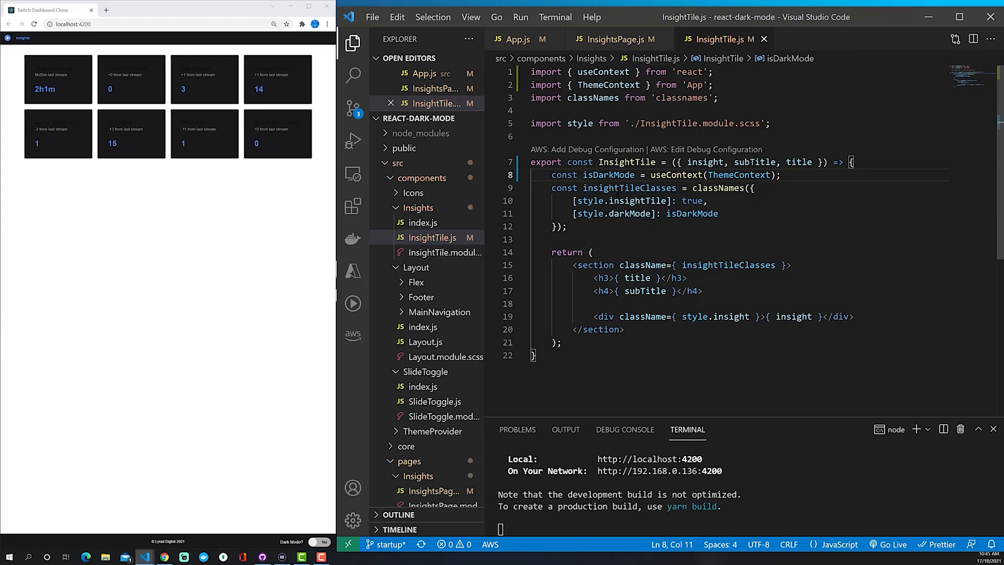
left_click(35, 24)
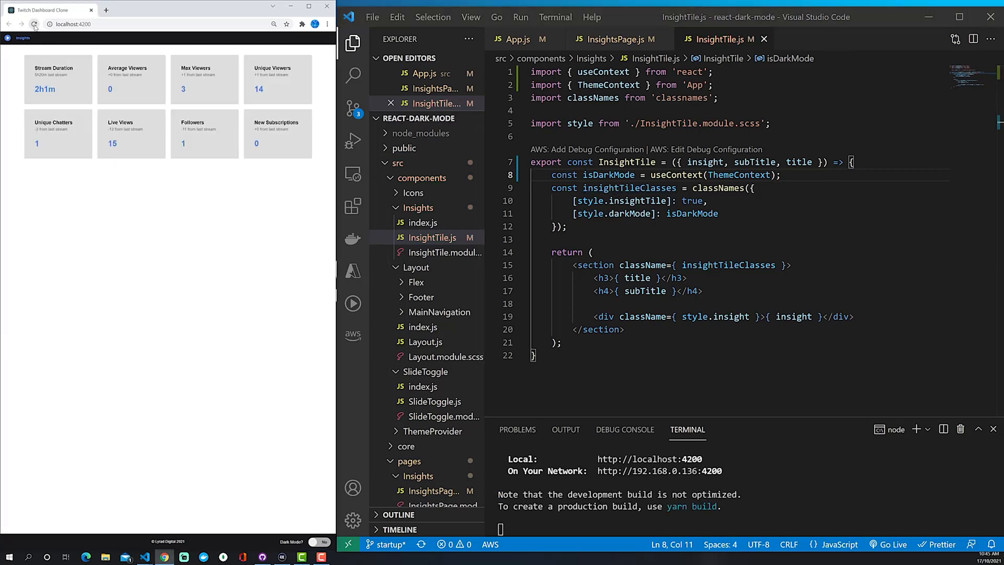
left_click(319, 542)
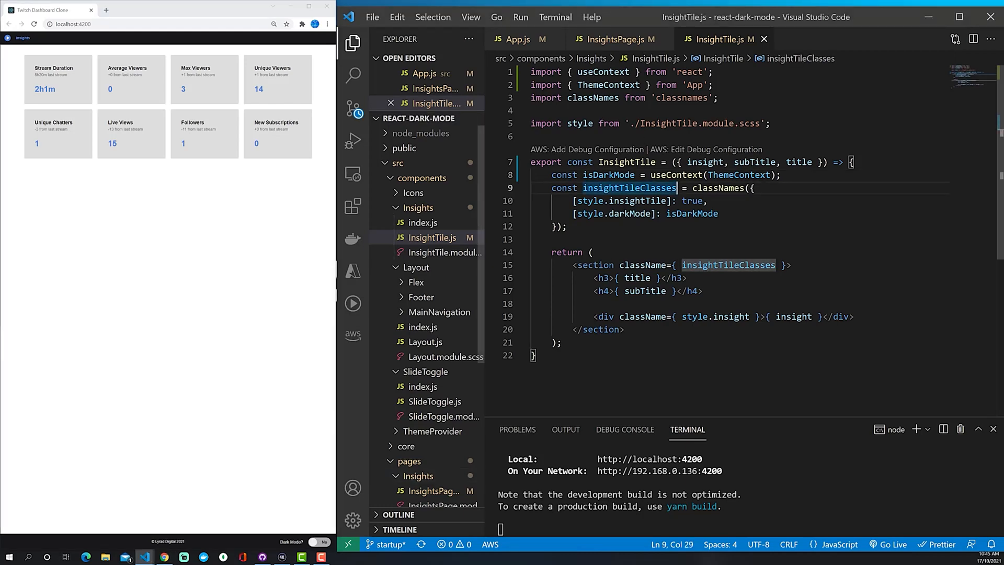
left_click(518, 39)
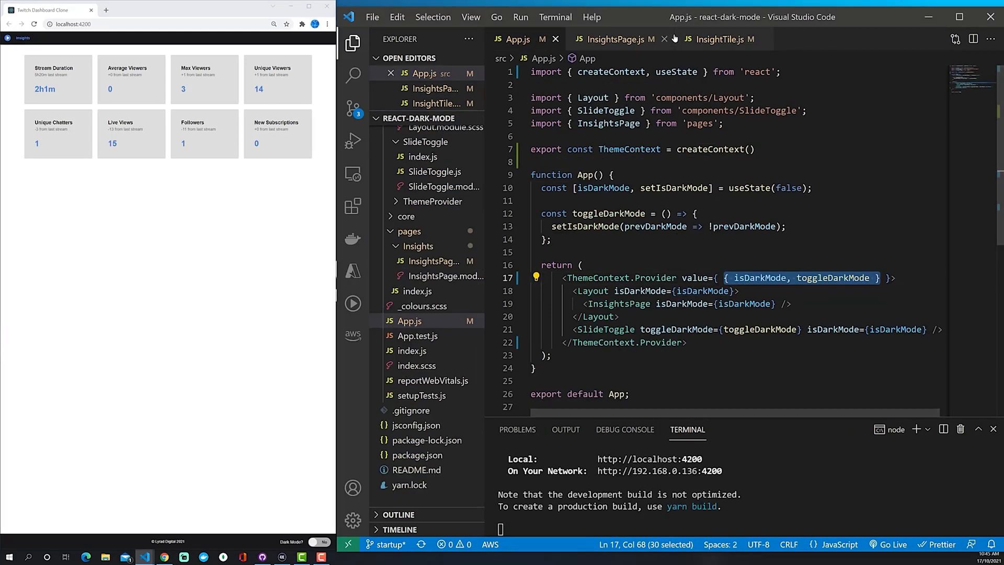
left_click(717, 39)
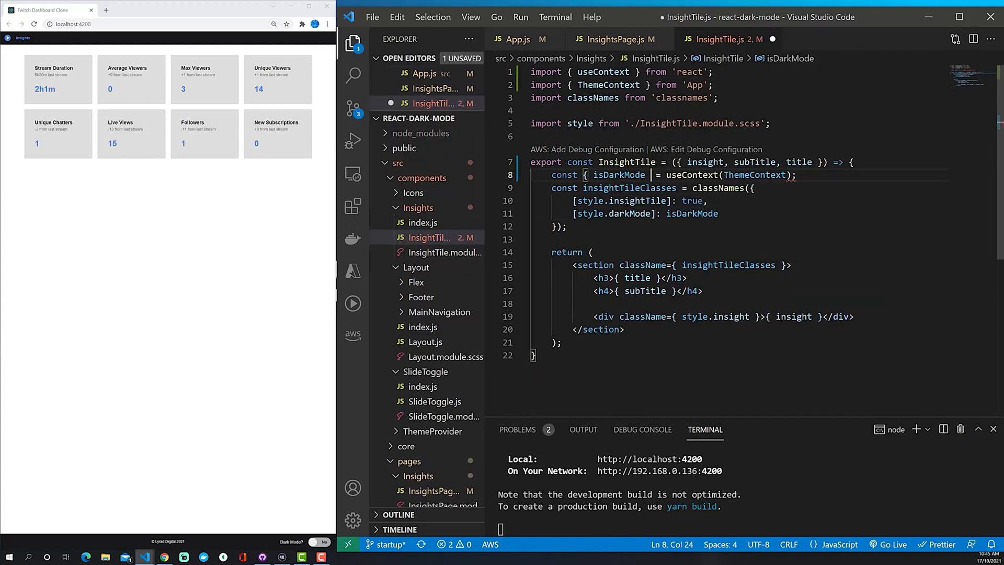
key("ctrl+s")
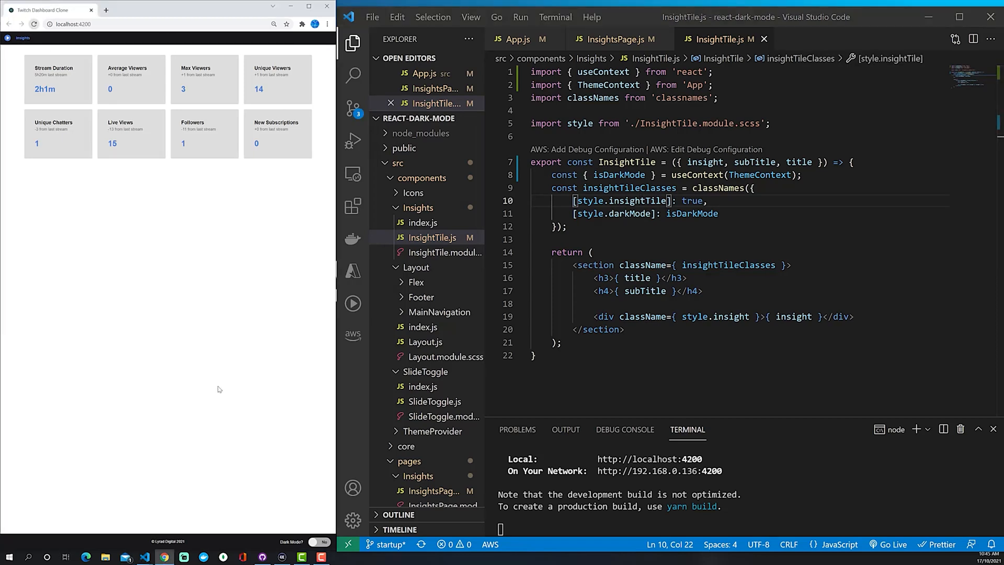
Flip the dashboard's Dark Mode toggle on and off to confirm the tiles follow context.
left_click(324, 543)
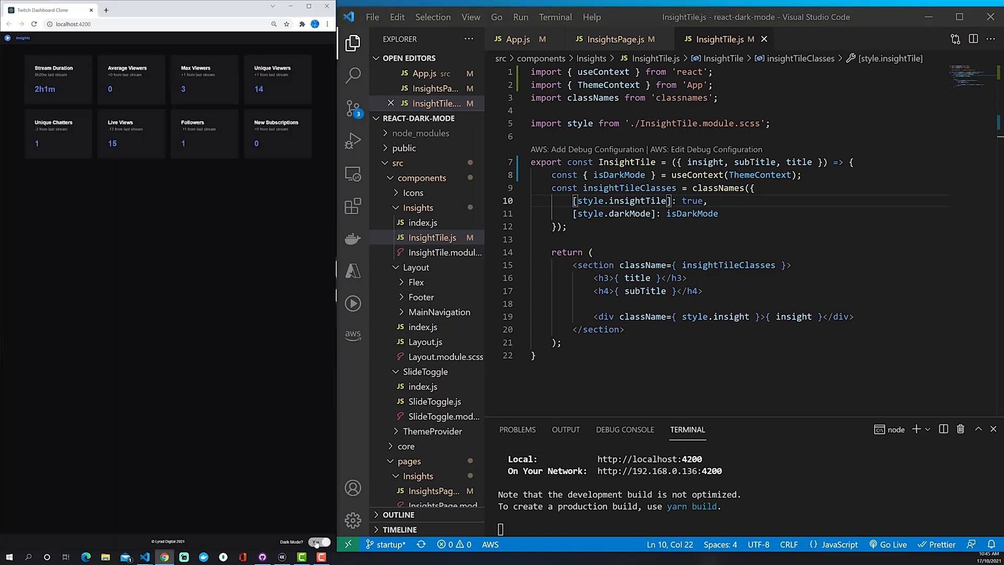
left_click(314, 543)
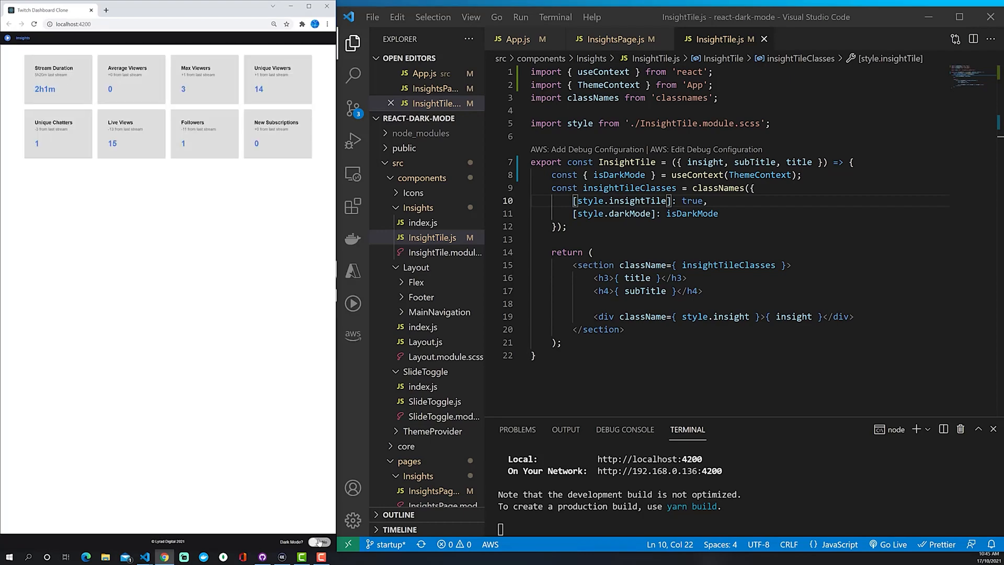
left_click(318, 542)
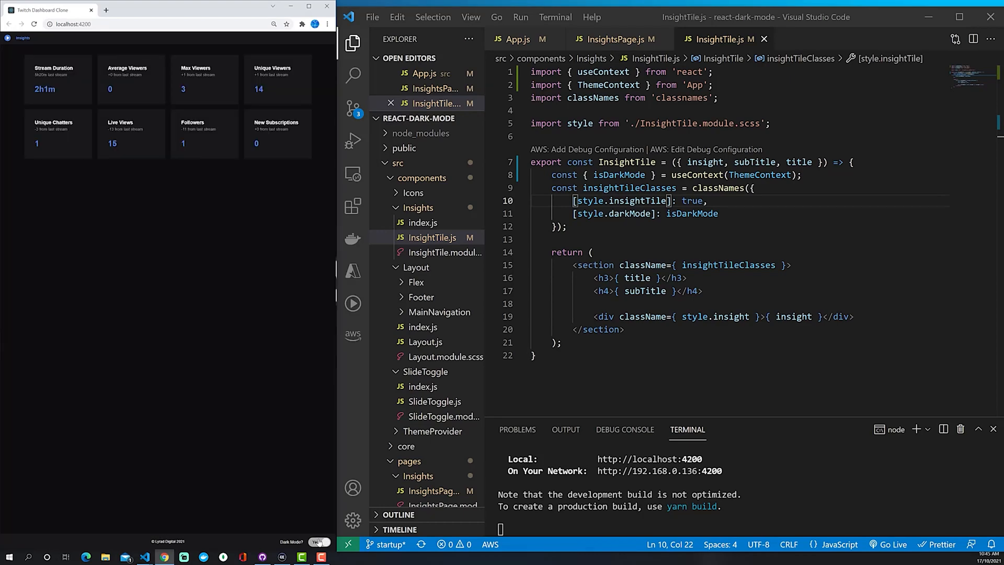
mouse_move(518, 38)
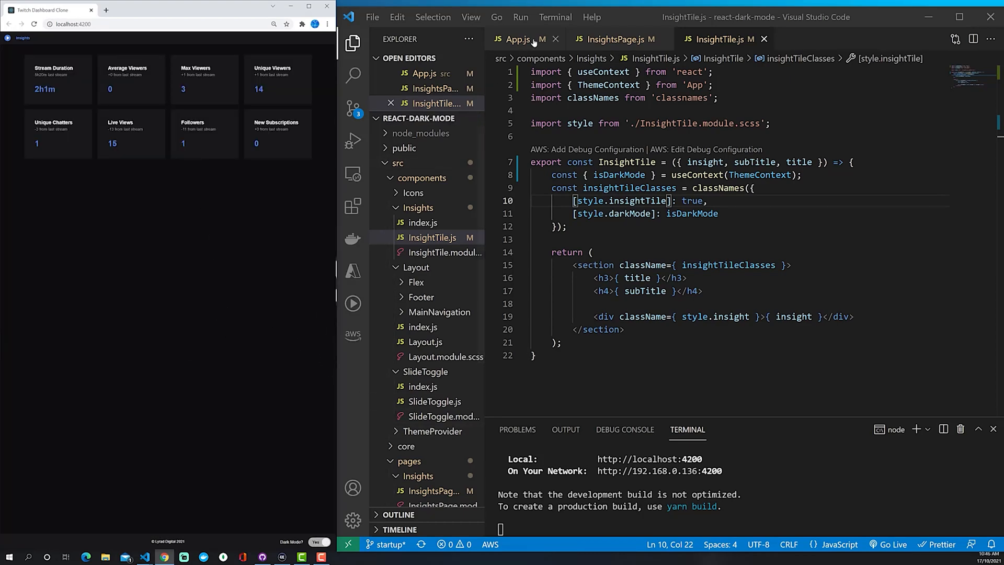
left_click(518, 38)
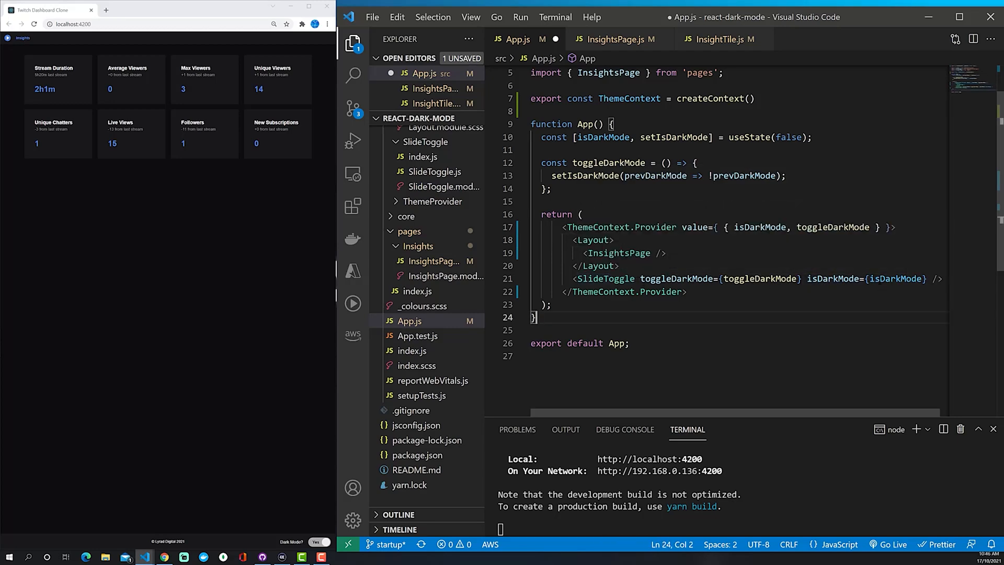
Remove the isDarkMode props from Layout and InsightsPage in App.js and re-test the toggle.
scroll("up", 3)
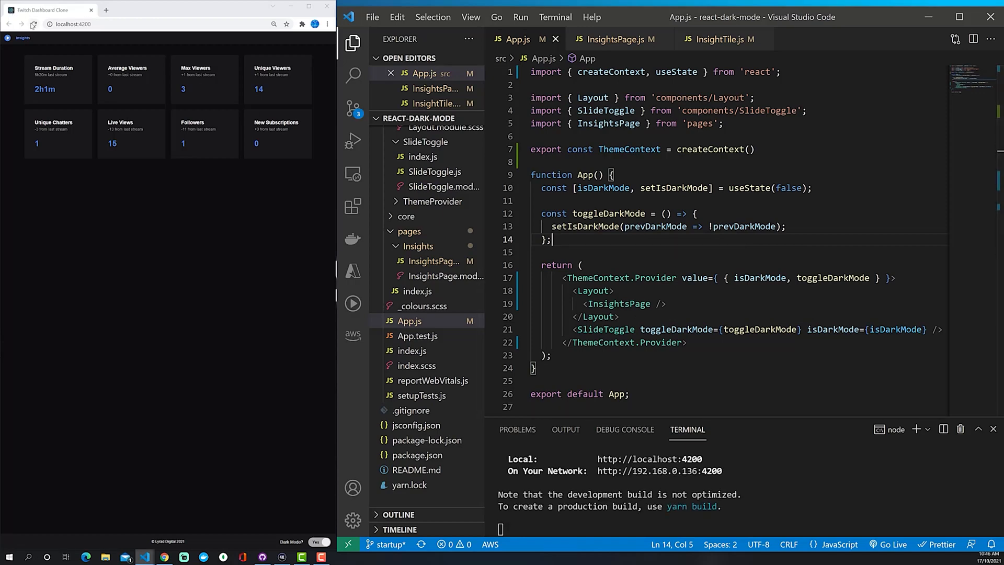
left_click(312, 542)
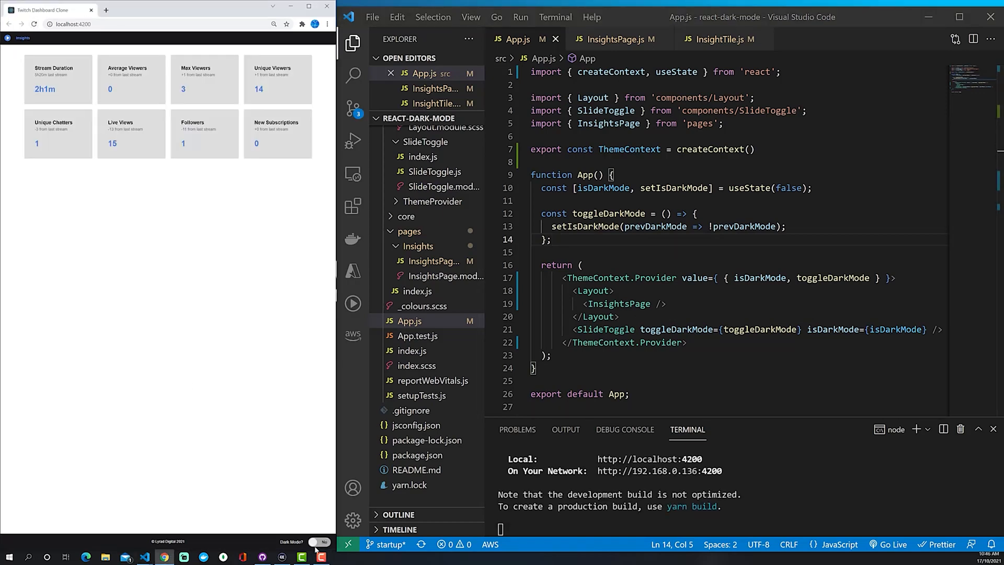
left_click(320, 541)
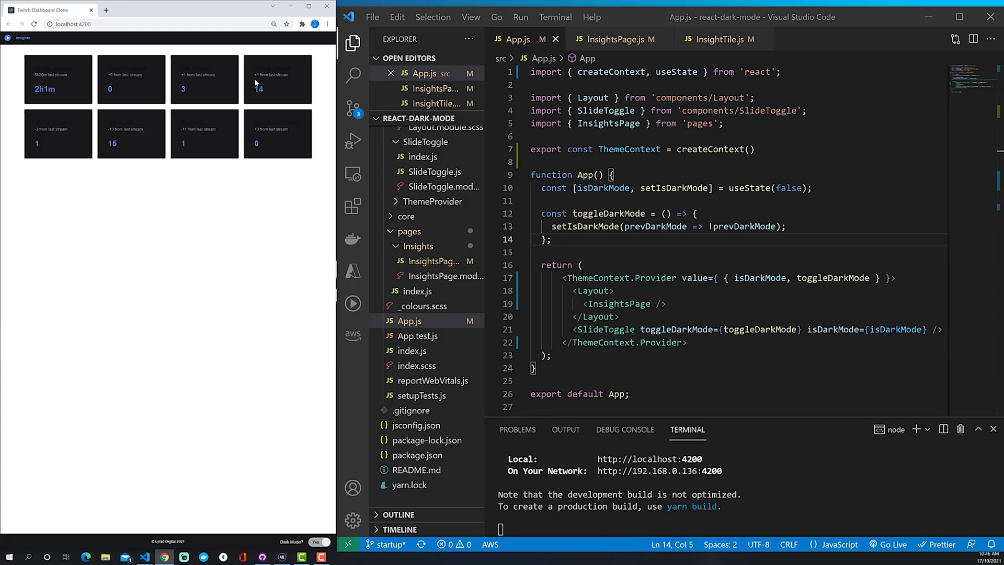
mouse_move(73, 127)
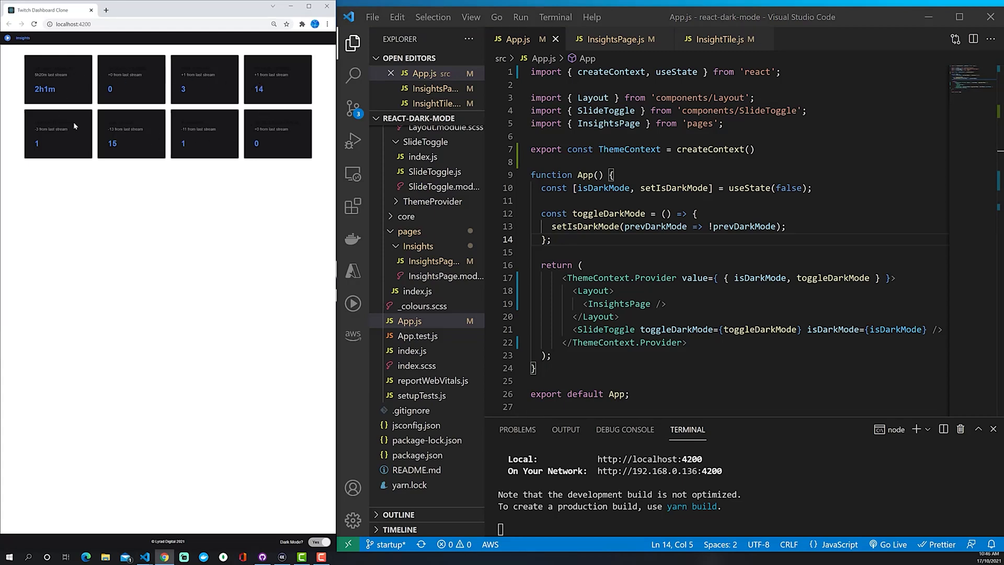
mouse_move(188, 310)
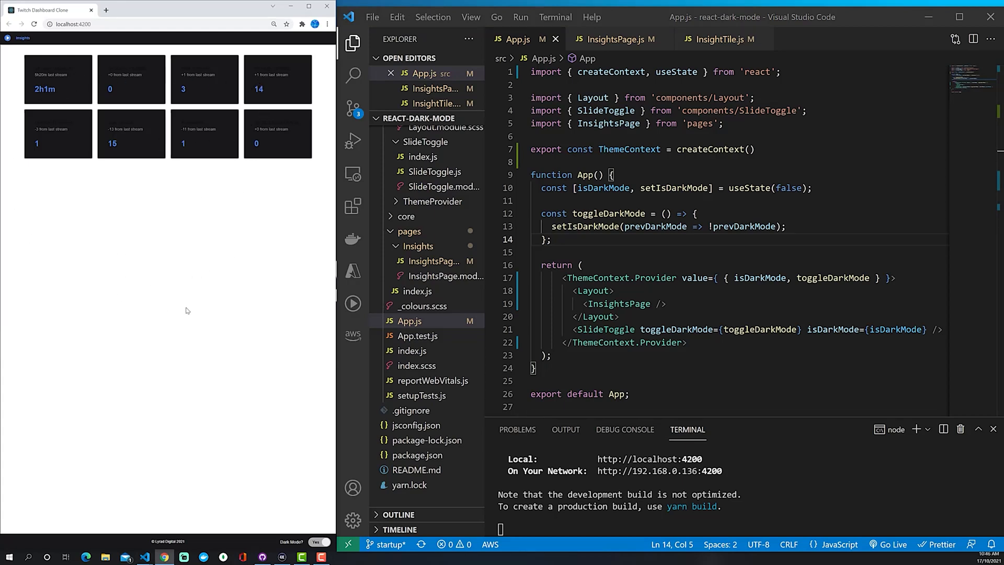
mouse_move(590, 295)
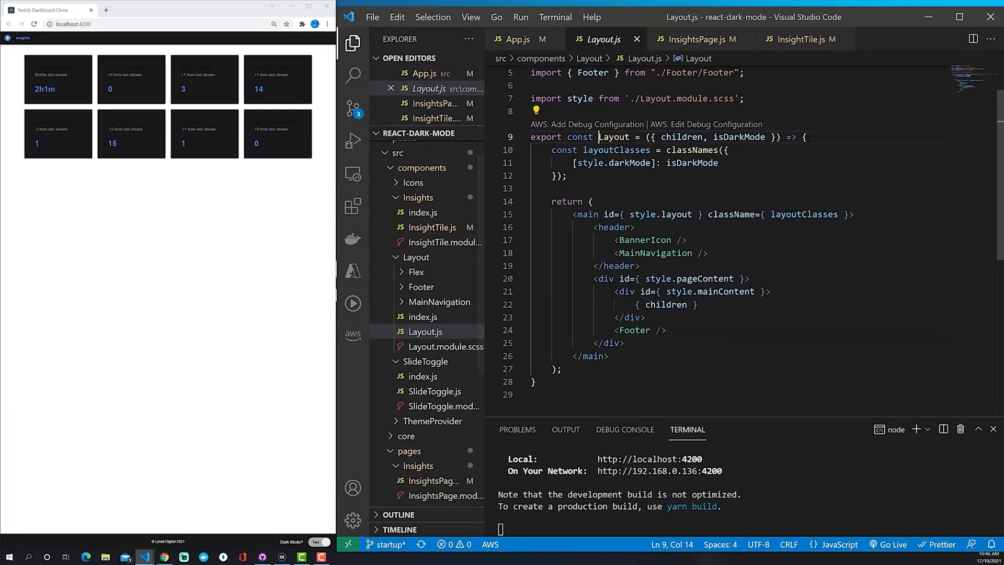
Add const { isDarkMode } = useContext(ThemeContext) inside Layout.js and save.
key("Enter")
type("const { isDarkMode ")
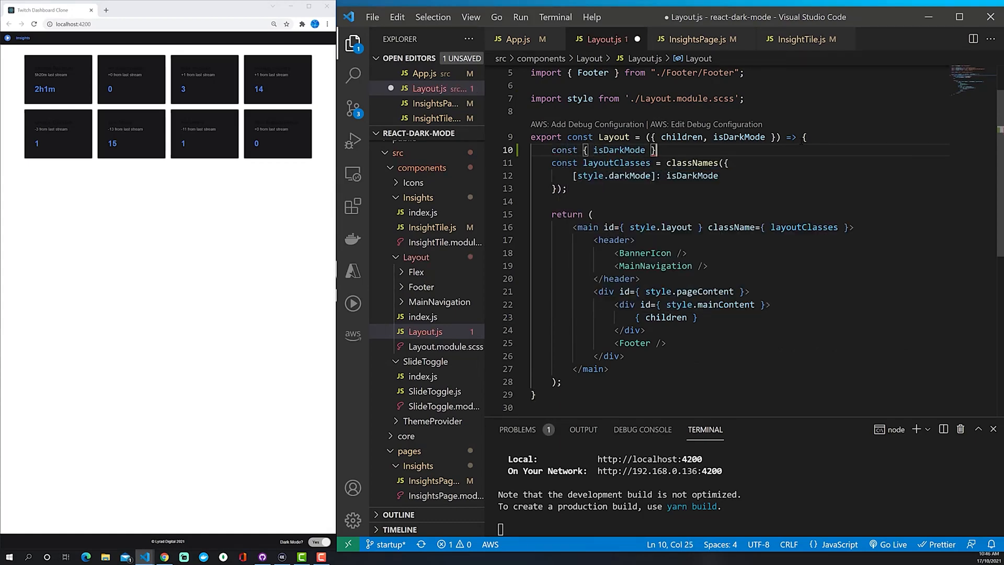
type("=")
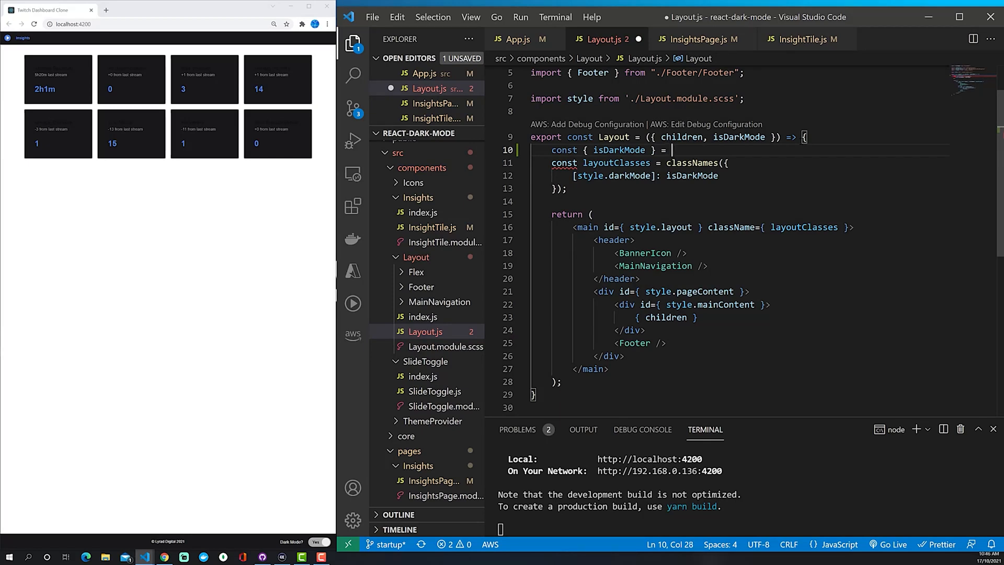
type("useContext()")
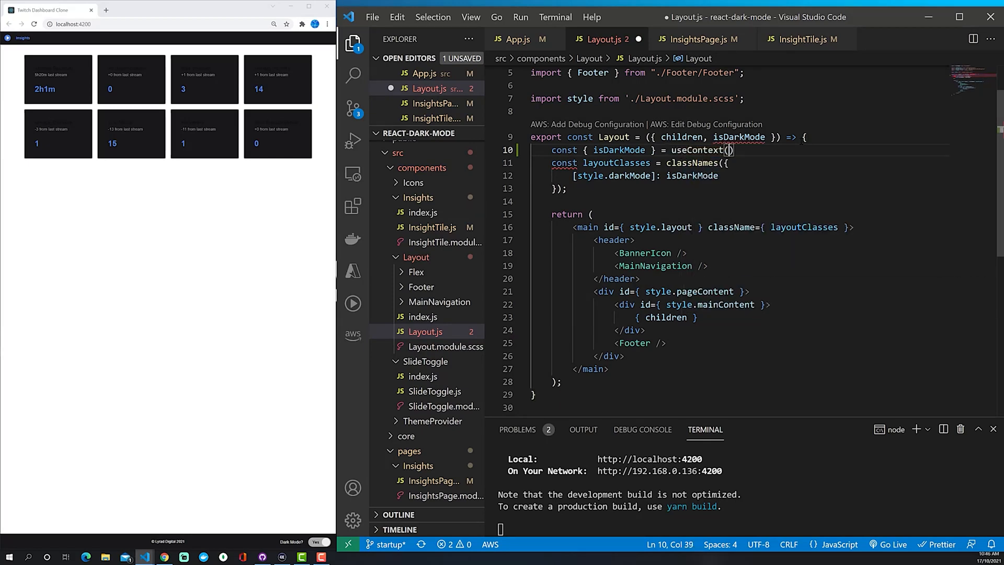
type("ThemeContext")
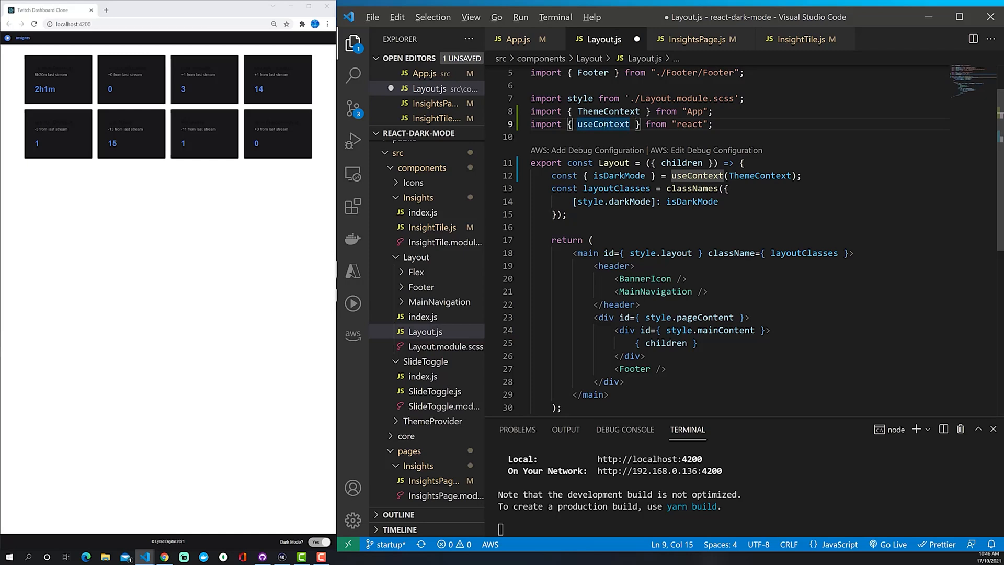
key("ctrl+s")
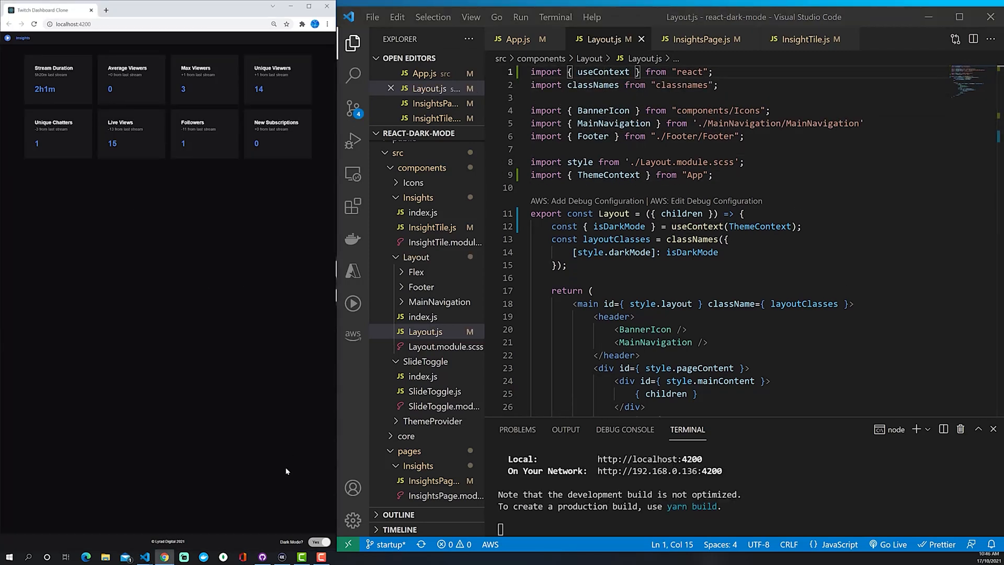
Toggle dark mode in the dashboard to confirm the page background darkens, then highlight Layout's useContext call.
left_click(315, 541)
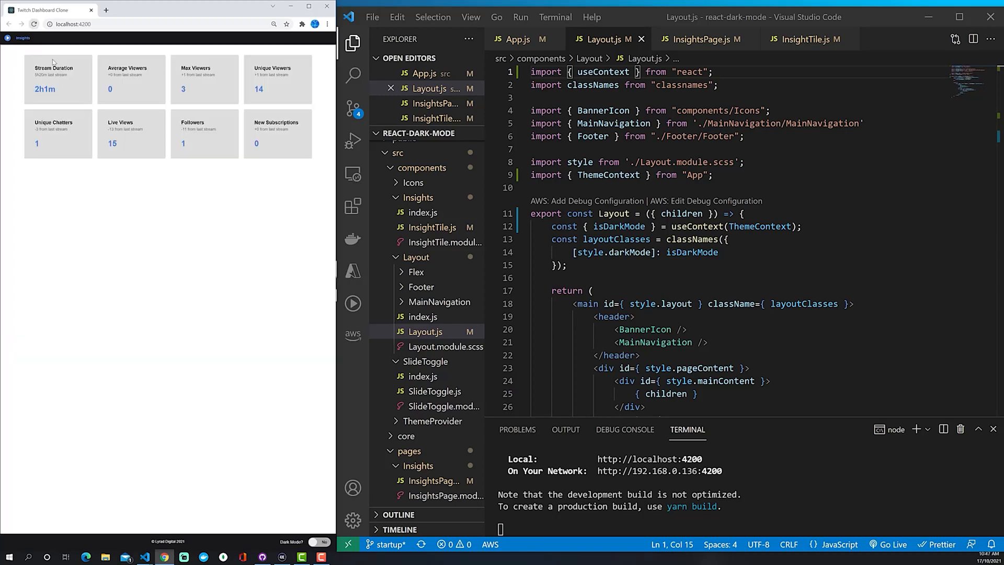
left_click(319, 543)
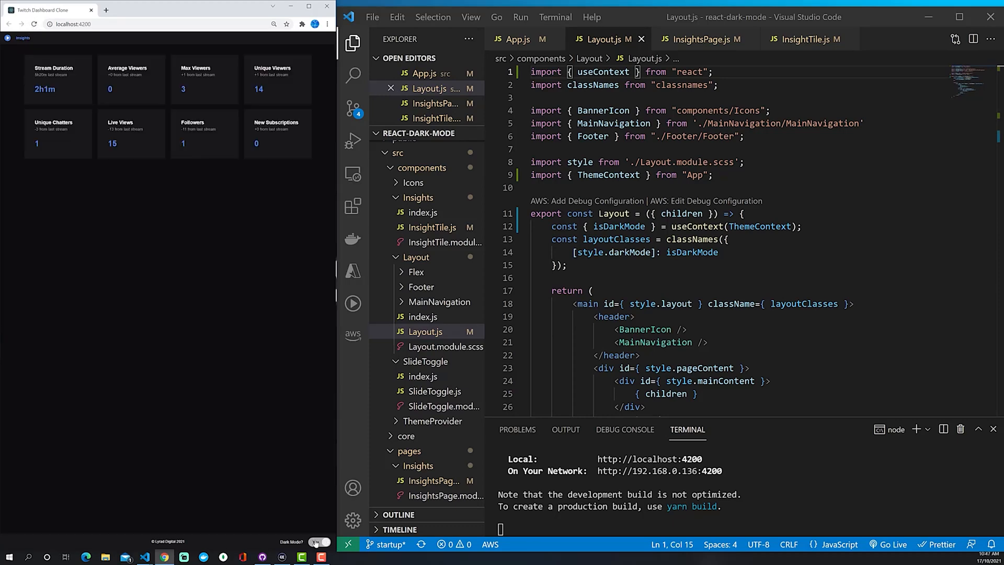
left_click(318, 542)
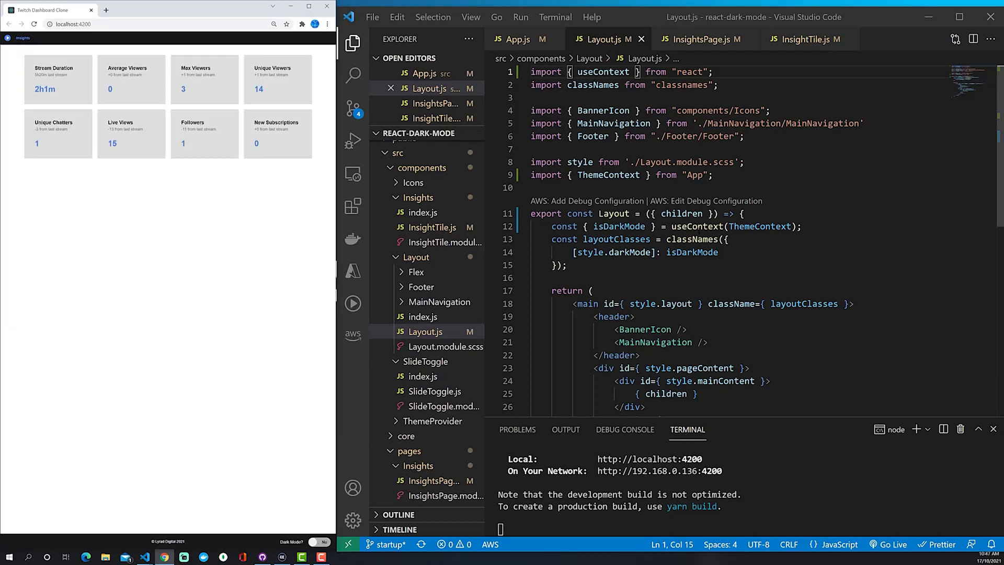
double_click(618, 226)
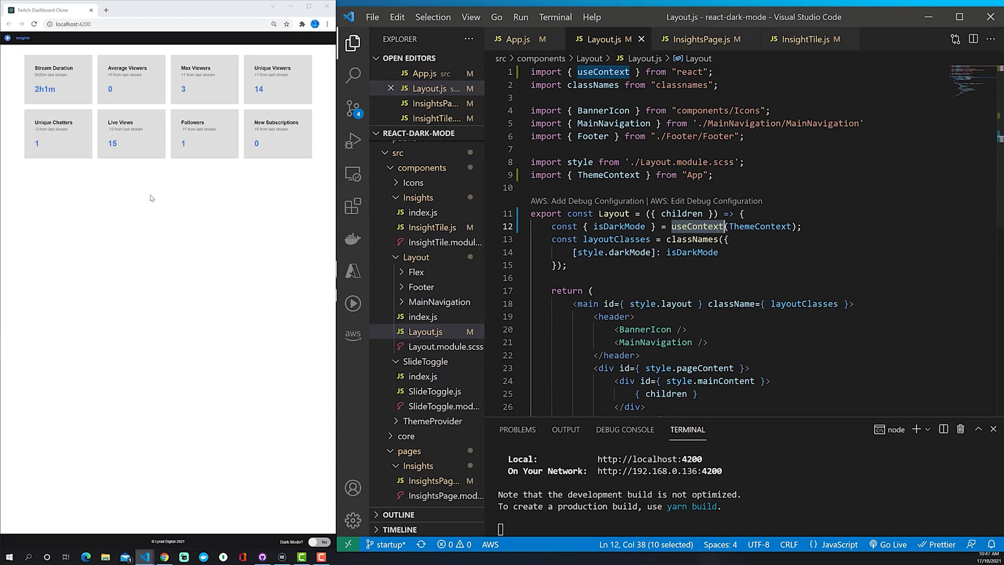
mouse_move(516, 39)
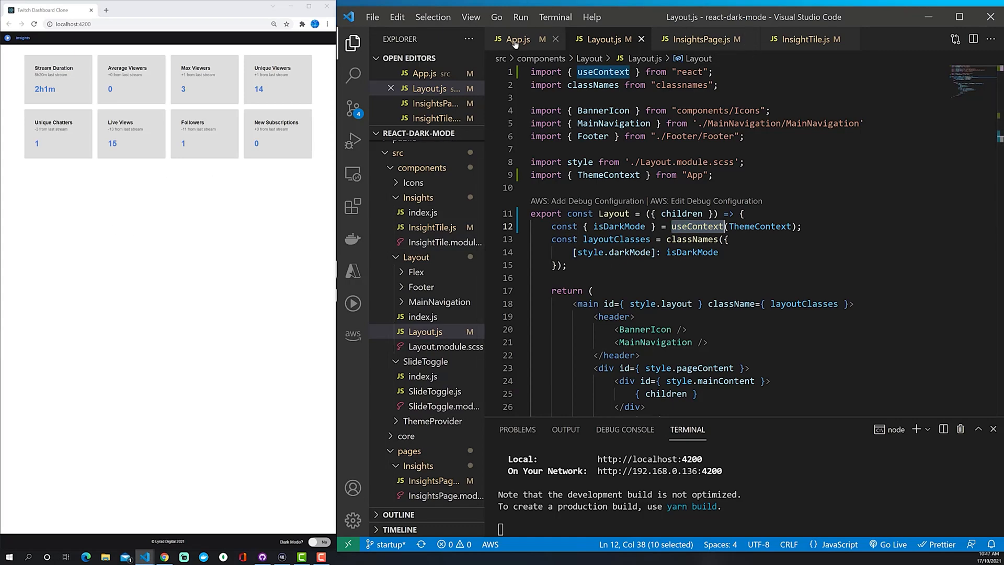
Review App.js's ThemeContext.Provider value, then open the SlideToggle component file.
left_click(517, 38)
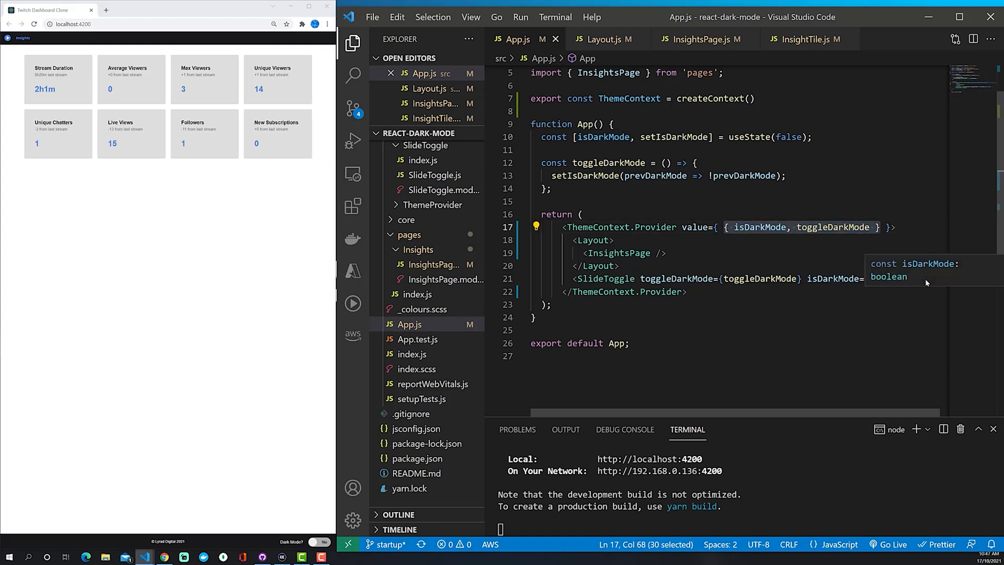
left_click(621, 278)
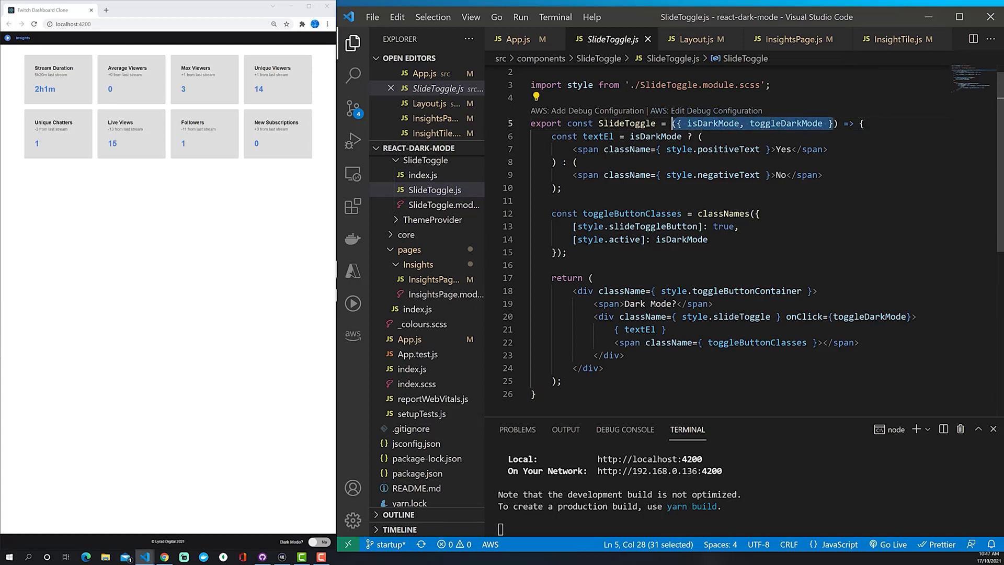
Have SlideToggle.js destructure isDarkMode and toggleDarkMode from useContext(ThemeContext) with imports, and save.
type("()")
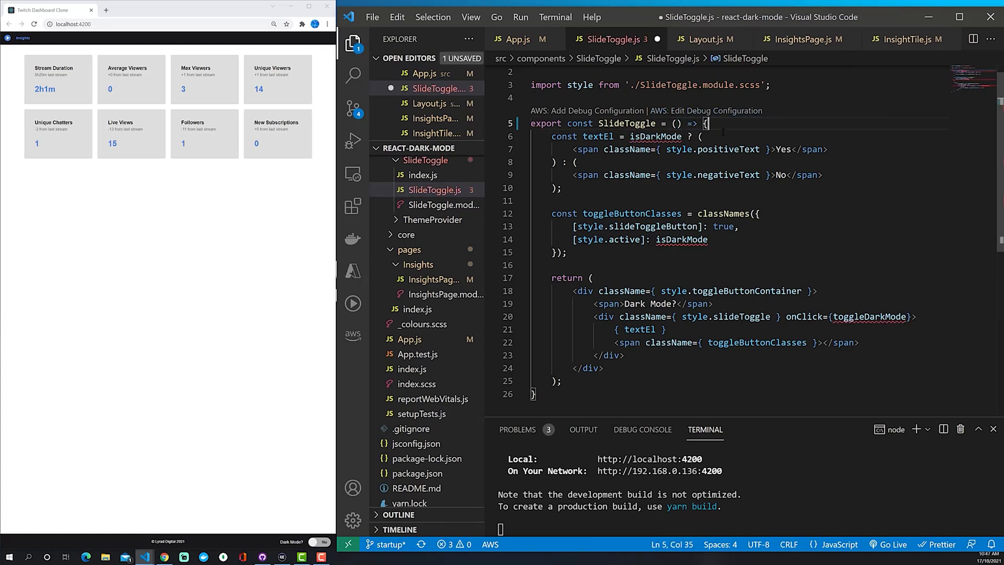
type("con")
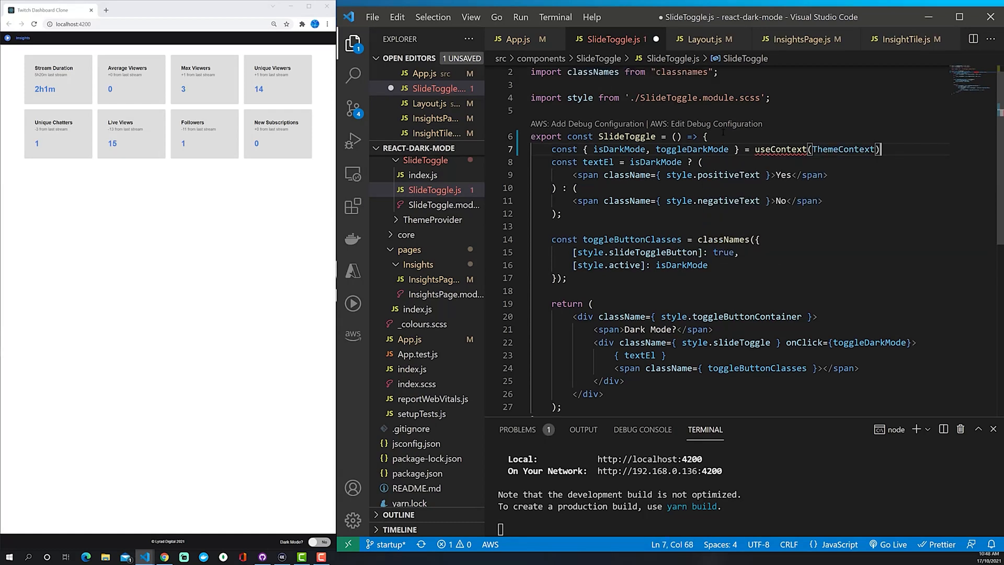
left_click(809, 150)
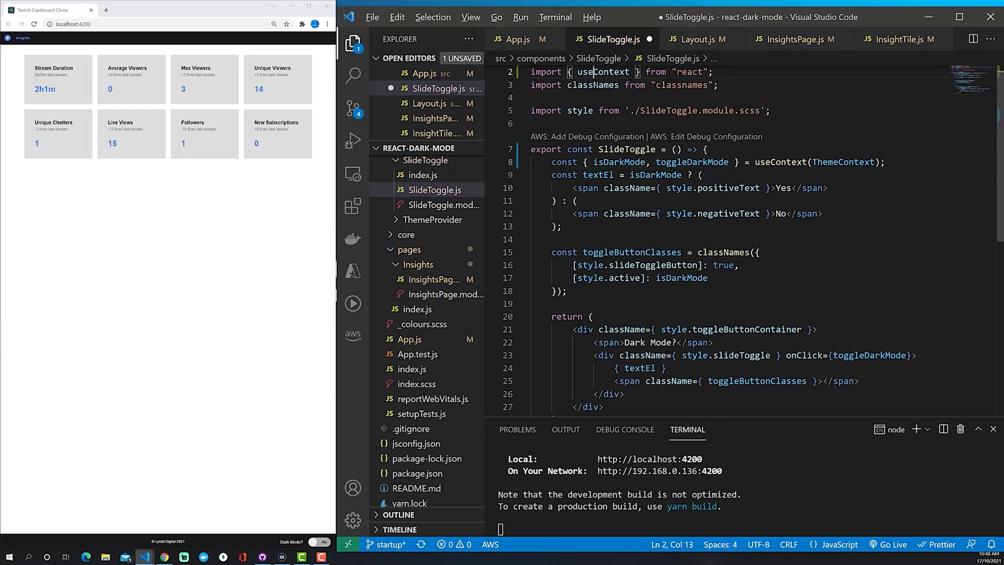
key("ctrl+s")
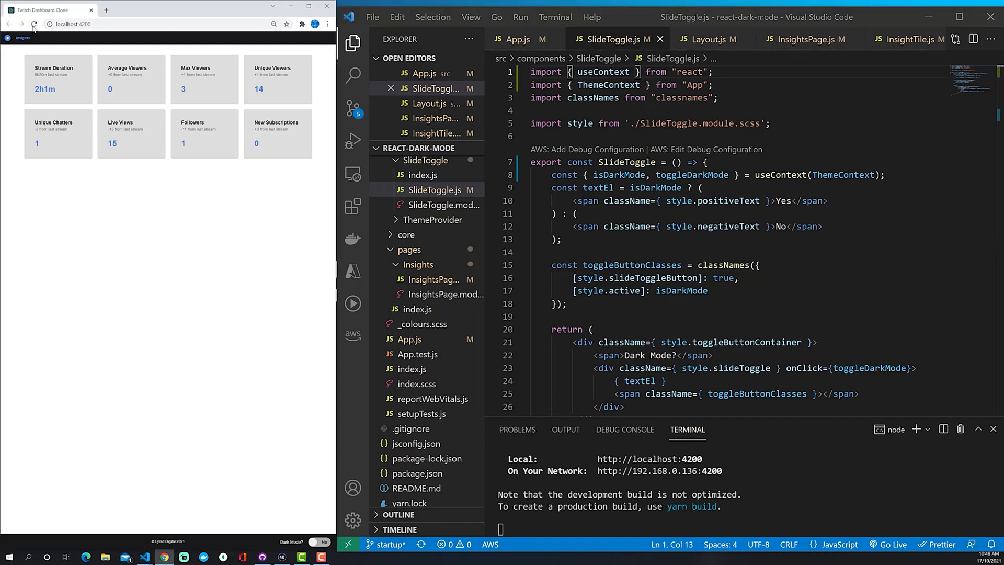
Reload the dashboard and confirm the toggle still darkens it, then return to App.js.
left_click(323, 541)
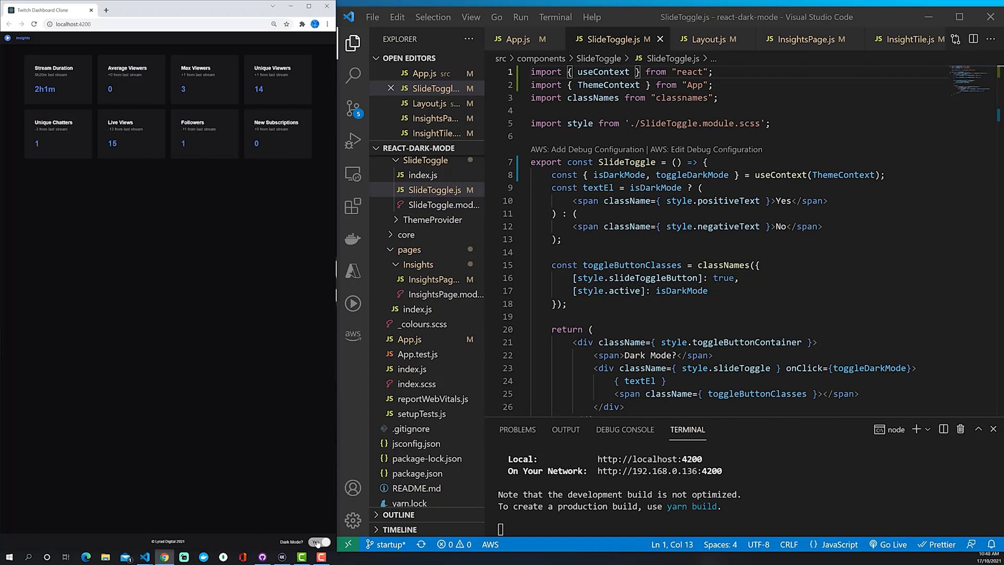
left_click(317, 541)
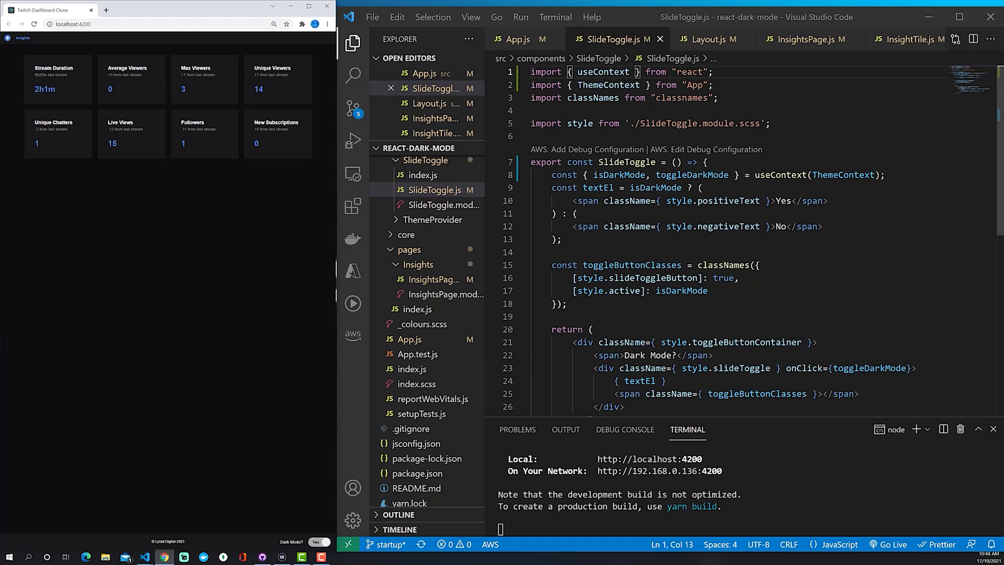
left_click(517, 39)
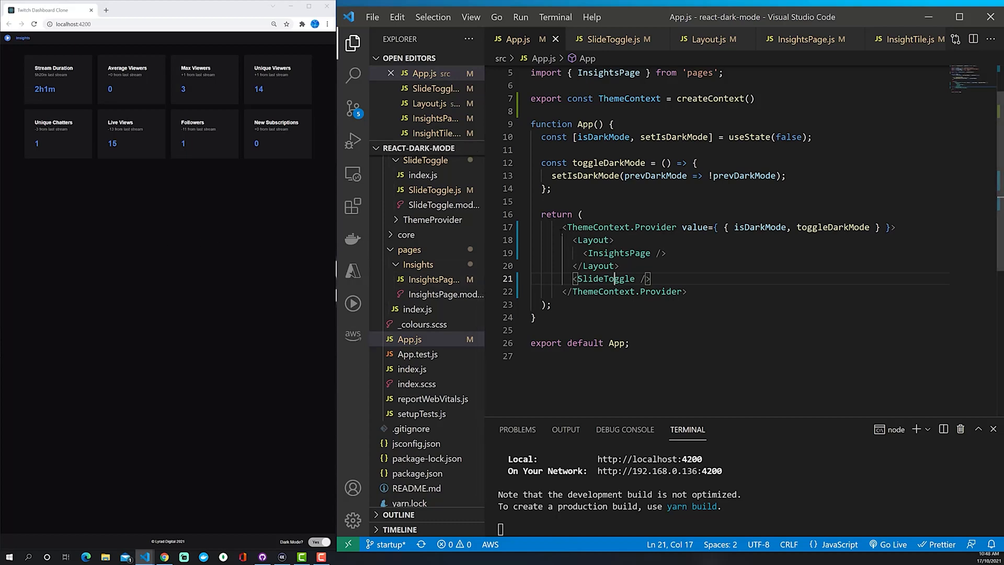
Highlight the ThemeContext.Provider tag and createContext line in App.js, then select the core folder.
double_click(621, 227)
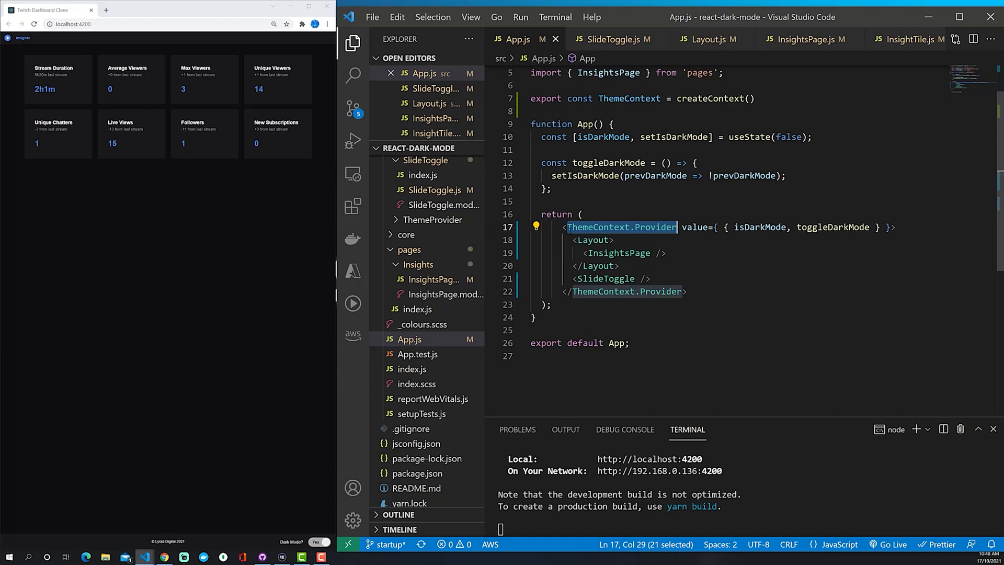
mouse_move(620, 227)
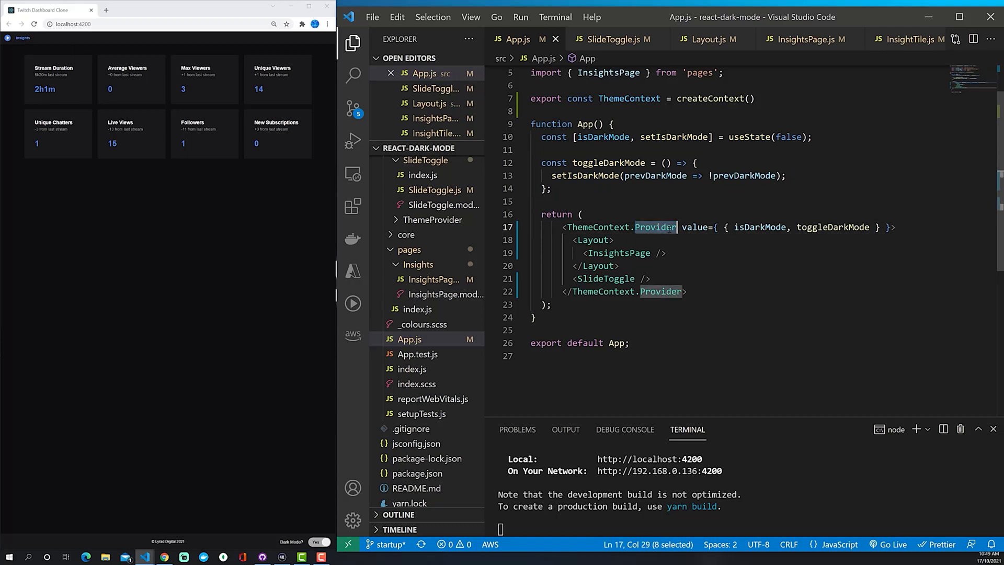
left_click(532, 110)
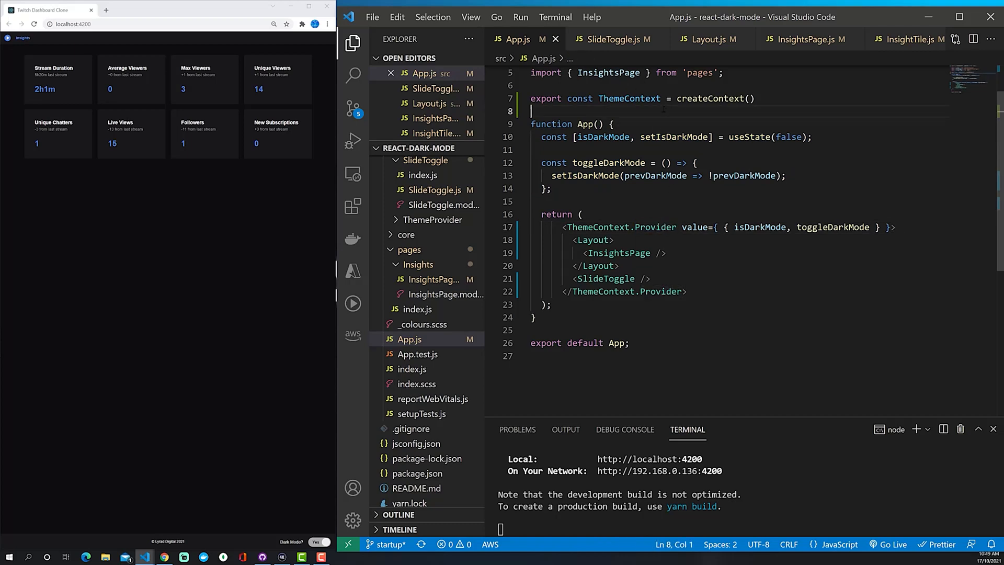
double_click(629, 98)
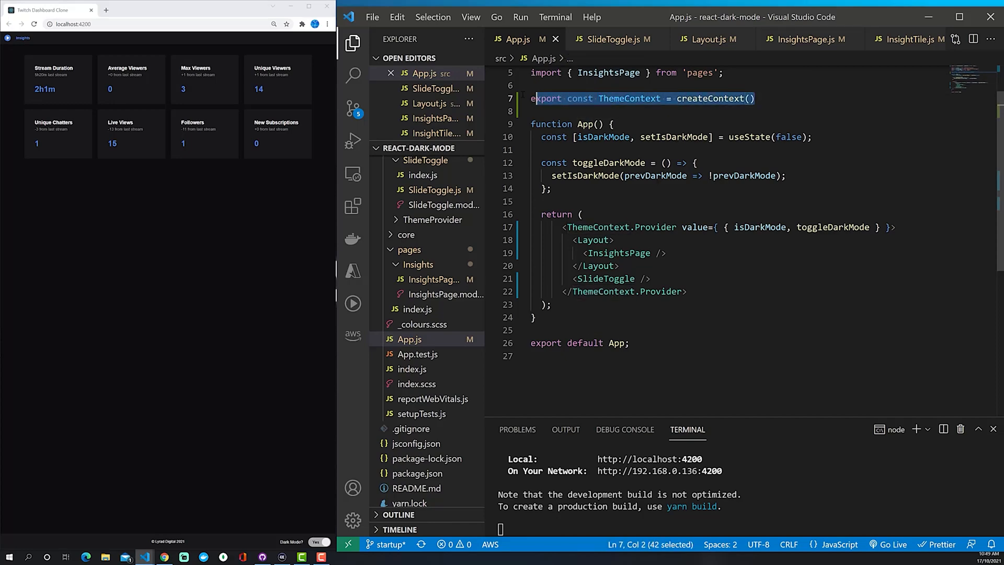
left_click(406, 235)
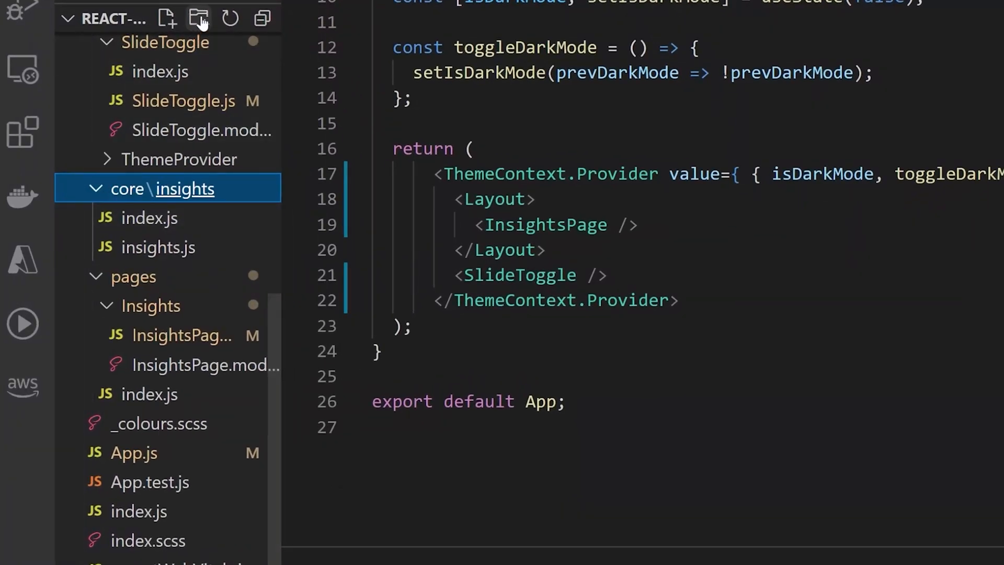
Create a theme folder under core and start a new file named ThemeContext.js in it.
left_click(198, 18)
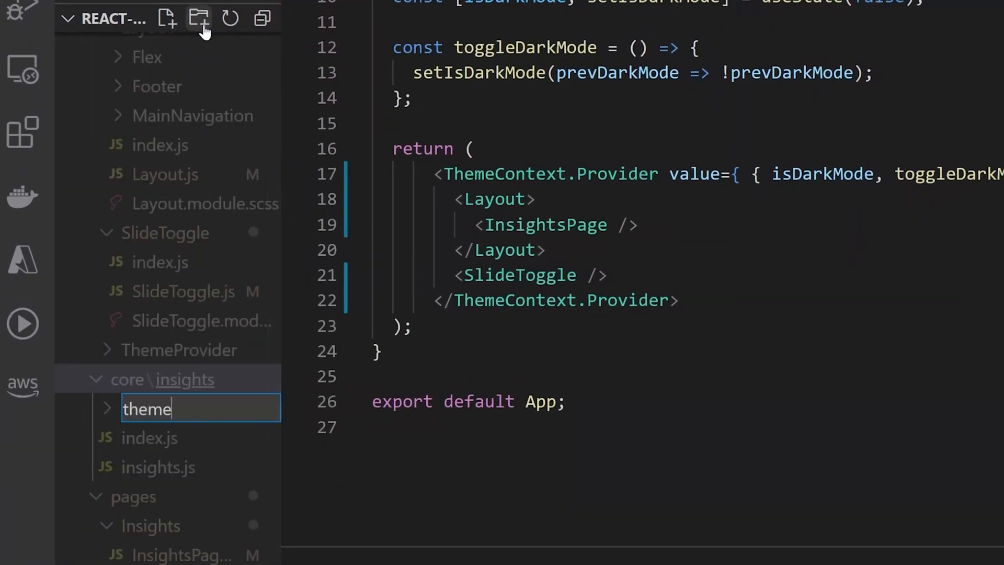
key("Return")
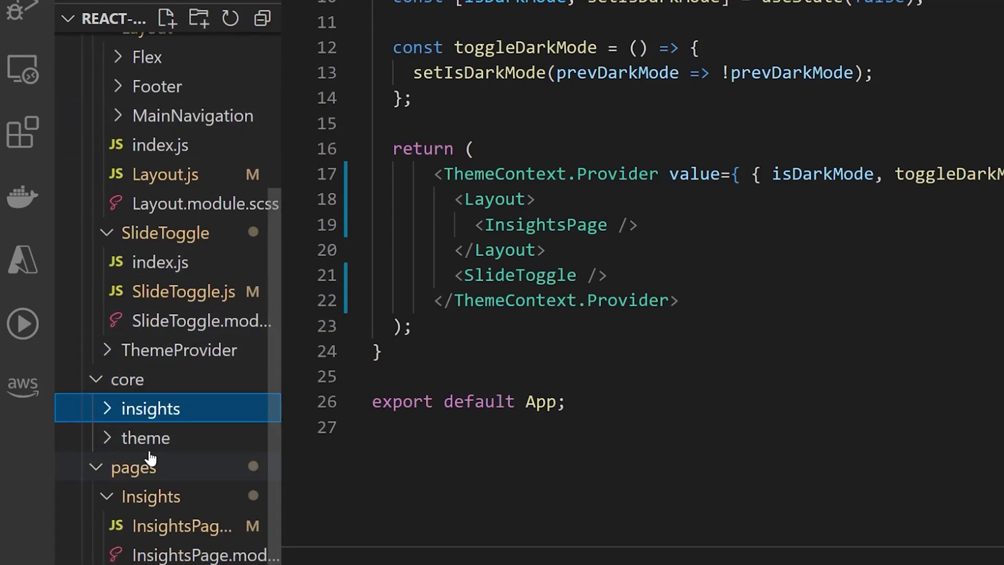
left_click(166, 18)
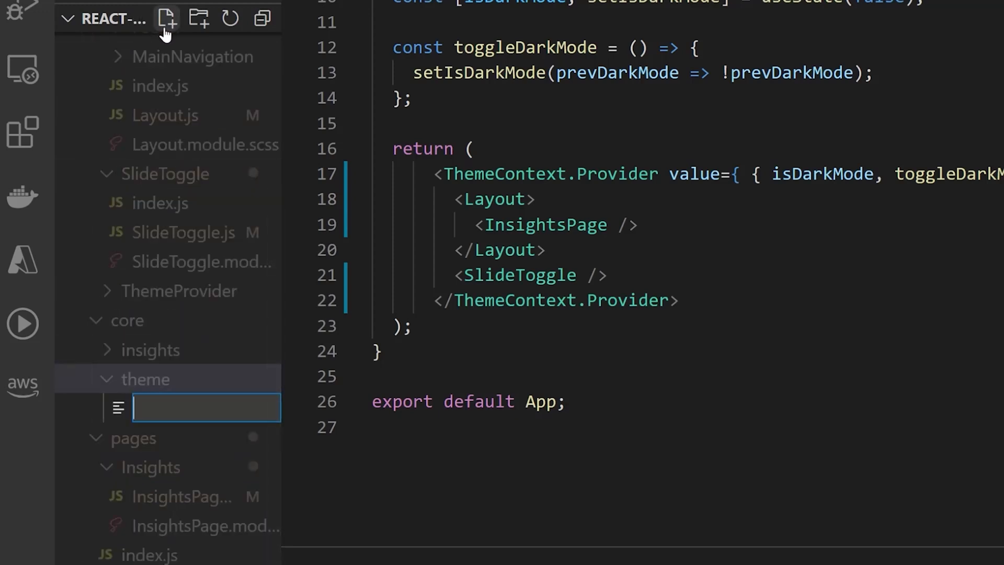
type("ThemeC")
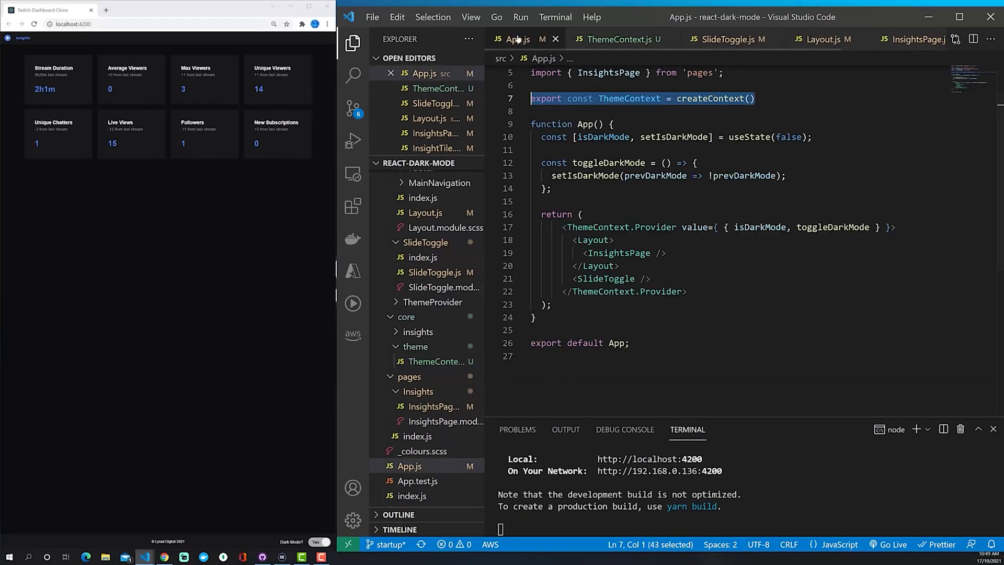
Move the createContext ThemeContext definition from App.js into the new ThemeContext.js and export it.
key("Delete")
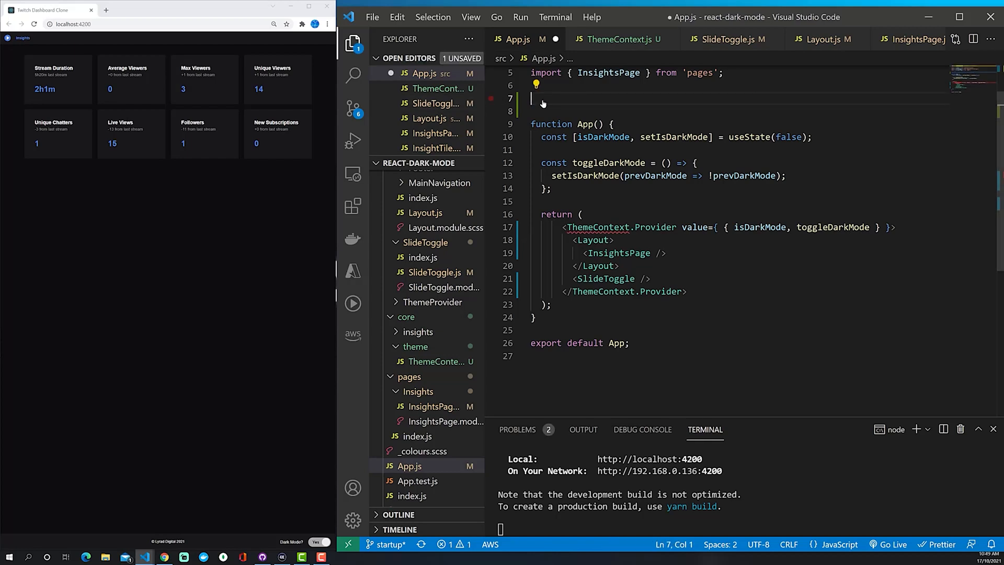
left_click(434, 361)
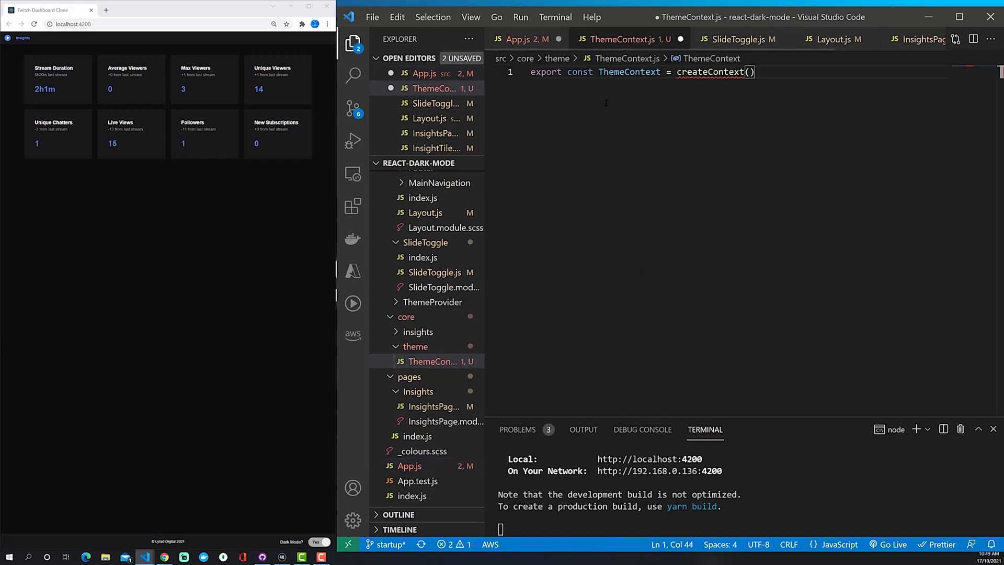
type(";")
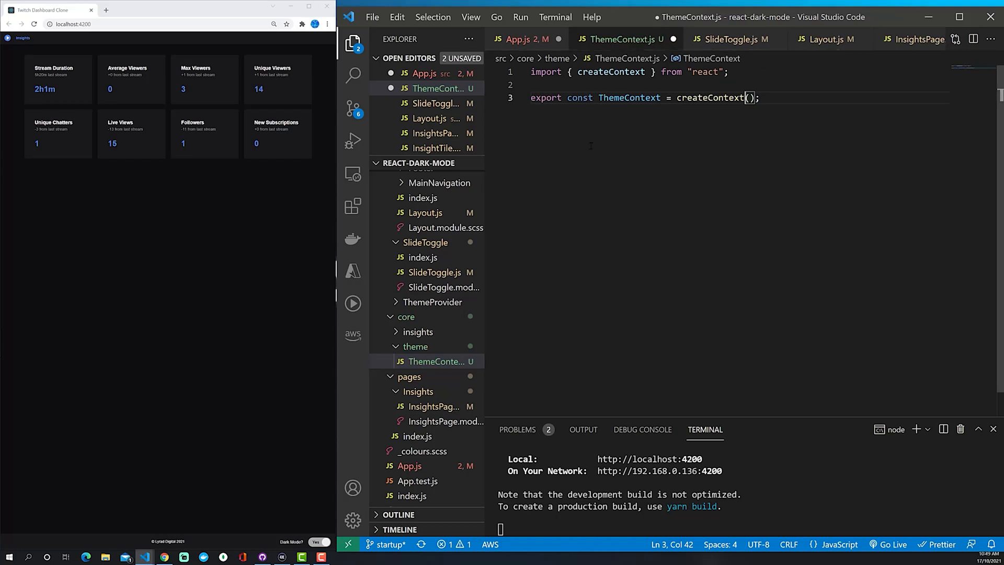
left_click(523, 39)
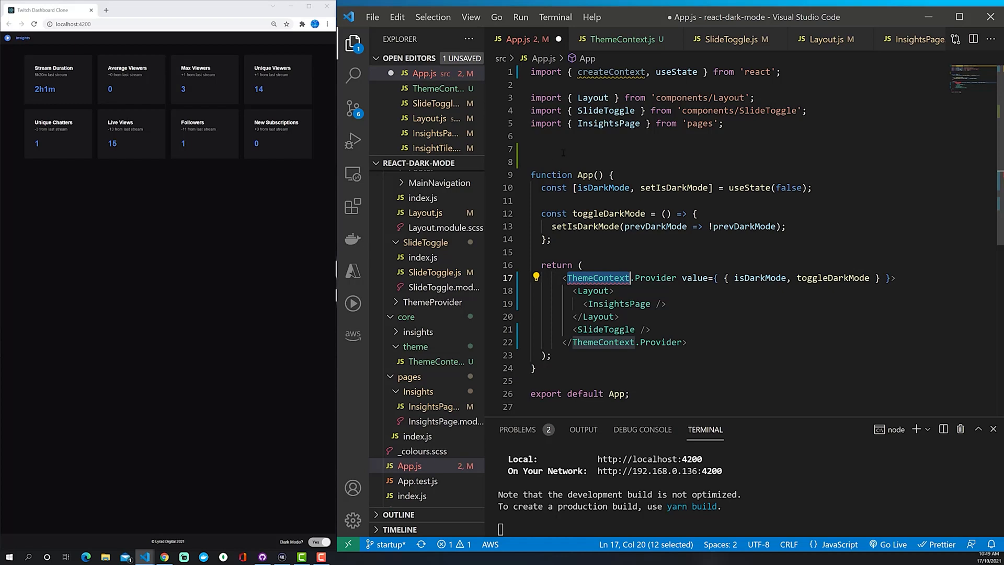
Import ThemeContext into App.js from core/theme/ThemeContext.
left_click(554, 150)
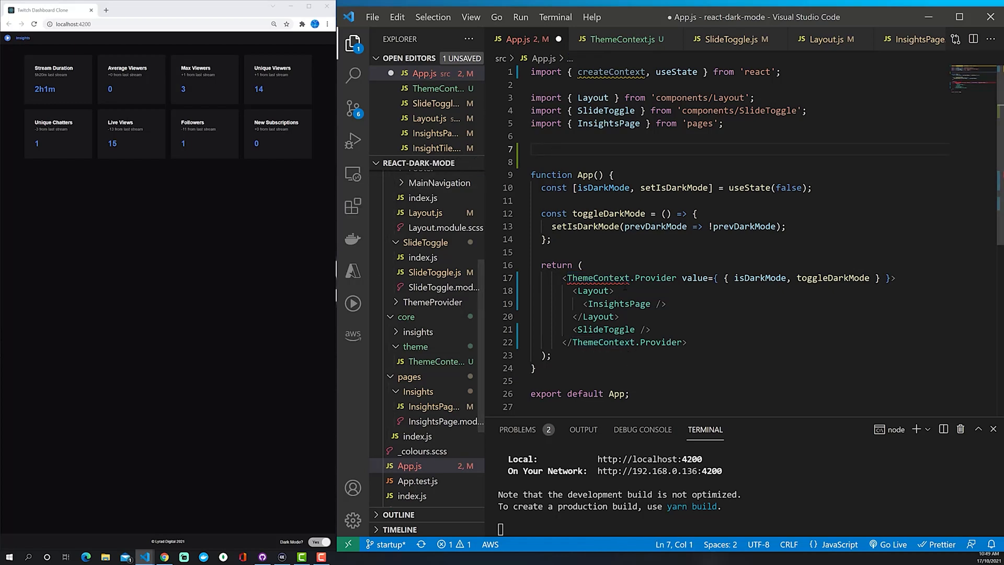
left_click(609, 278)
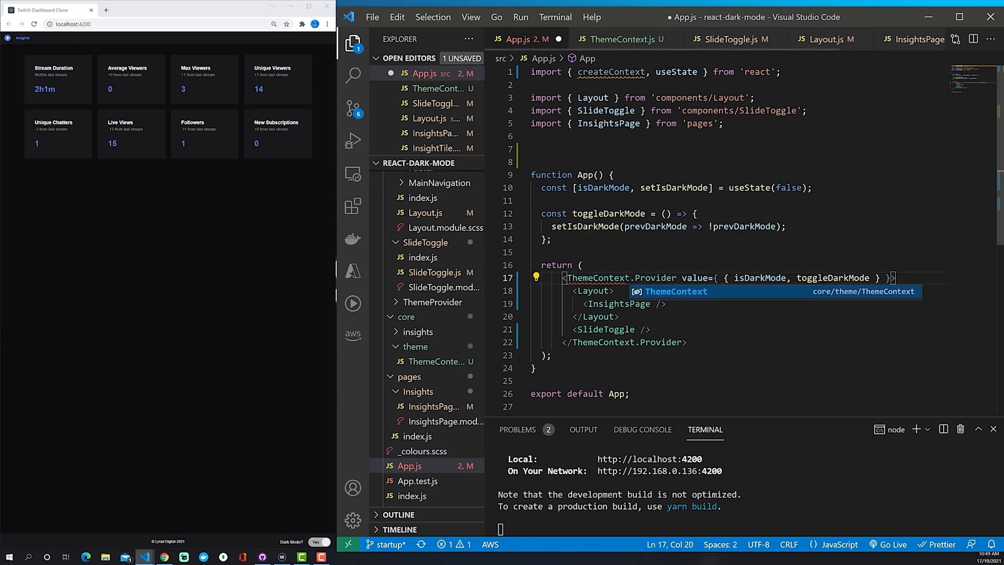
key("Enter")
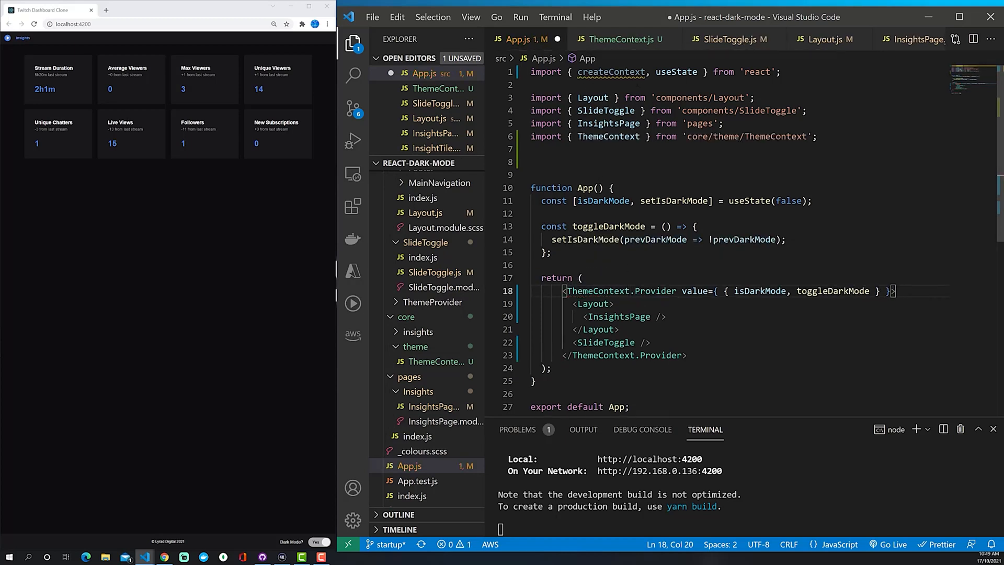
double_click(610, 72)
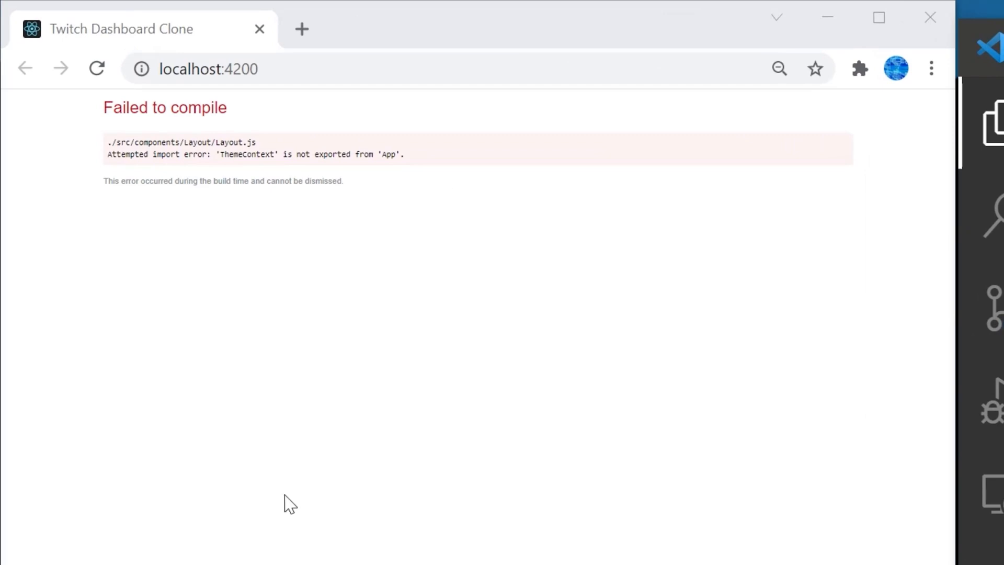
mouse_move(169, 156)
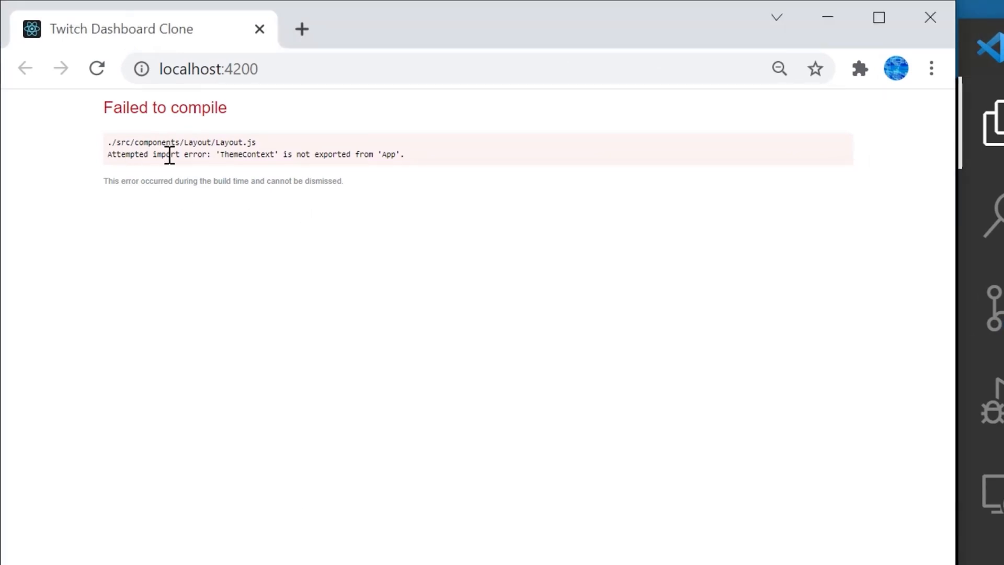
mouse_move(291, 181)
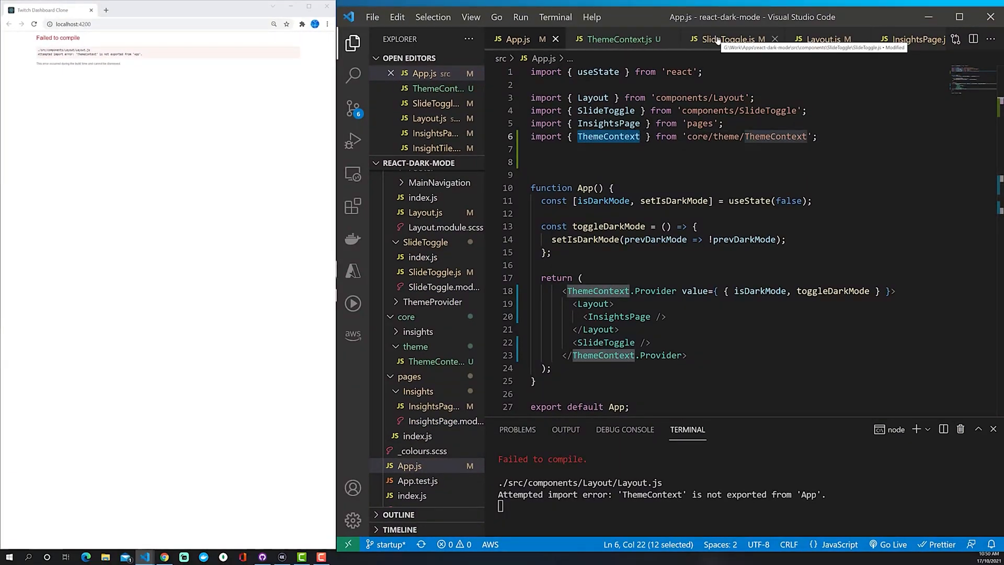
Open SlideToggle.js and select the App path in its ThemeContext import.
left_click(730, 39)
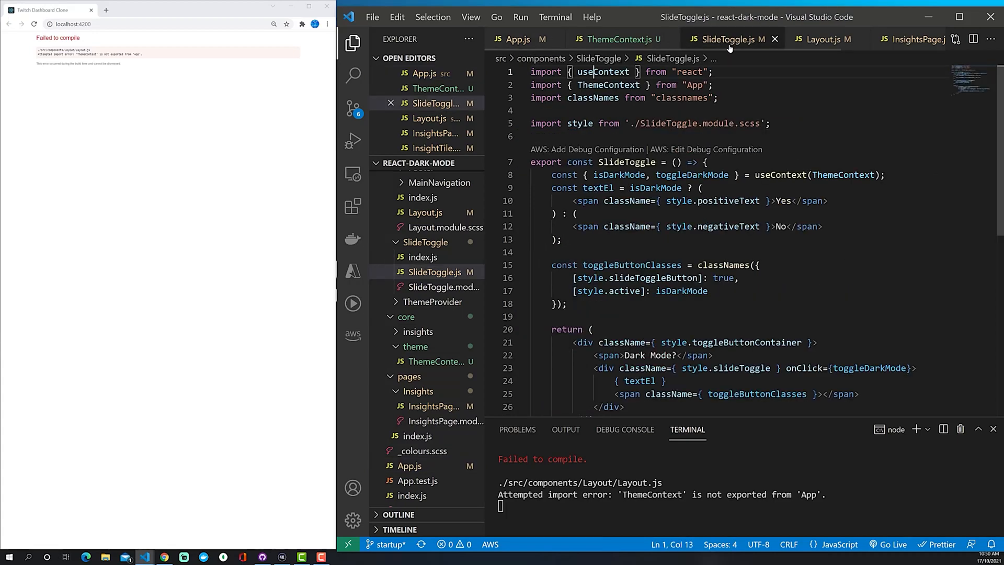
mouse_move(729, 49)
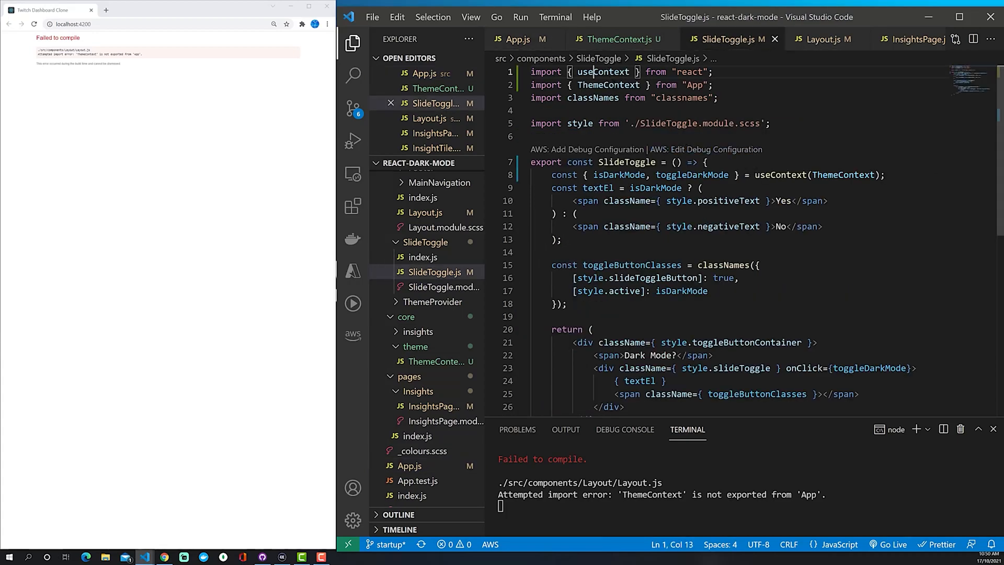
double_click(694, 84)
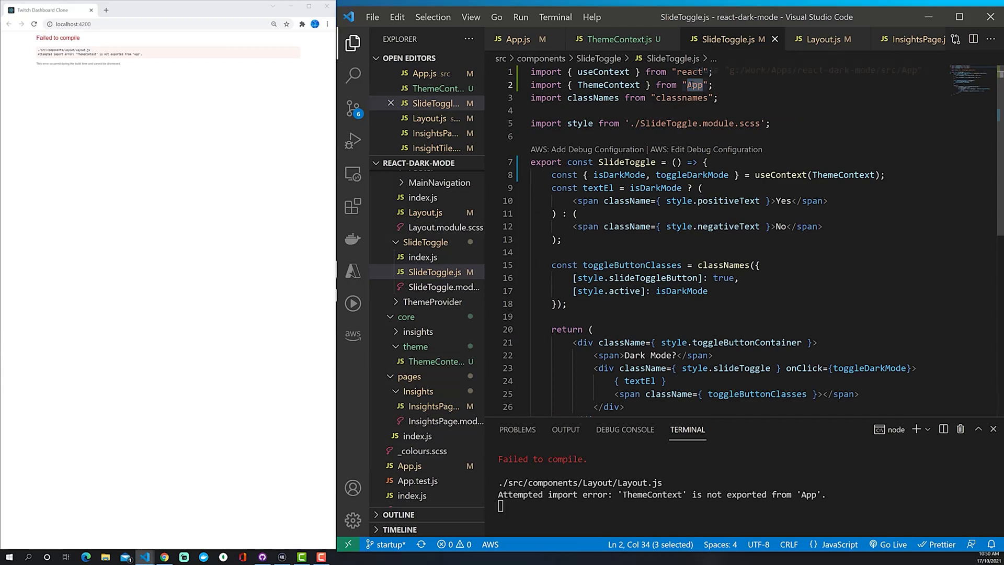
mouse_move(53, 86)
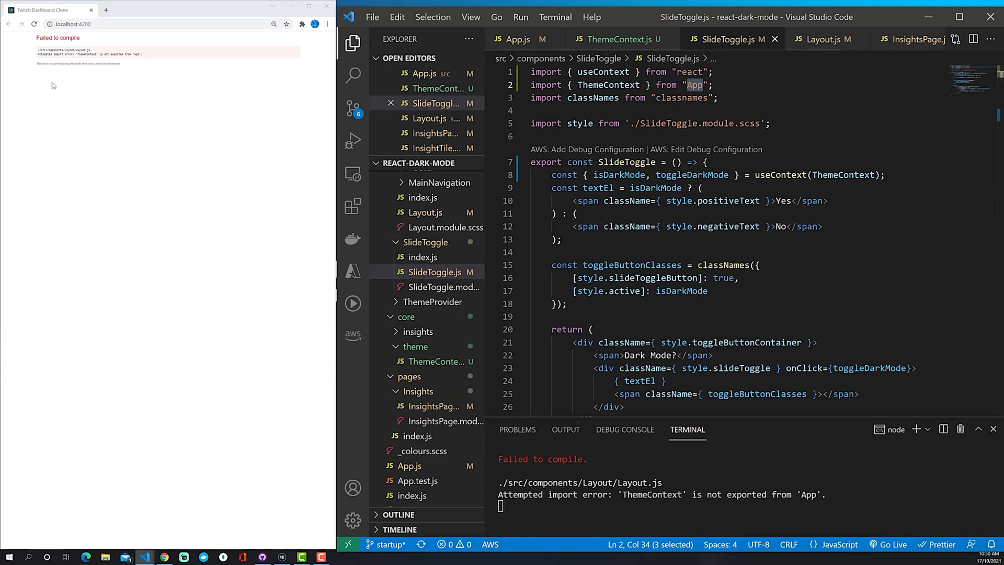
mouse_move(735, 215)
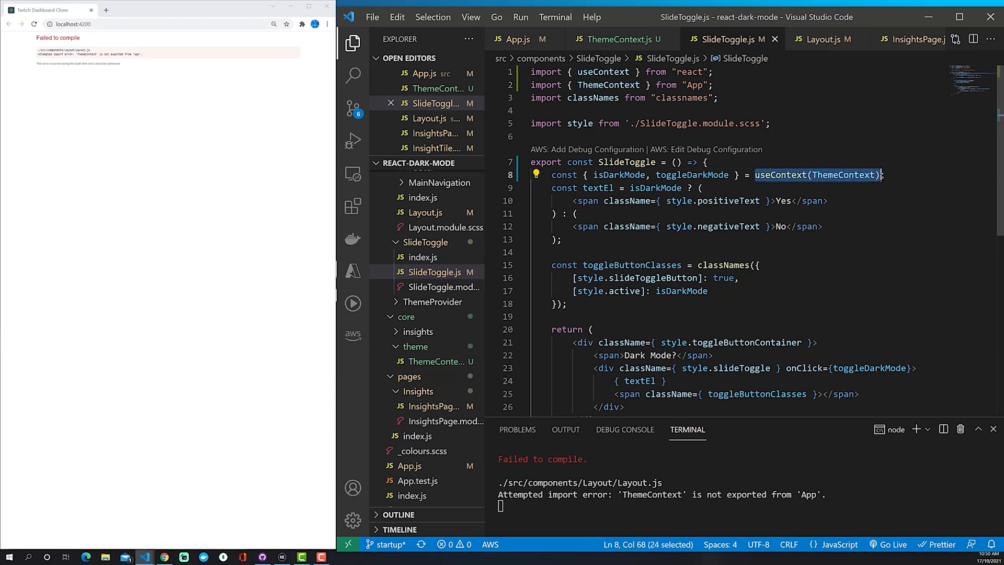
mouse_move(816, 175)
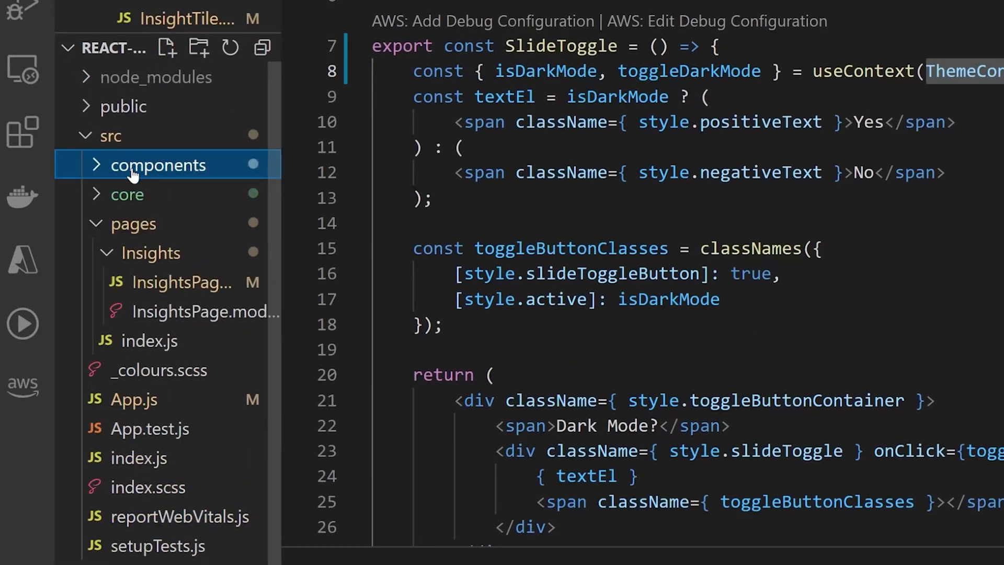
Create a hooks folder under src with a new useTheme.js file.
left_click(112, 135)
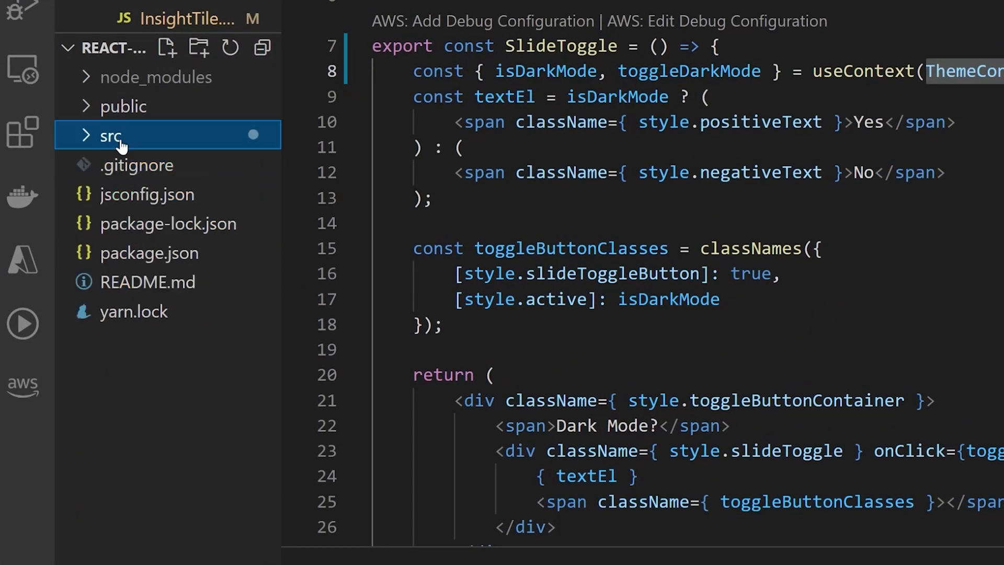
left_click(198, 47)
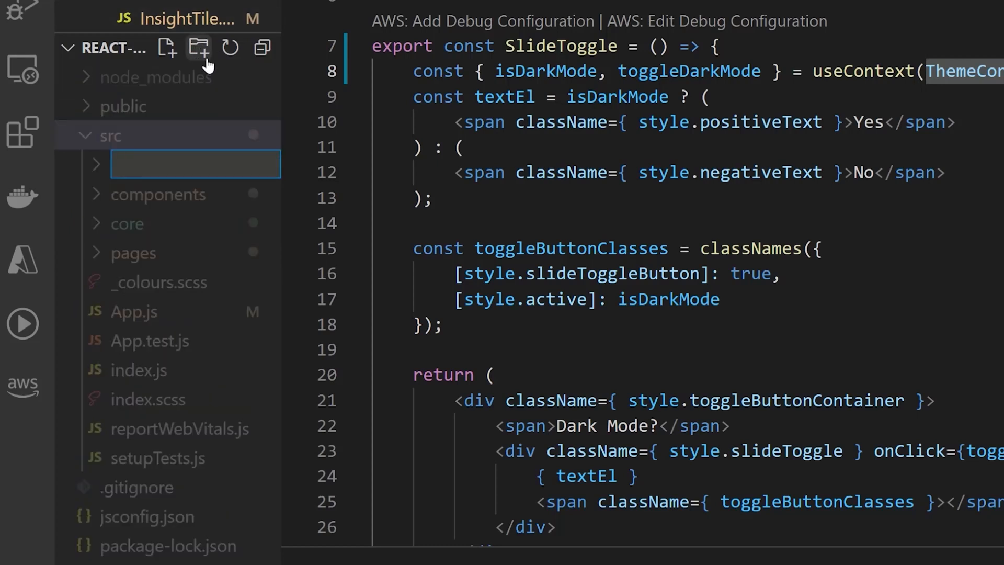
type("hooks")
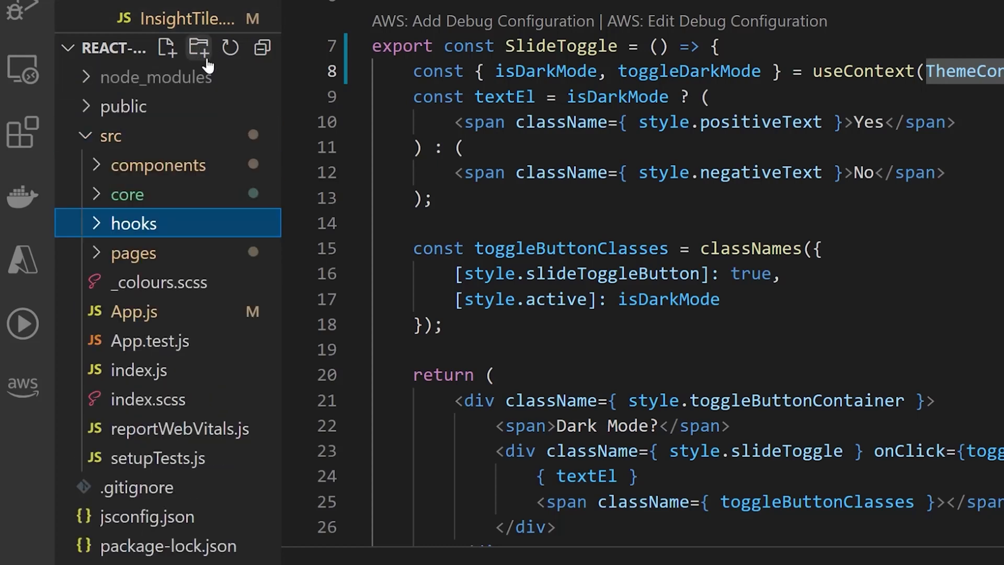
left_click(167, 47)
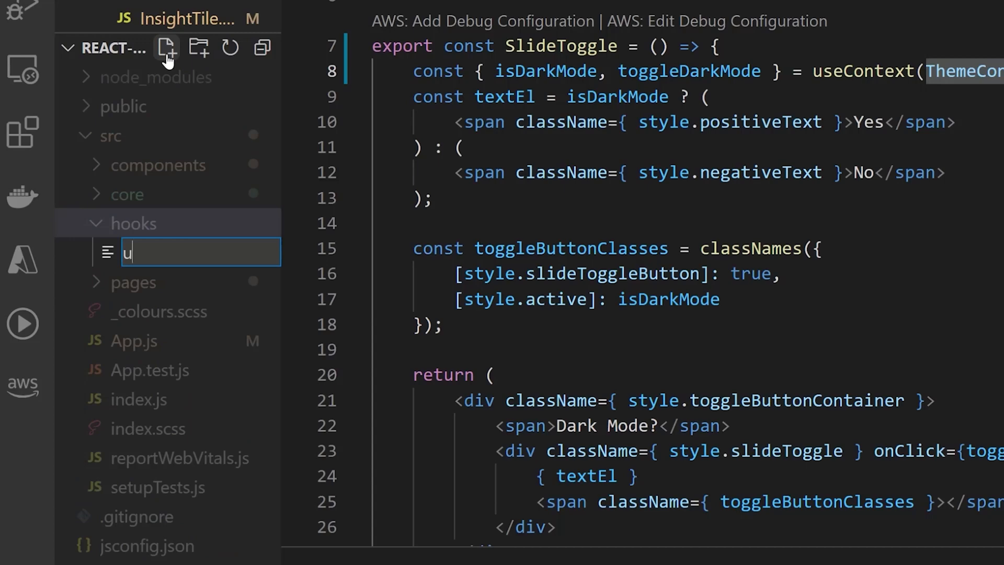
type("seTheme.js")
type("export const")
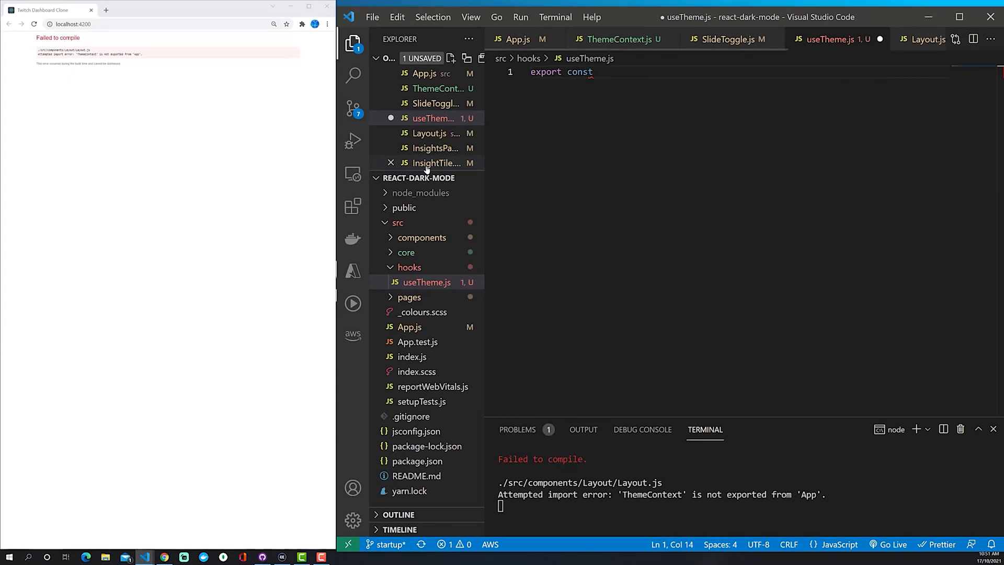
Write export const useTheme returning useContext(ThemeContext), save it, and return to SlideToggle.js.
type("useTheme = () => {")
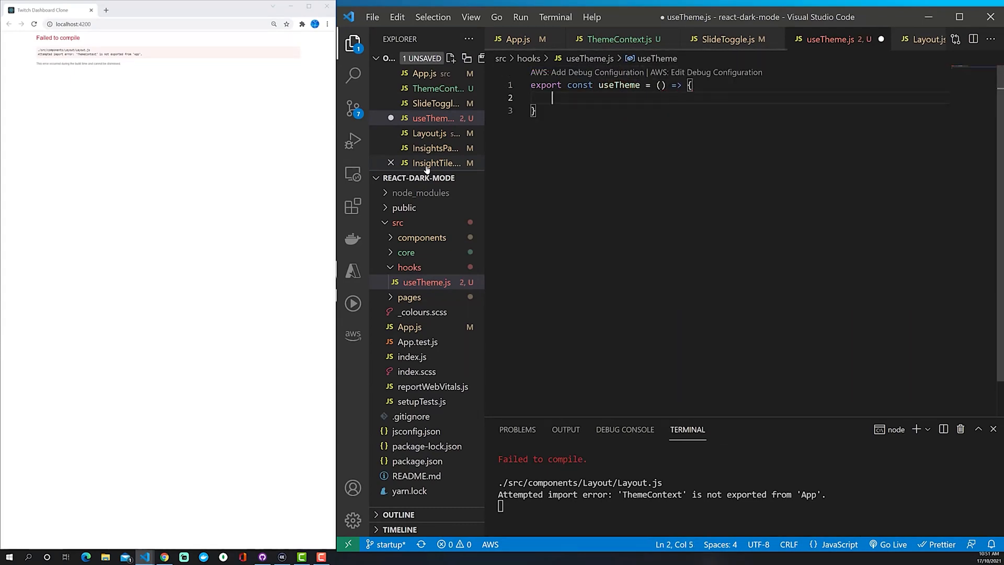
key("ctrl+s")
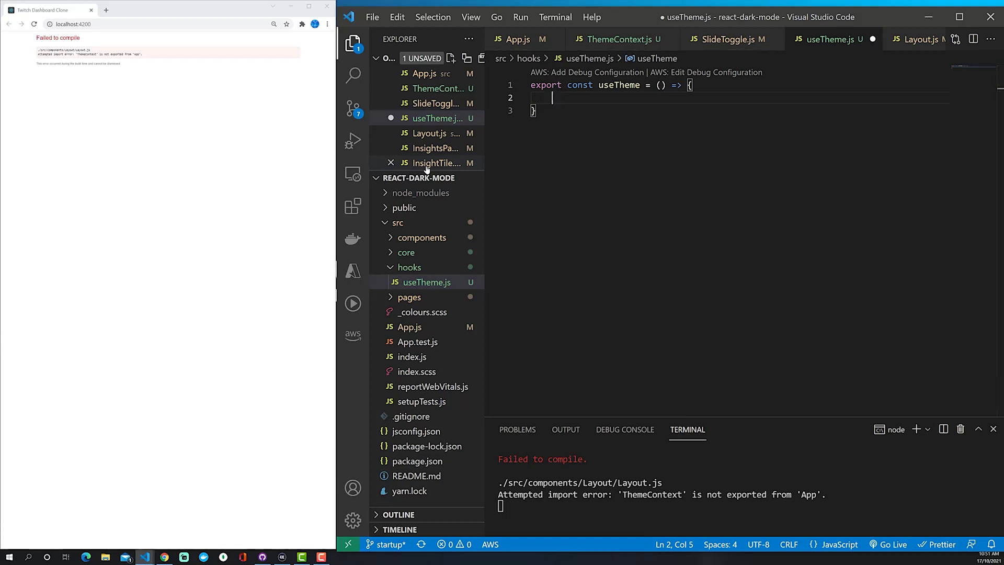
type("return useContext(ThemeContext);")
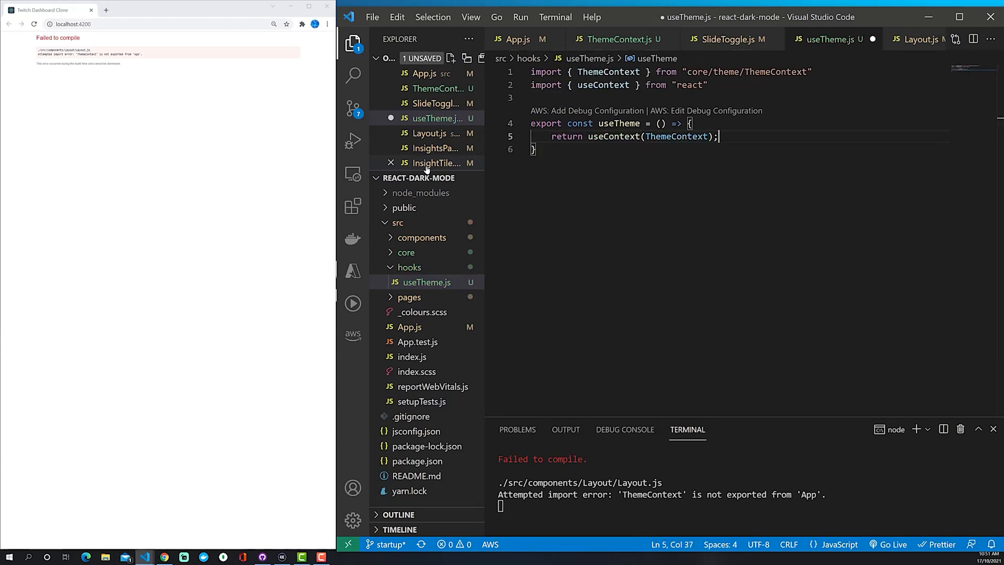
left_click(708, 85)
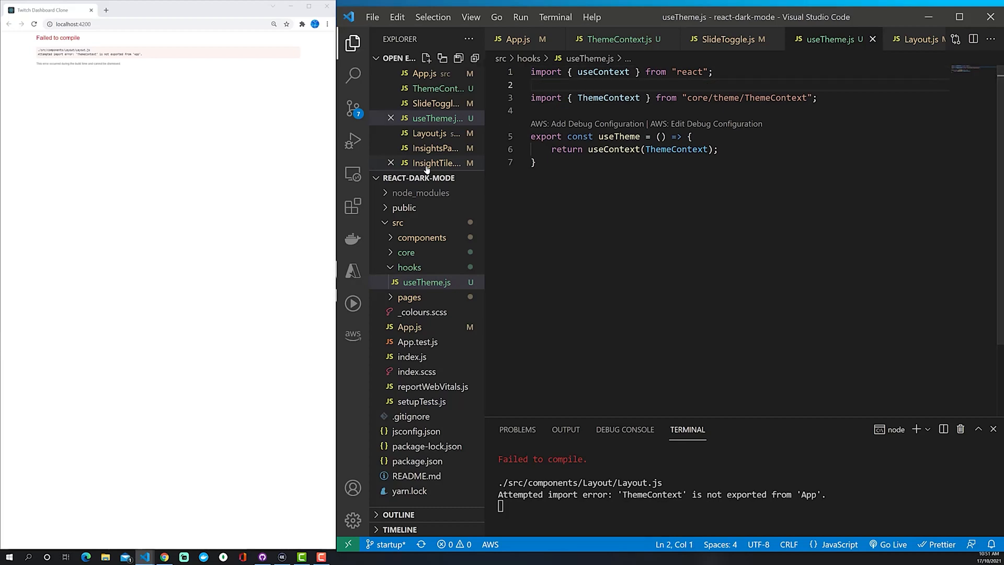
double_click(618, 136)
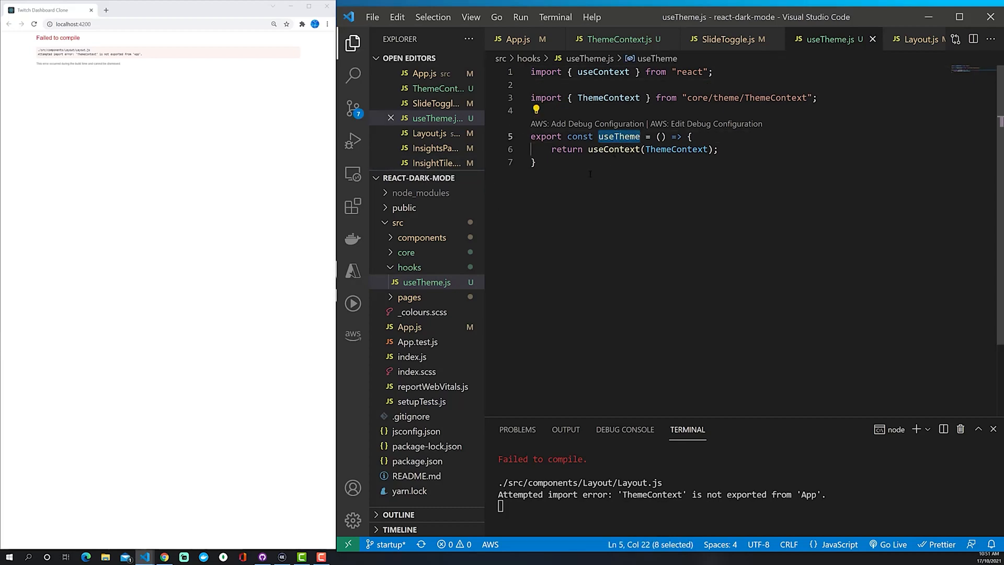
mouse_move(727, 38)
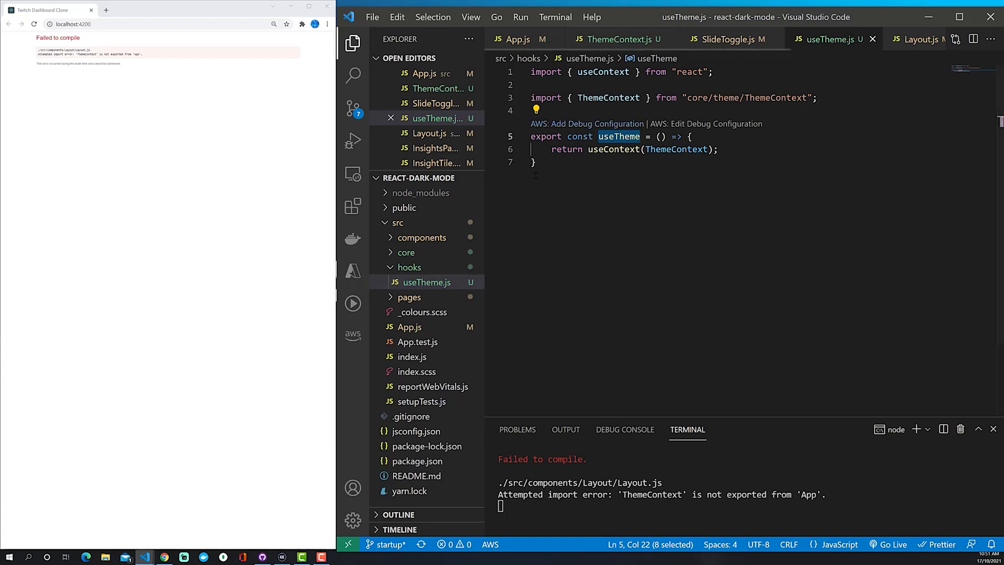
left_click(723, 39)
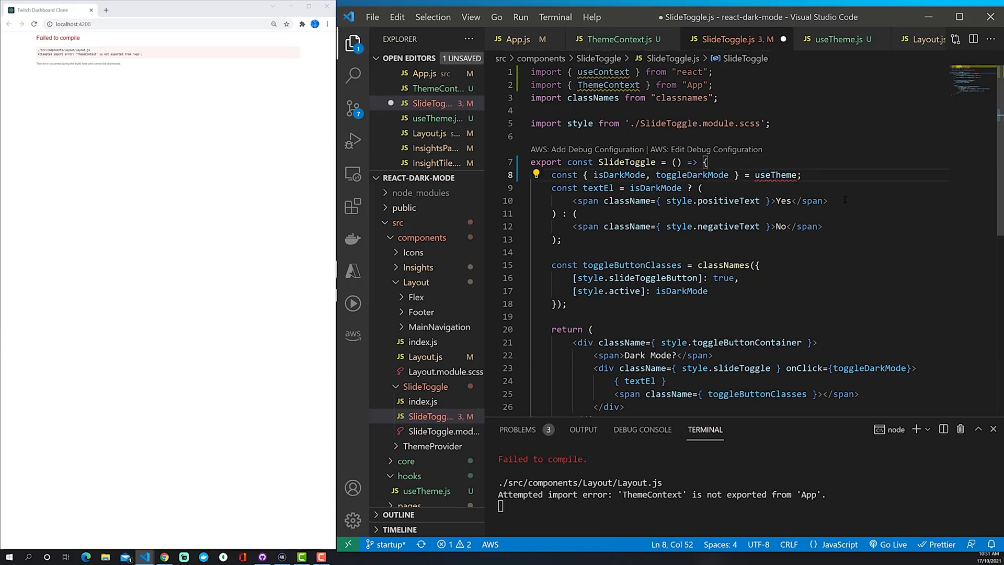
Call useTheme() in SlideToggle.js and Layout.js, save, and remove the old ThemeContext import from App.
type("()")
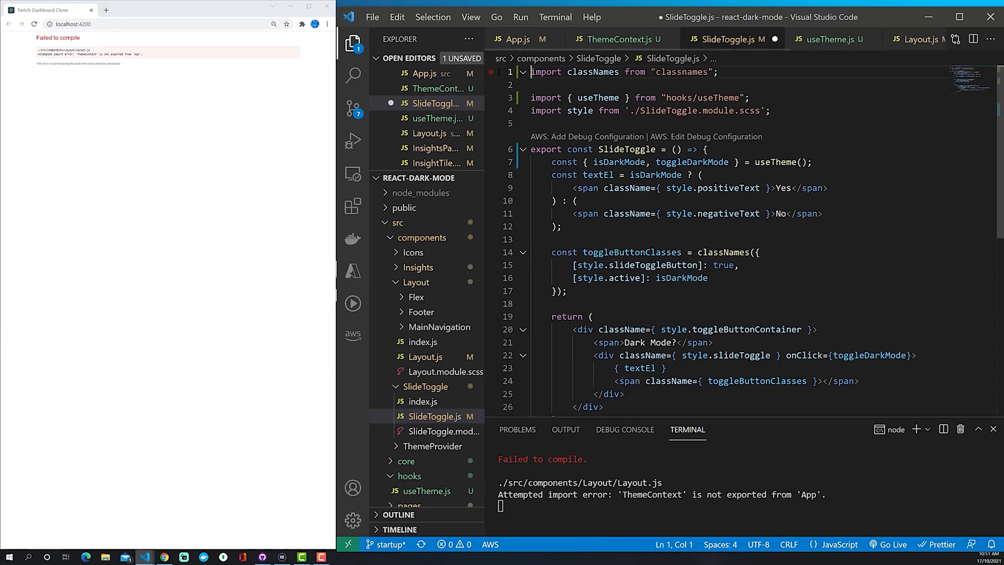
key("ctrl+s")
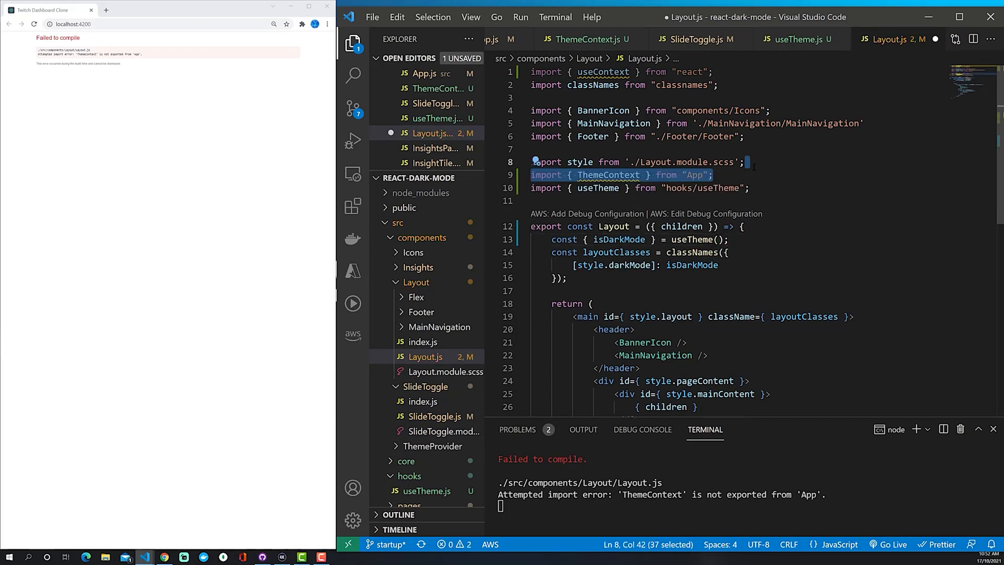
key("Delete")
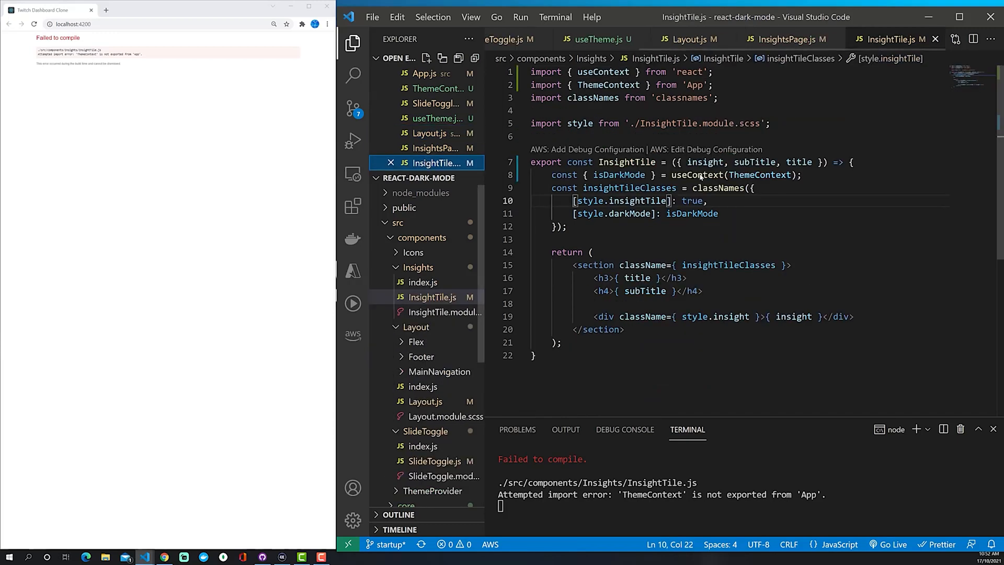
mouse_move(640, 105)
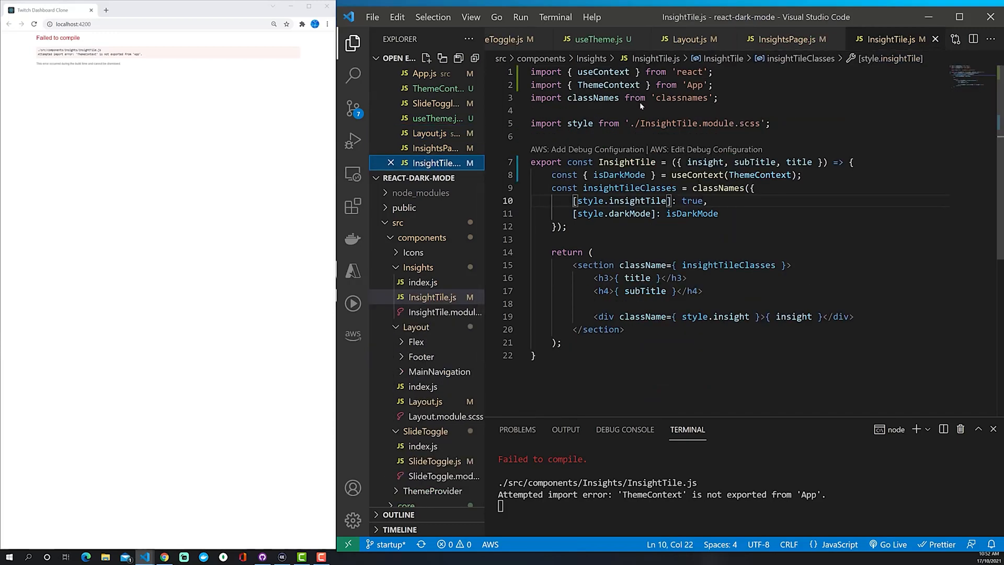
Replace useContext(ThemeContext) with useTheme() in InsightTile.js, then return to App.js.
double_click(697, 175)
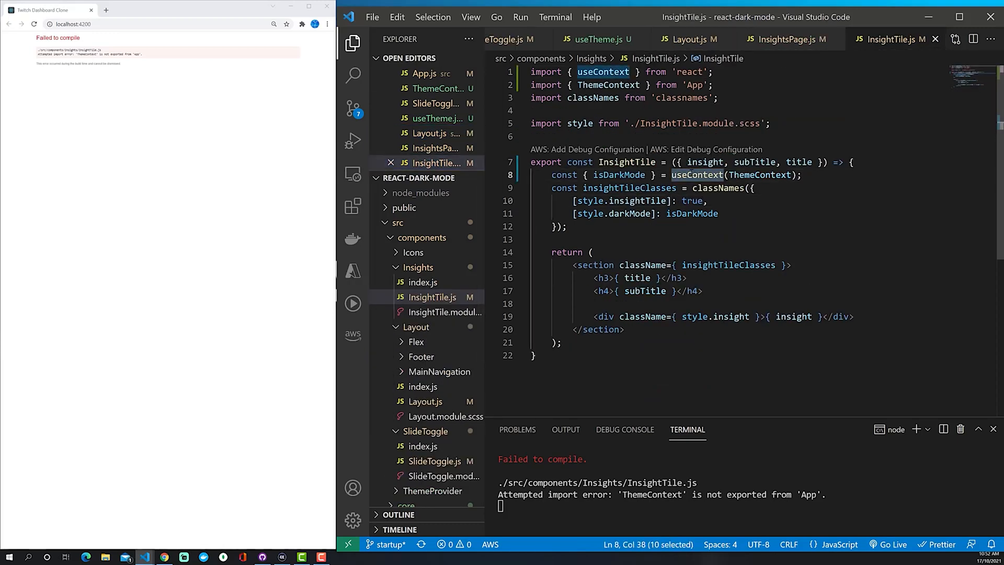
type("useThem")
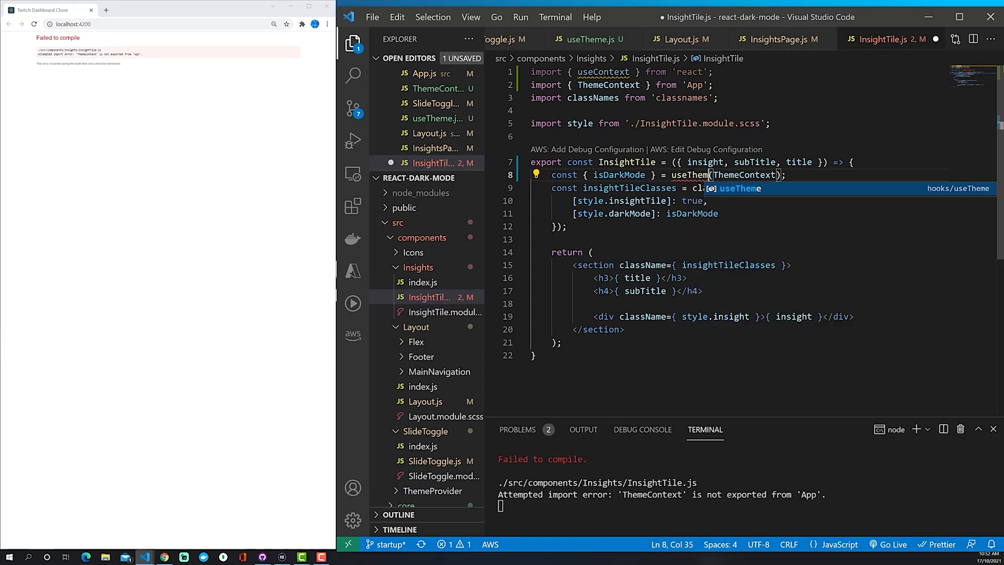
key("Enter")
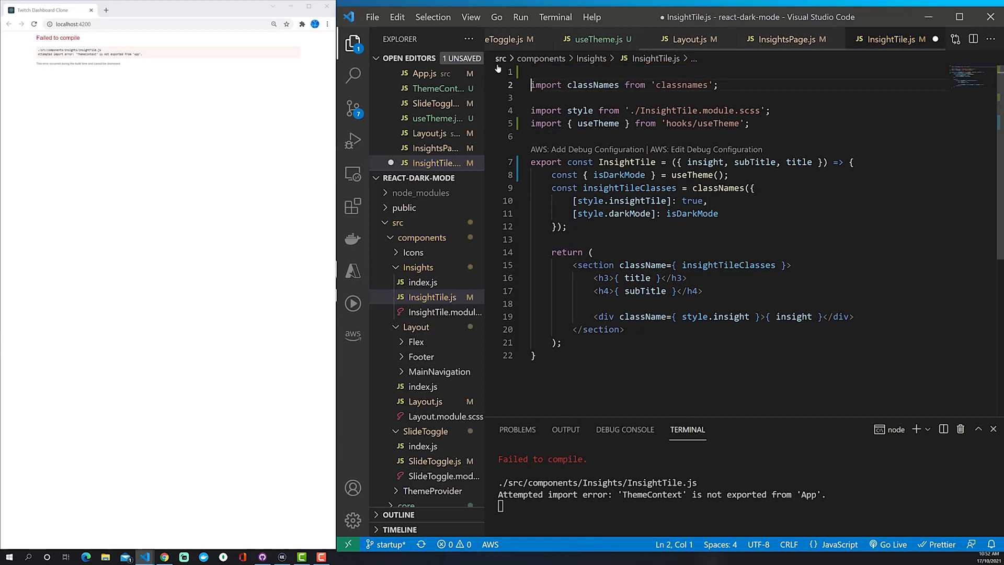
key("Backspace")
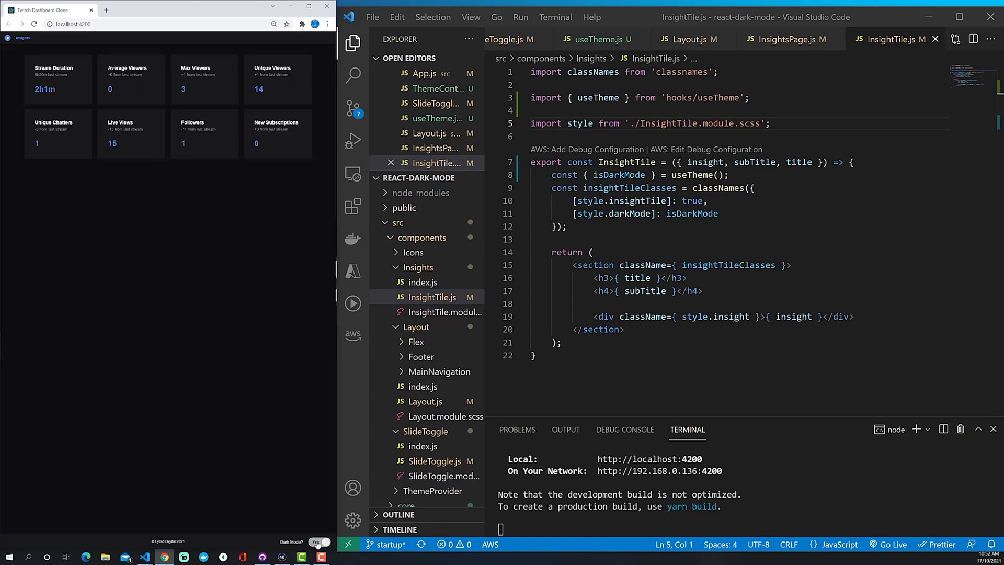
left_click(318, 542)
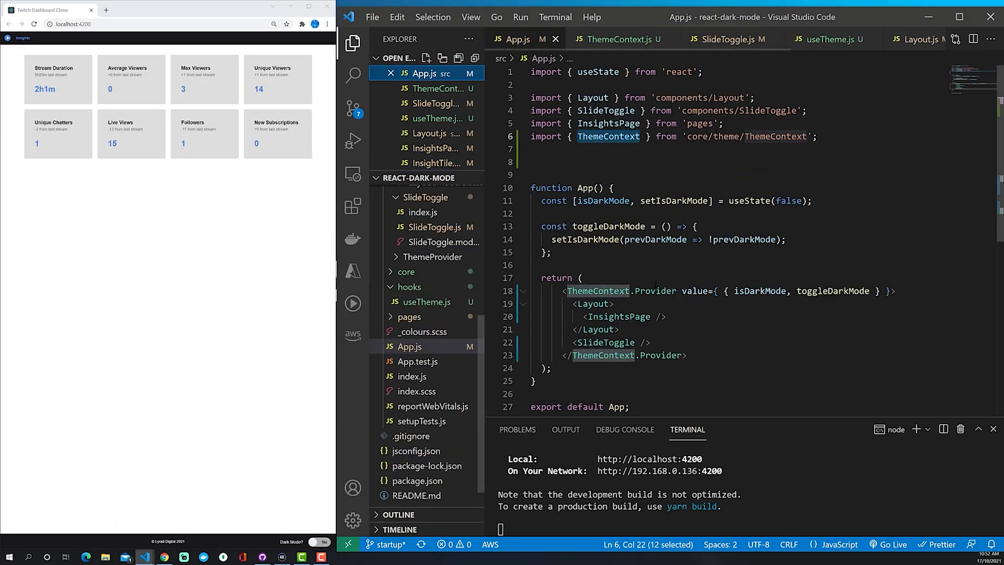
Create ThemeProvider.js inside the existing components/ThemeProvider folder.
scroll("down", 3)
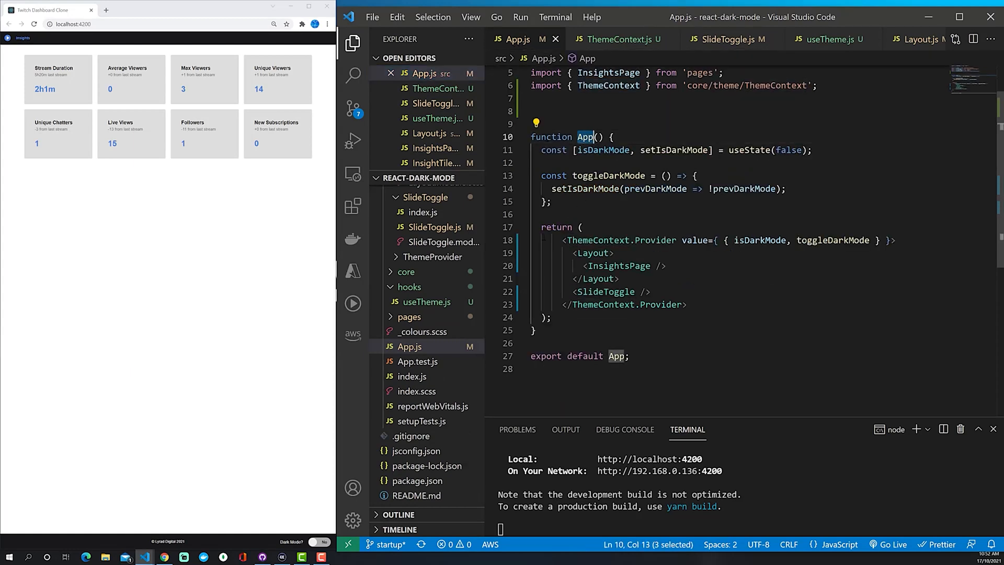
double_click(620, 240)
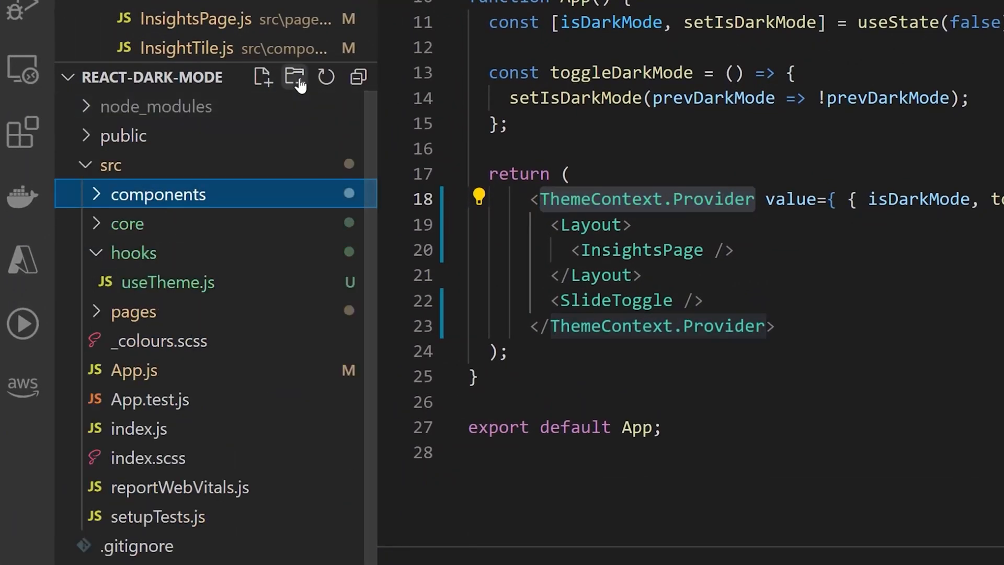
left_click(294, 76)
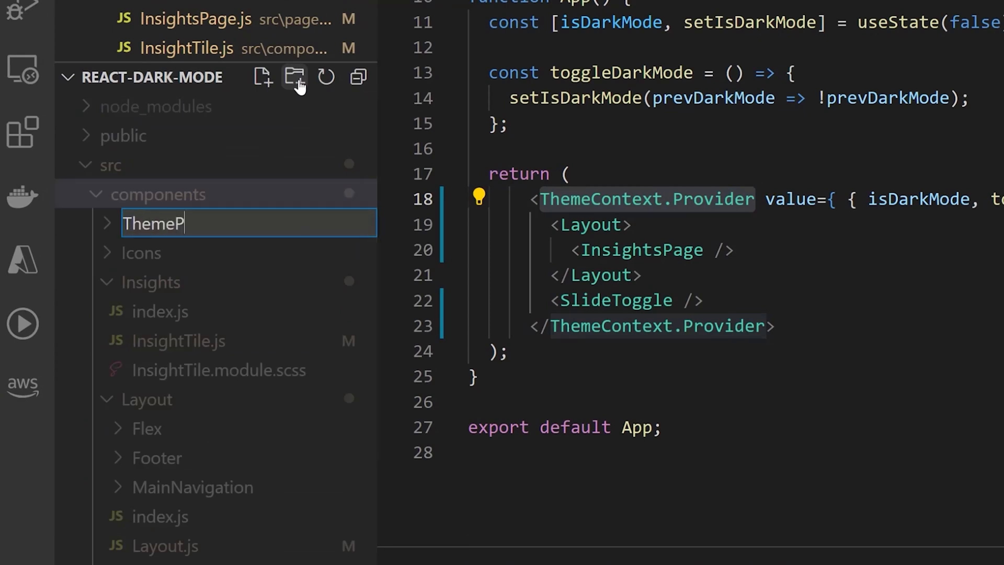
type("rovider.")
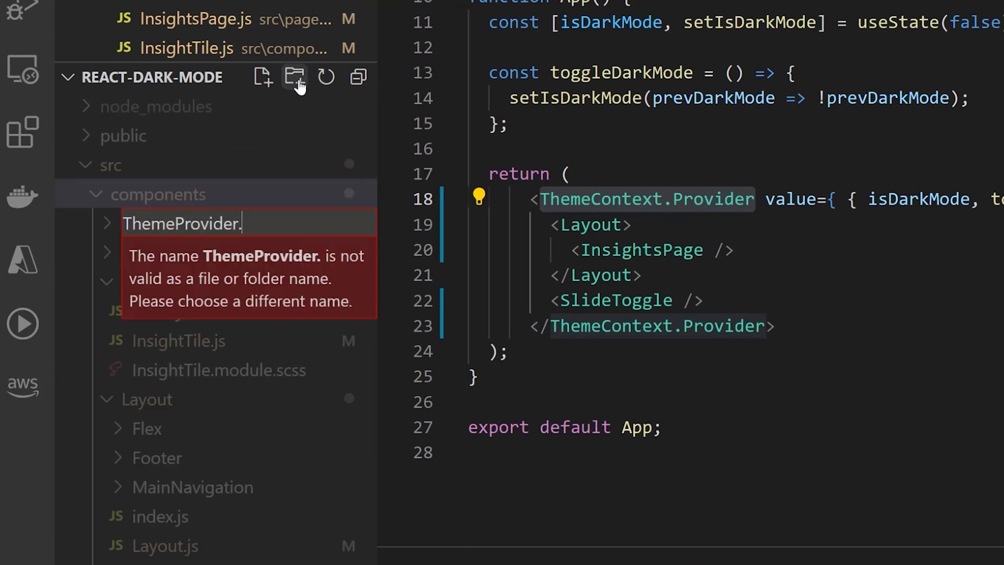
key("Backspace")
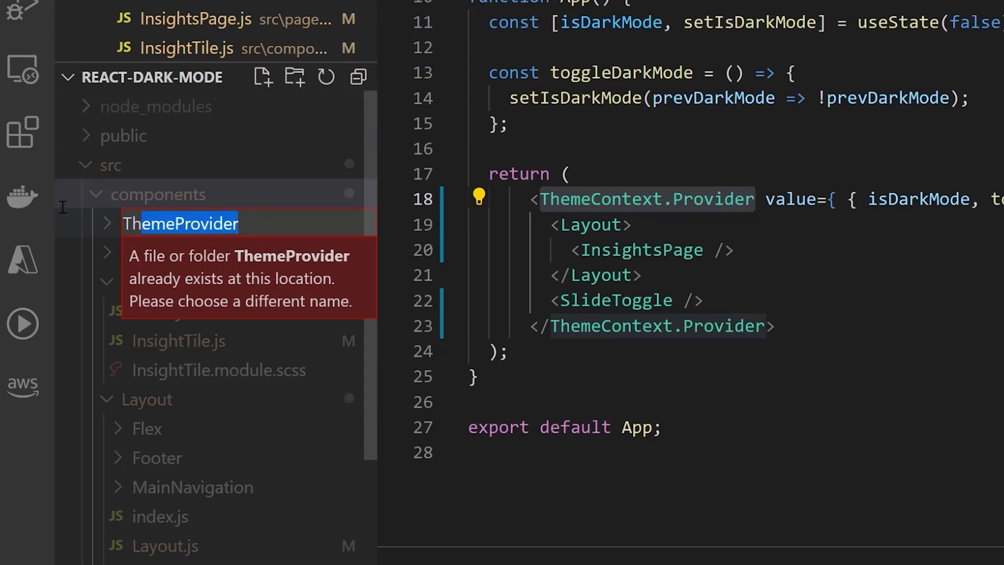
key("Escape")
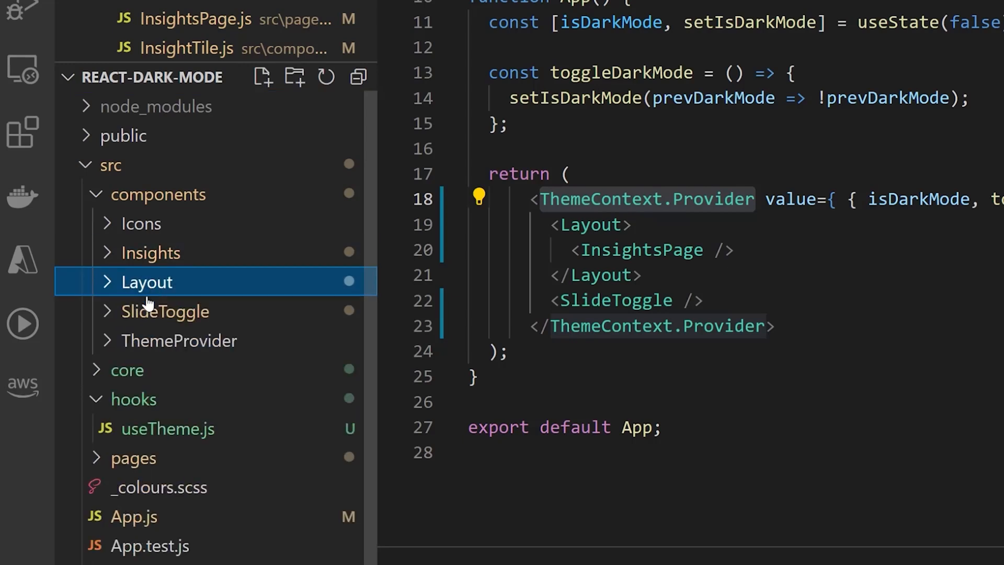
left_click(180, 340)
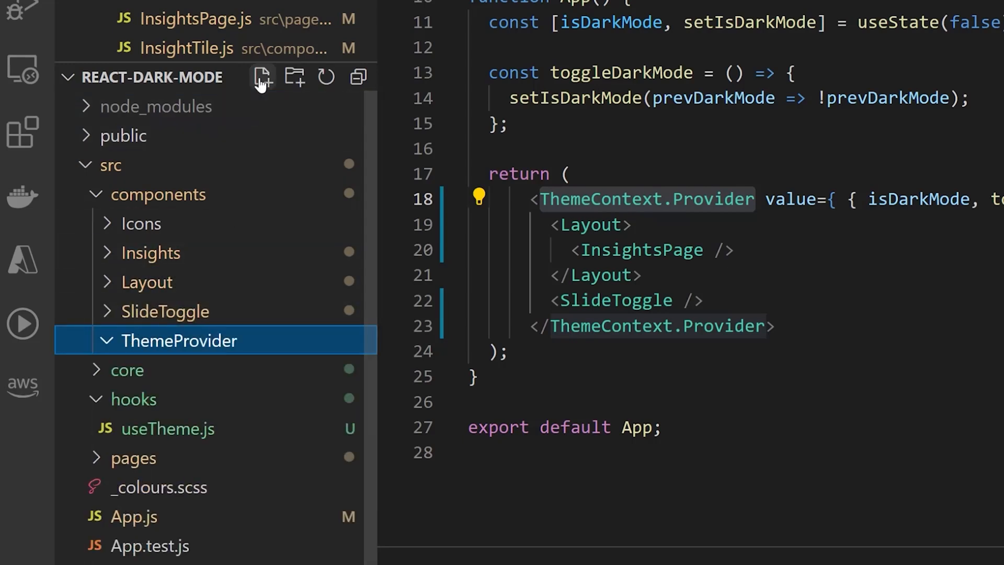
left_click(261, 77)
type("export c")
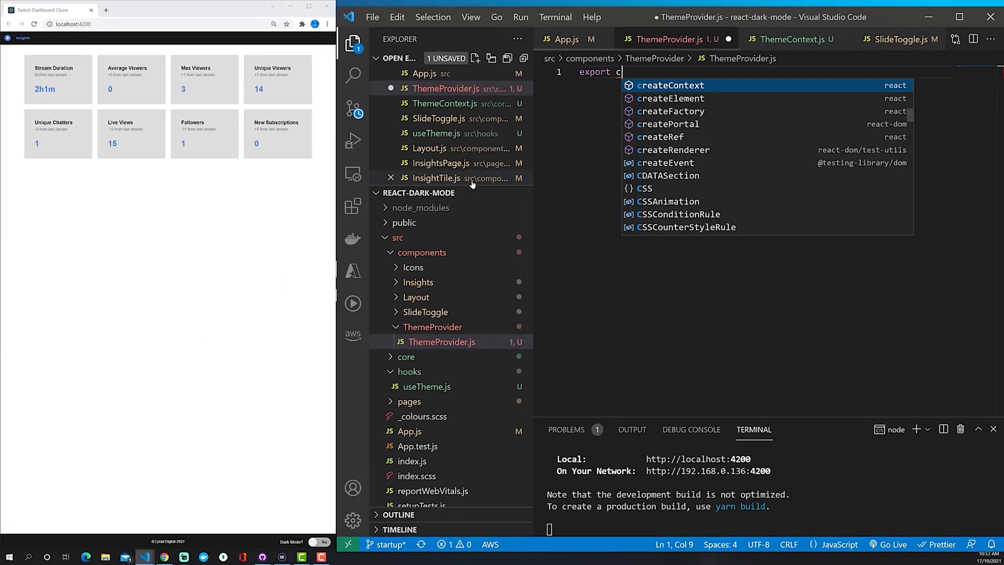
Write export const ThemeProvider = ({ children }) => { return ( ) } as the component skeleton.
type("onst T")
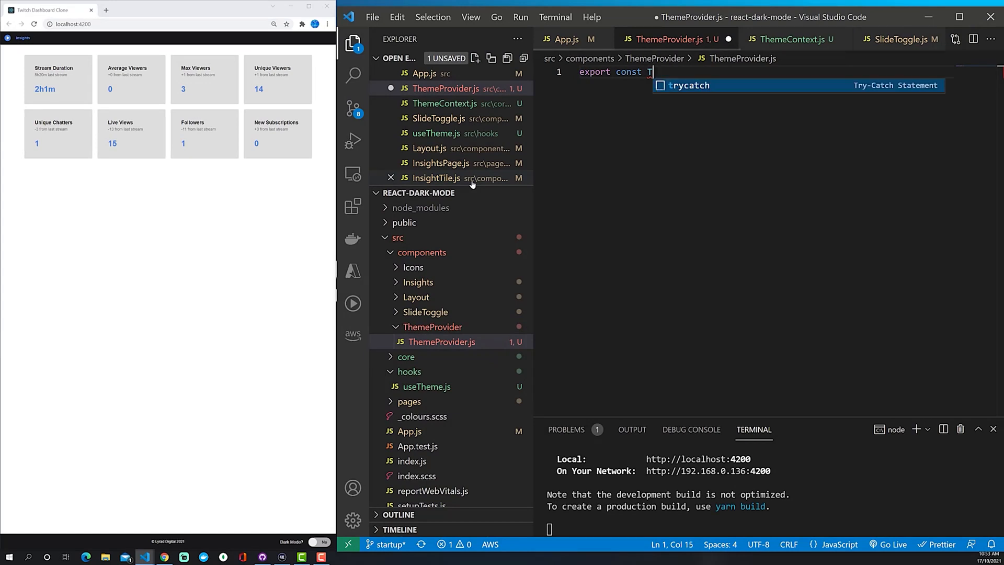
type("hemeProvider = ({ children } => {")
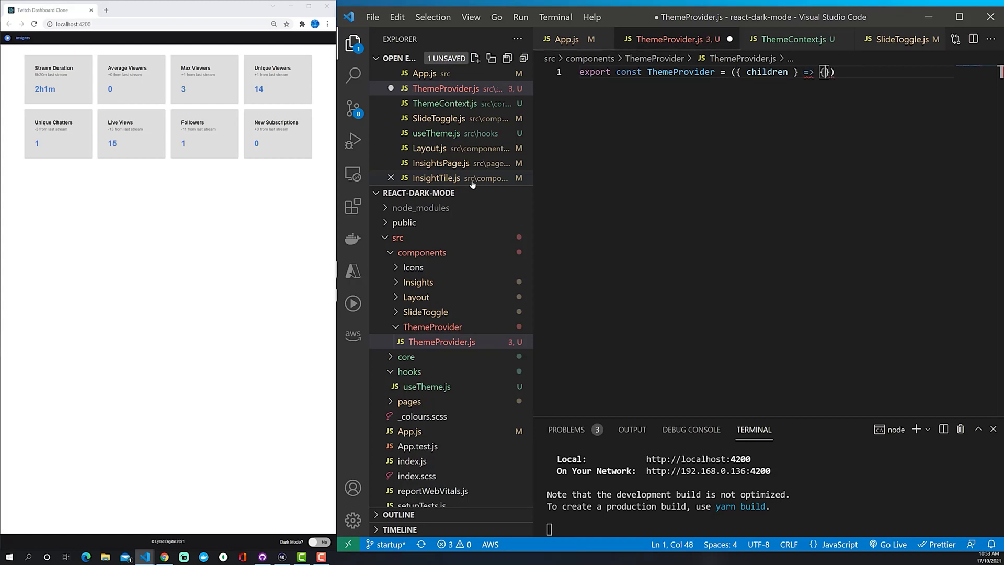
key("Enter")
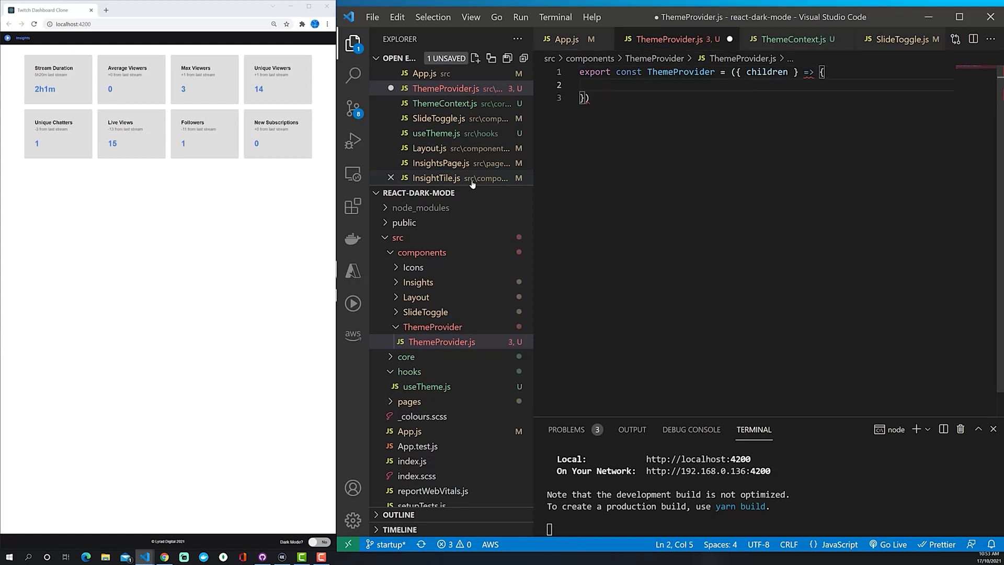
left_click(774, 73)
type(")")
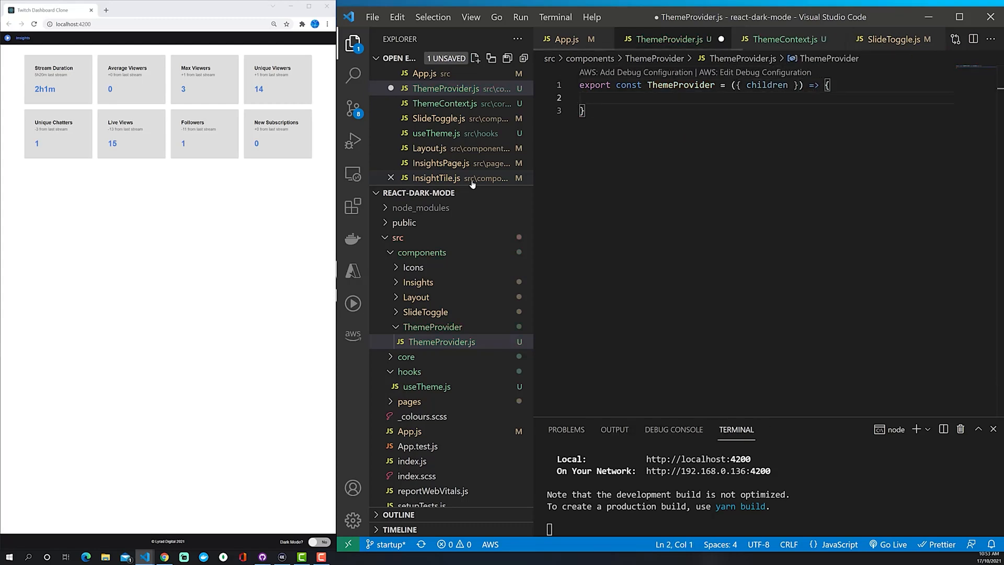
type("return (")
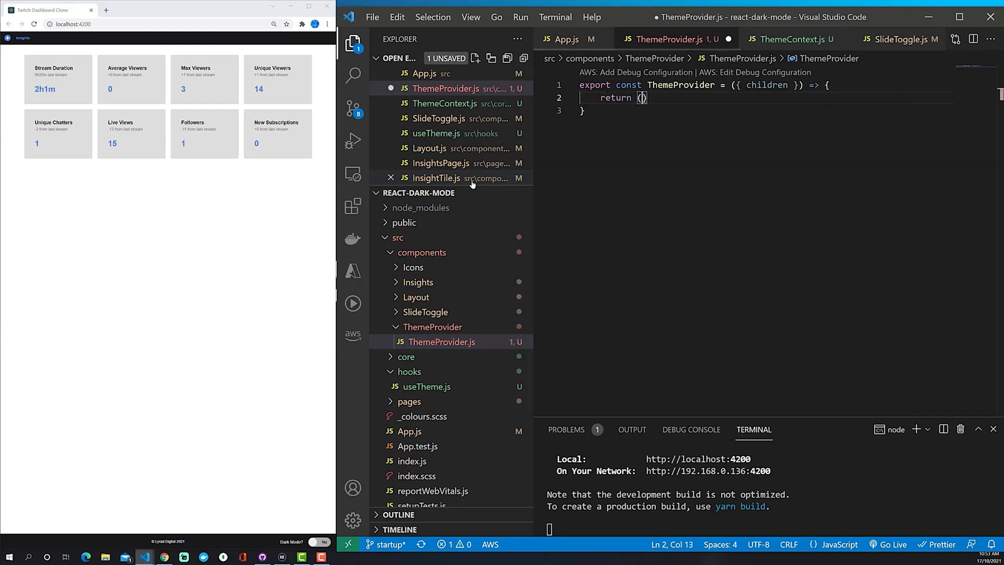
key("Enter")
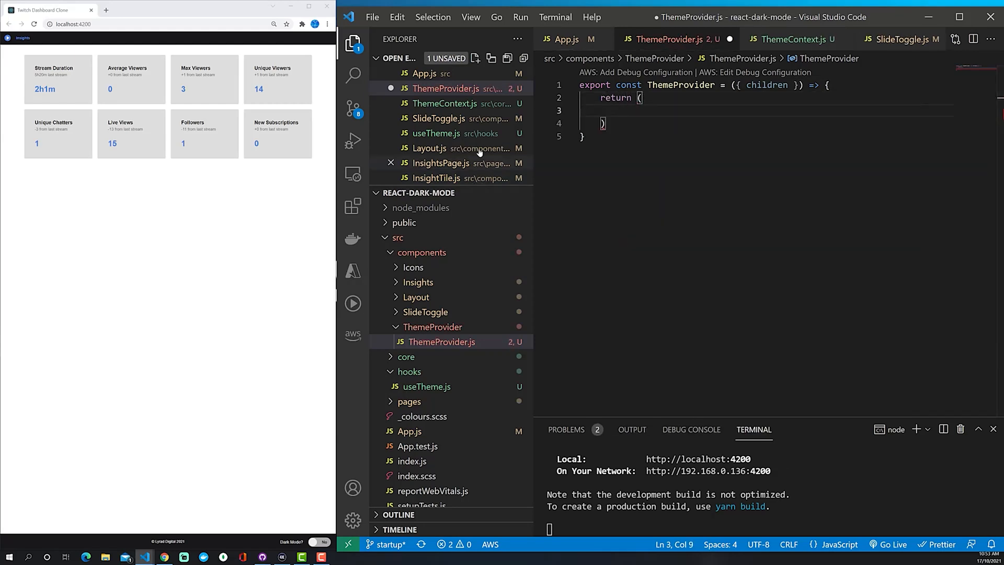
left_click(565, 39)
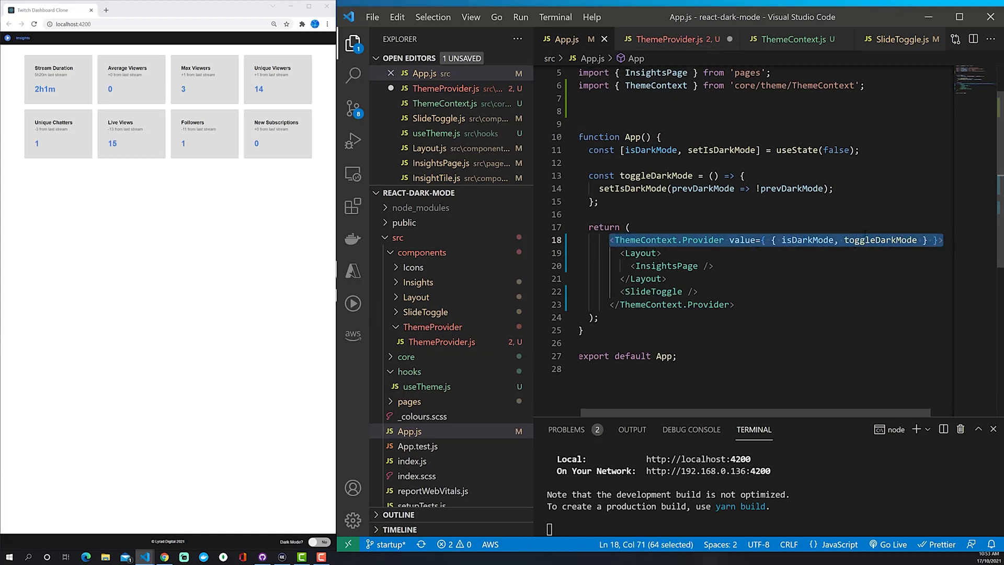
Render {children} inside ThemeContext.Provider and cut the dark-mode state and toggle out of App.js.
left_click(666, 38)
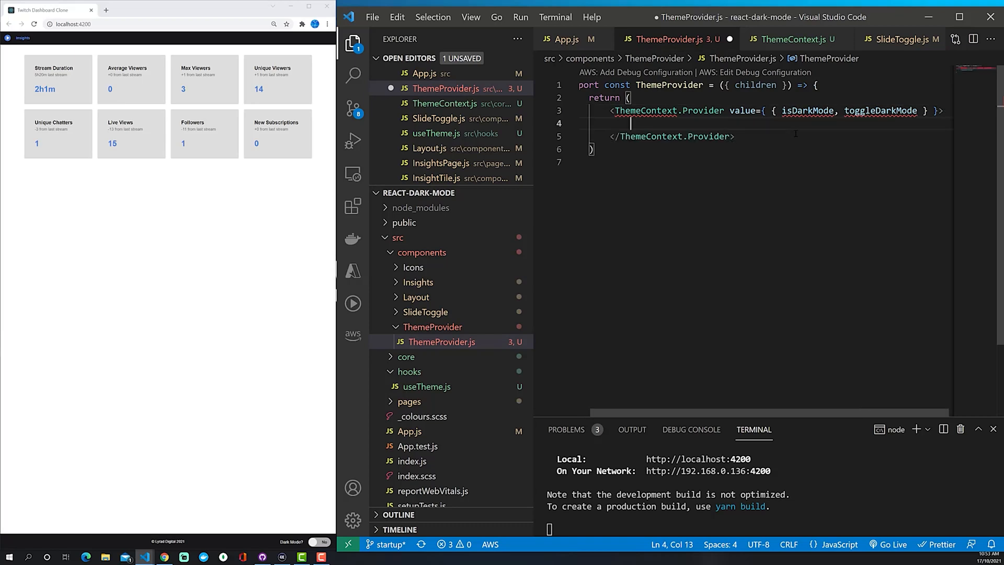
type("{}")
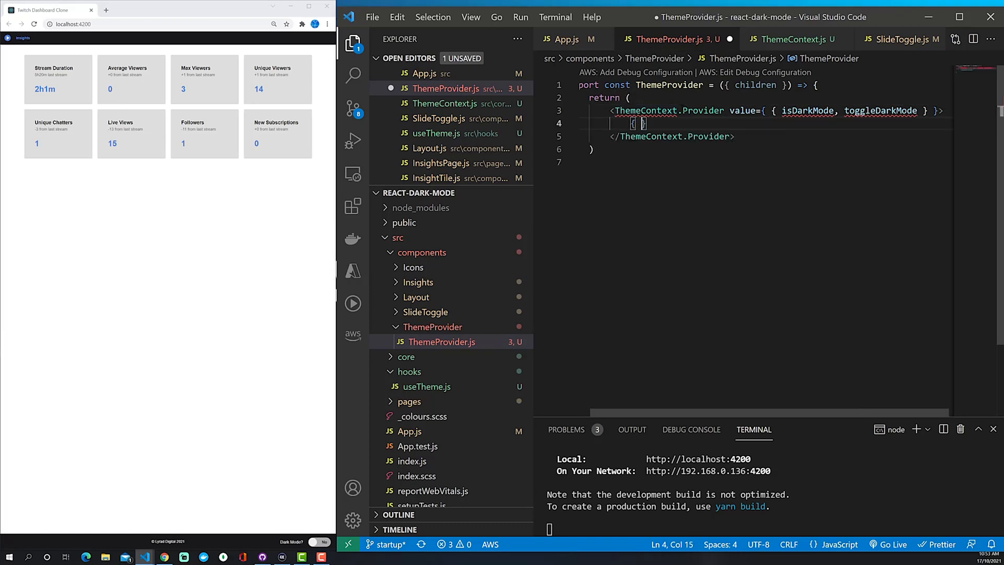
type("children")
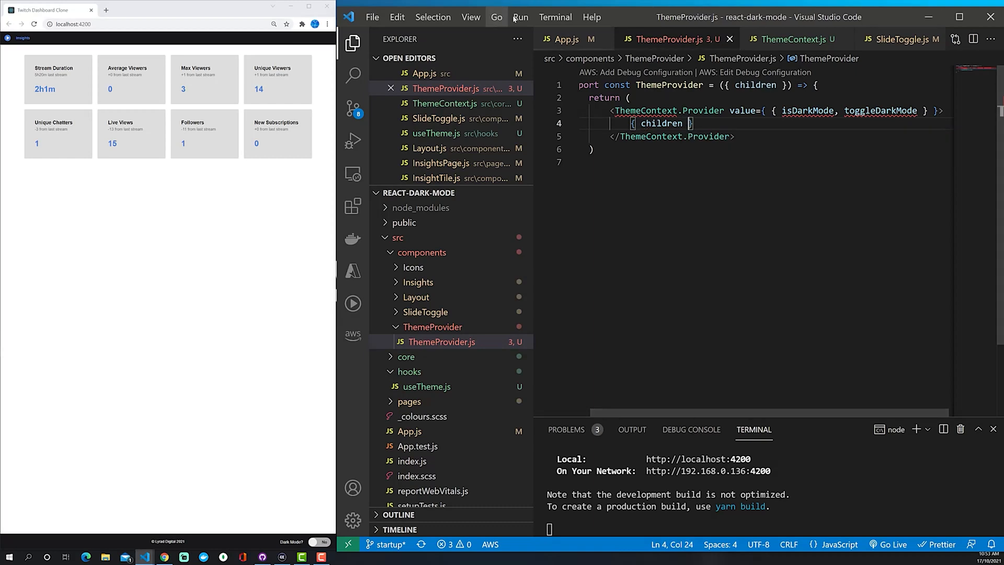
left_click(566, 39)
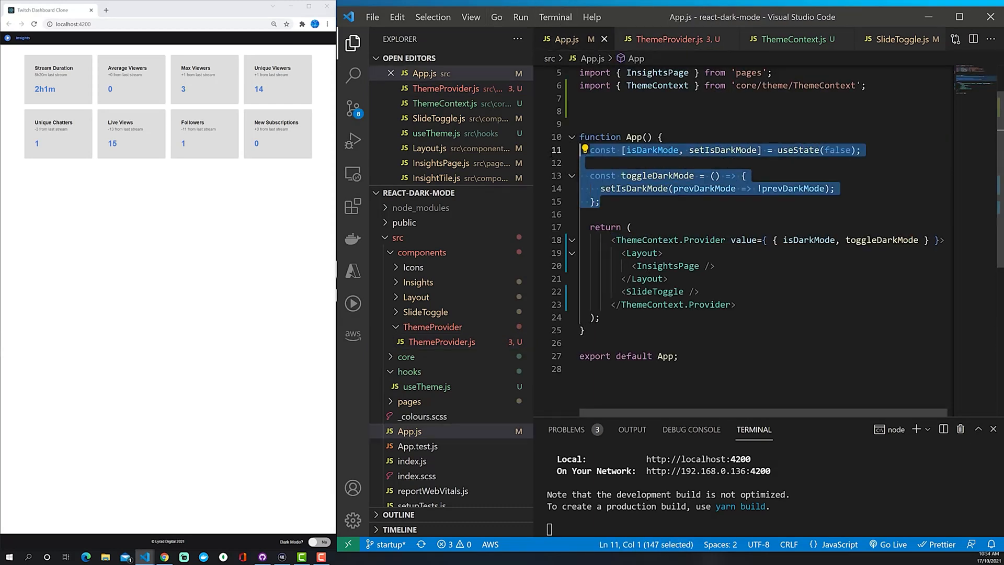
key("Delete")
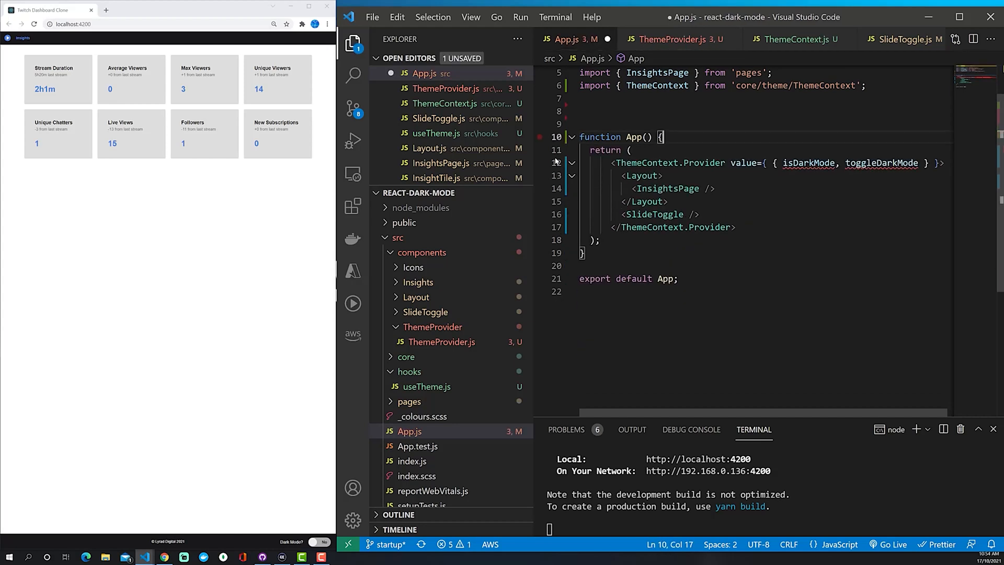
Add the missing useState and ThemeContext imports to ThemeProvider.js.
left_click(672, 39)
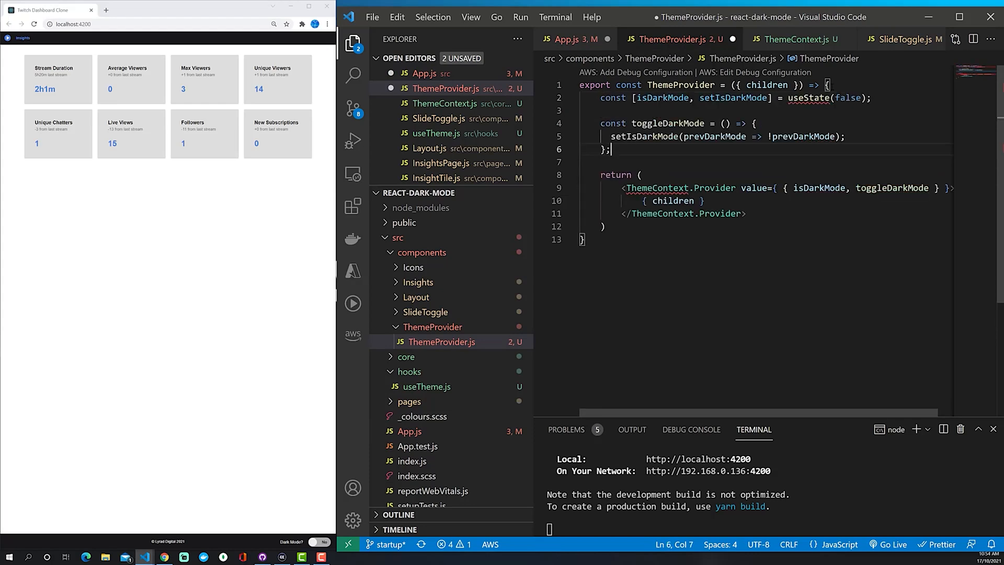
left_click(832, 97)
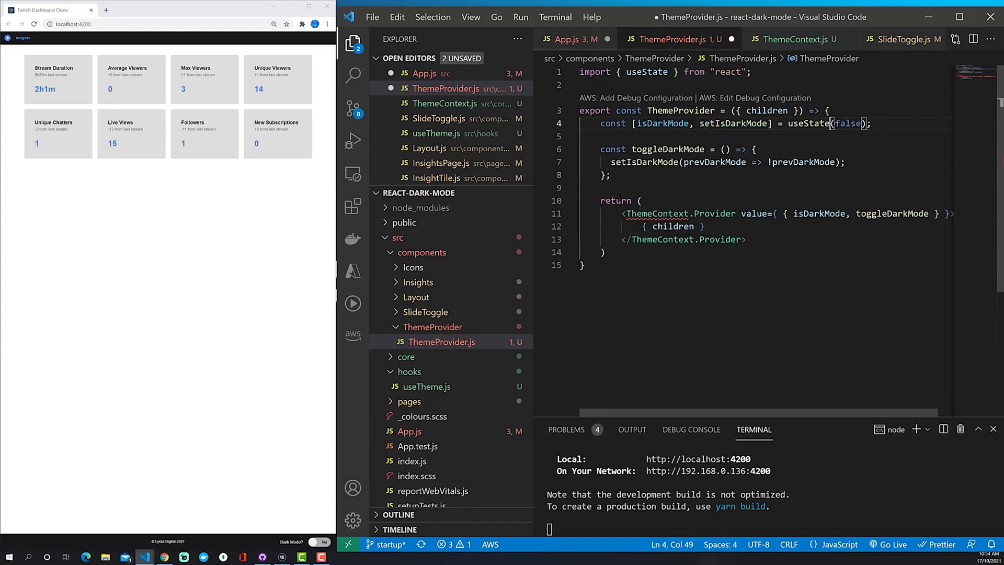
left_click(691, 213)
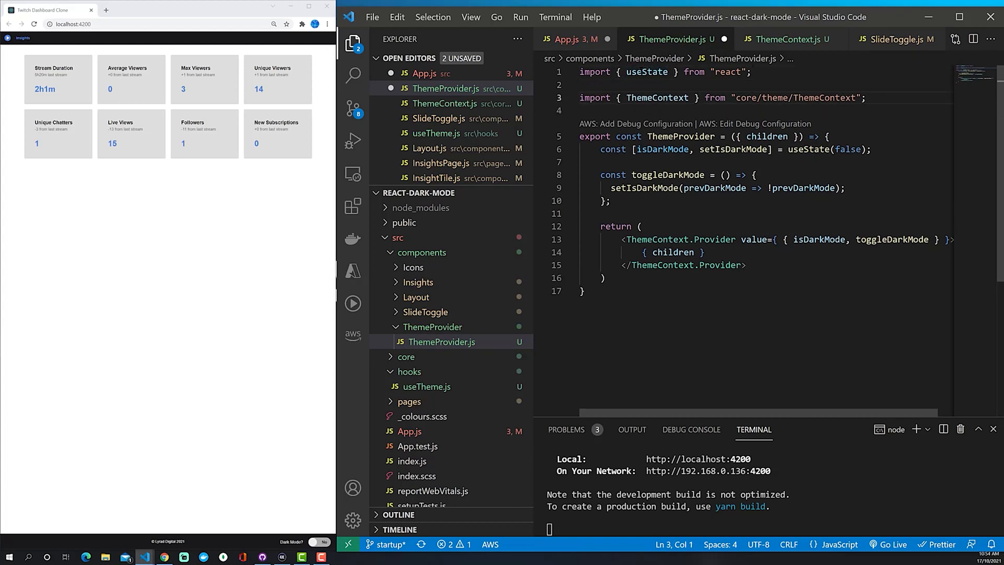
left_click(565, 38)
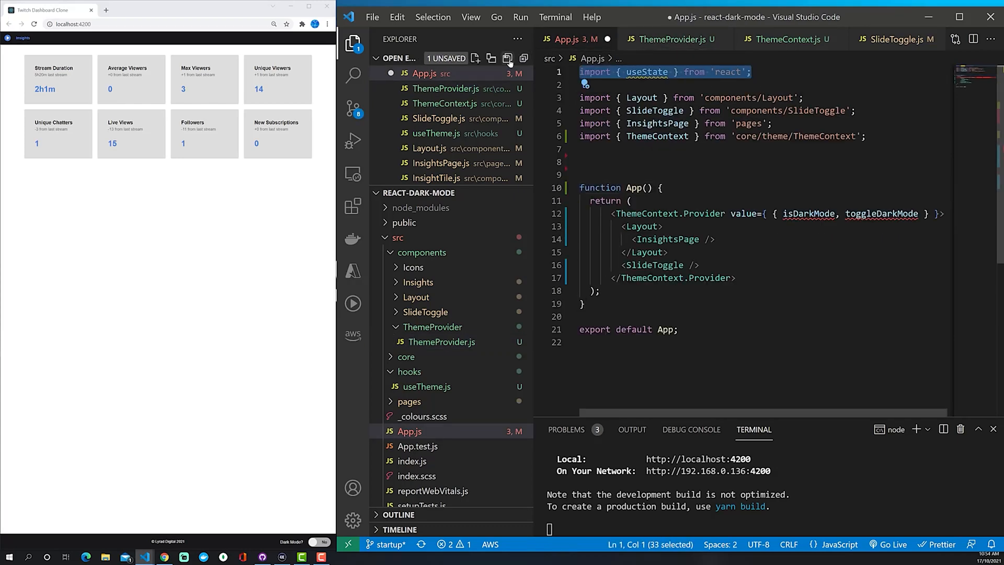
Wrap Layout and SlideToggle in <ThemeProvider> in App.js and delete the unused useState and ThemeContext imports.
key("Delete")
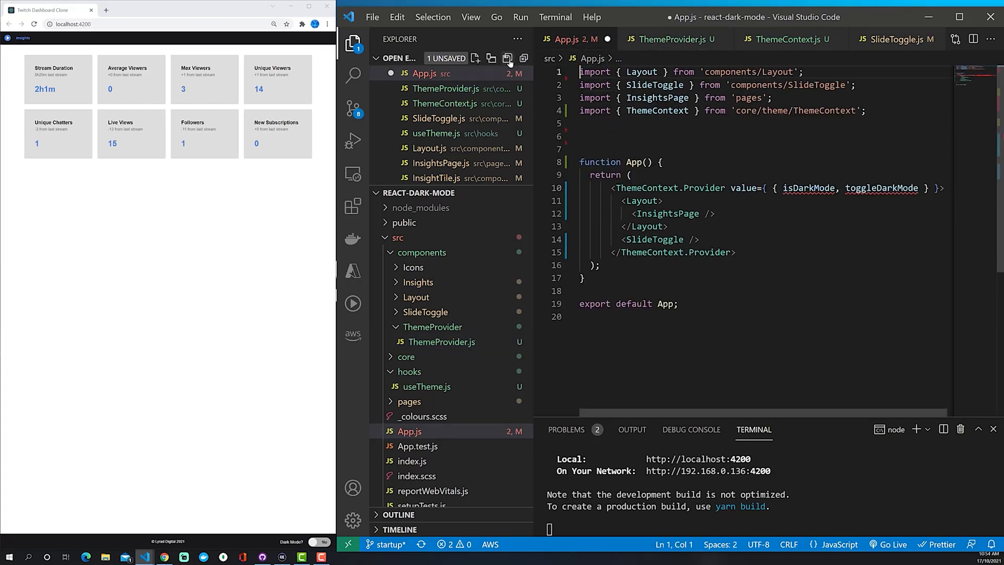
double_click(669, 187)
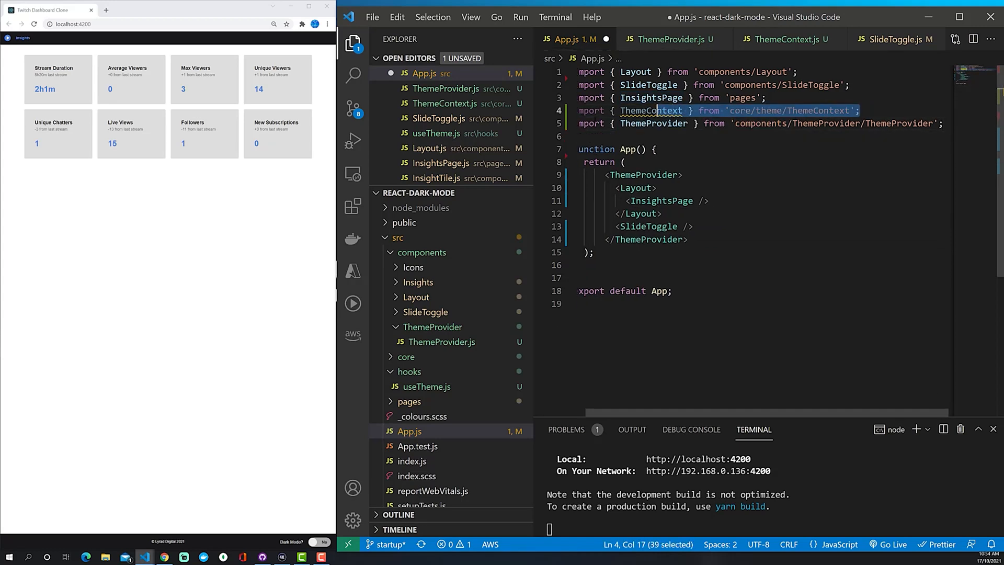
key("Delete")
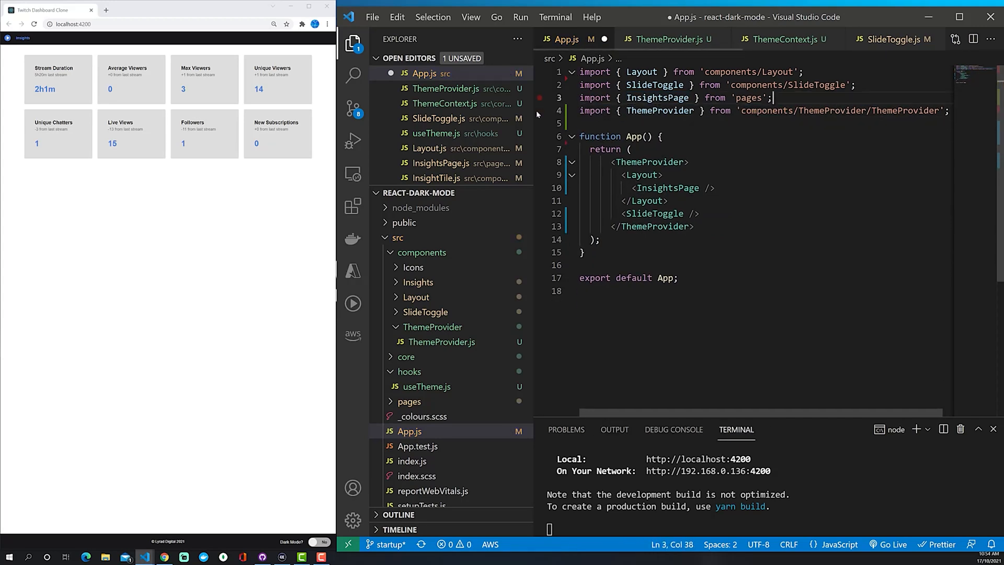
left_click(803, 72)
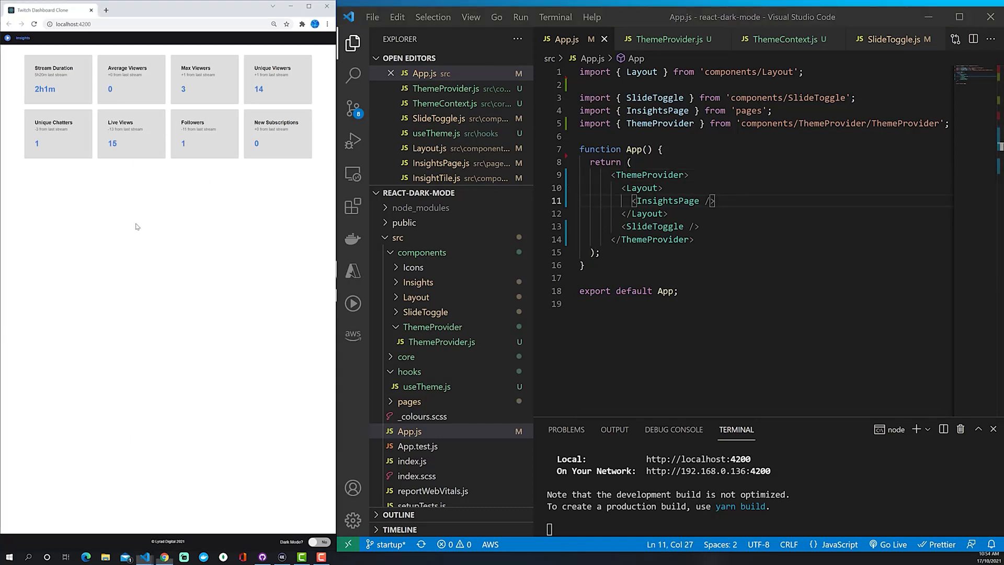
Toggle the dashboard to dark mode and back, then select ThemeProvider in App.js.
left_click(319, 541)
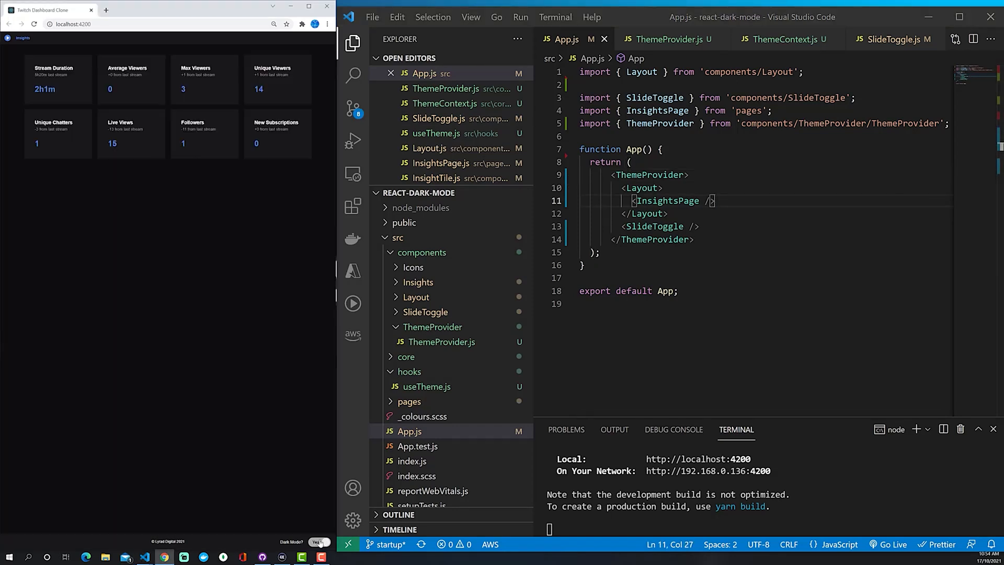
left_click(317, 542)
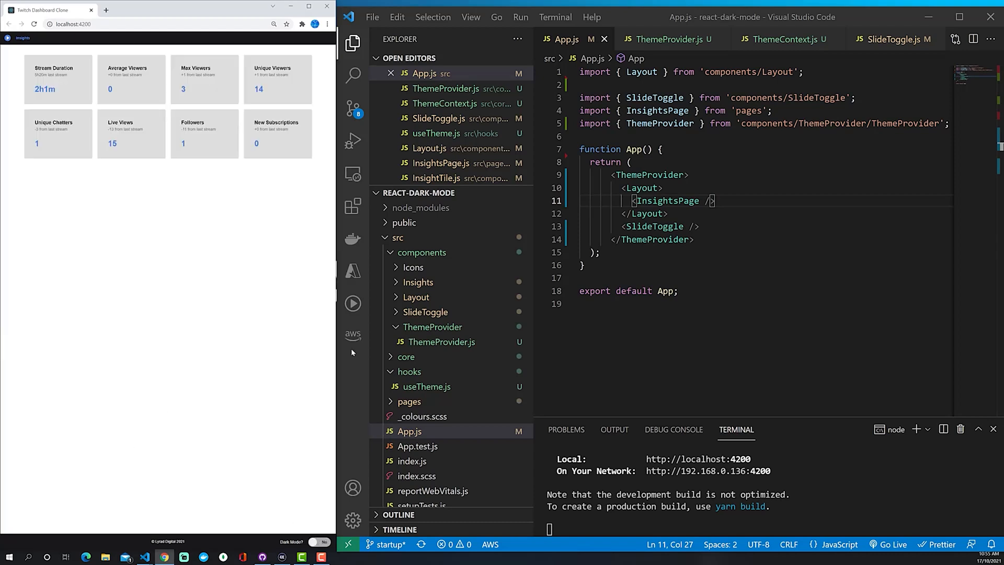
left_click(664, 175)
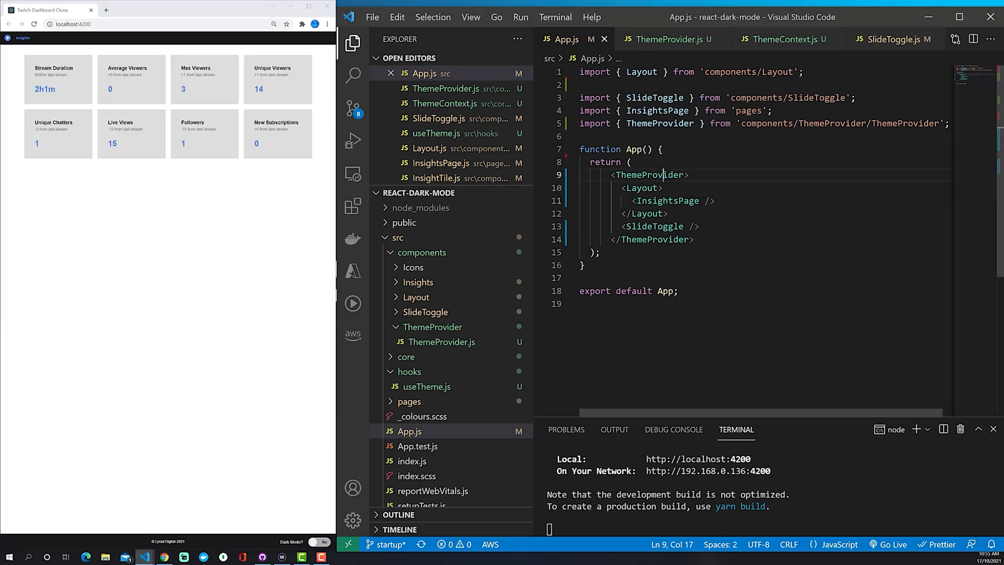
double_click(649, 174)
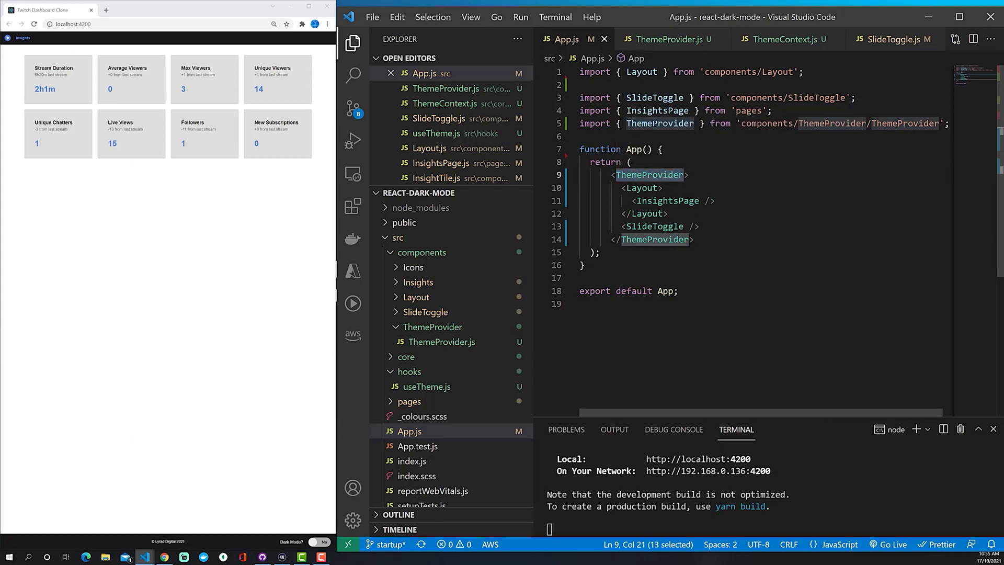
Inspect ThemeProvider.js, highlighting toggleDarkMode in the provider value.
left_click(666, 39)
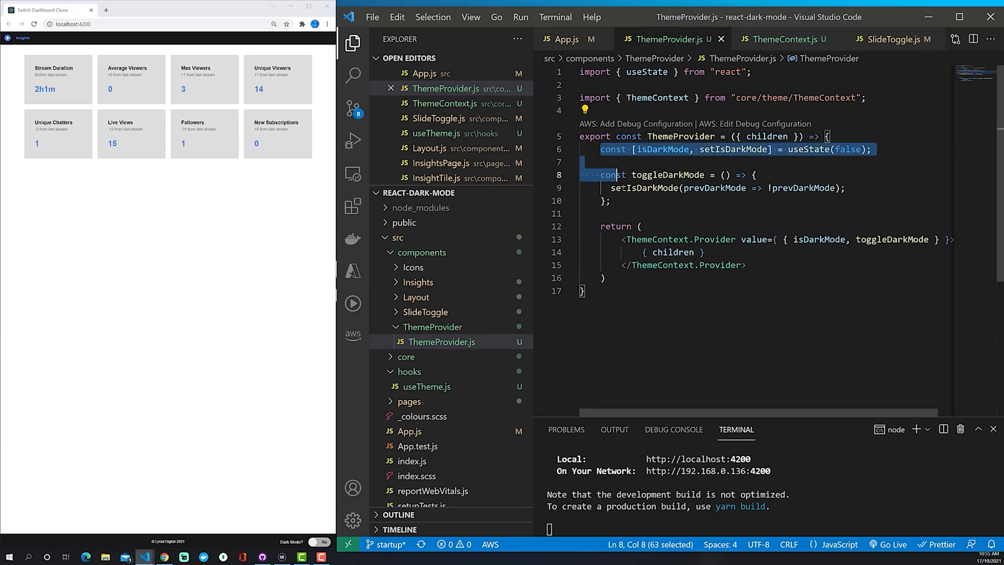
left_click(611, 200)
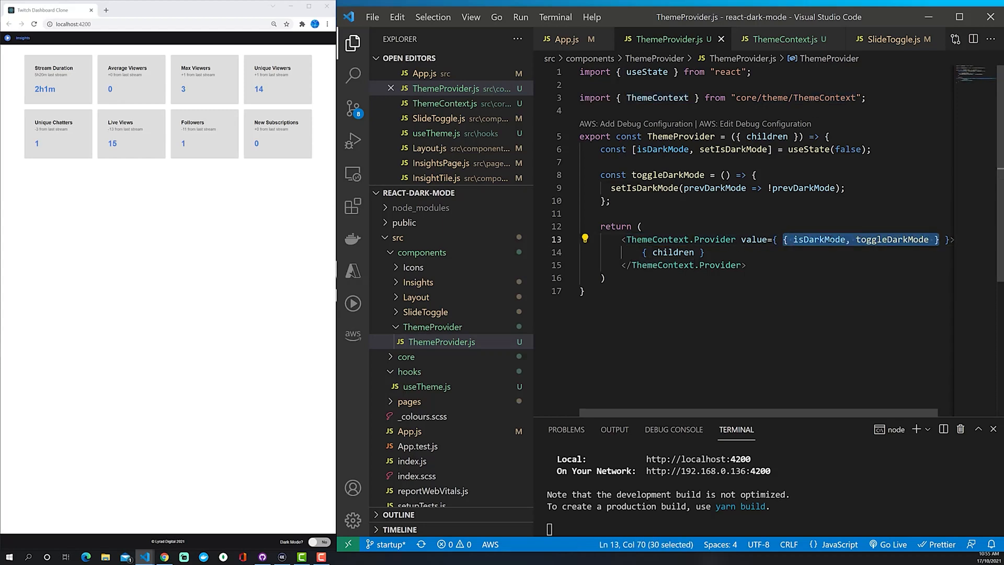
double_click(892, 238)
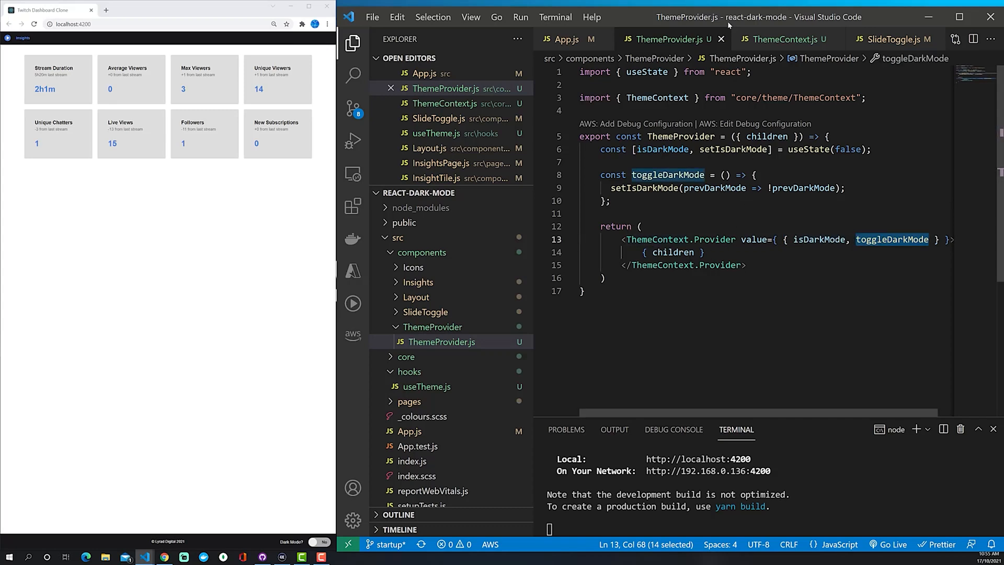
mouse_move(672, 239)
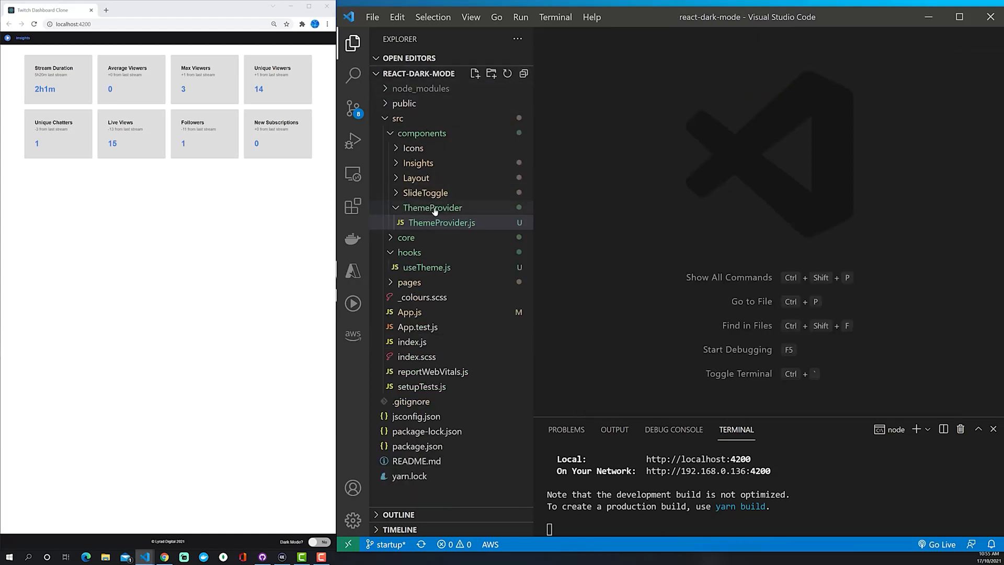
Review Layout.js, highlighting isDarkMode read from useTheme().
left_click(416, 177)
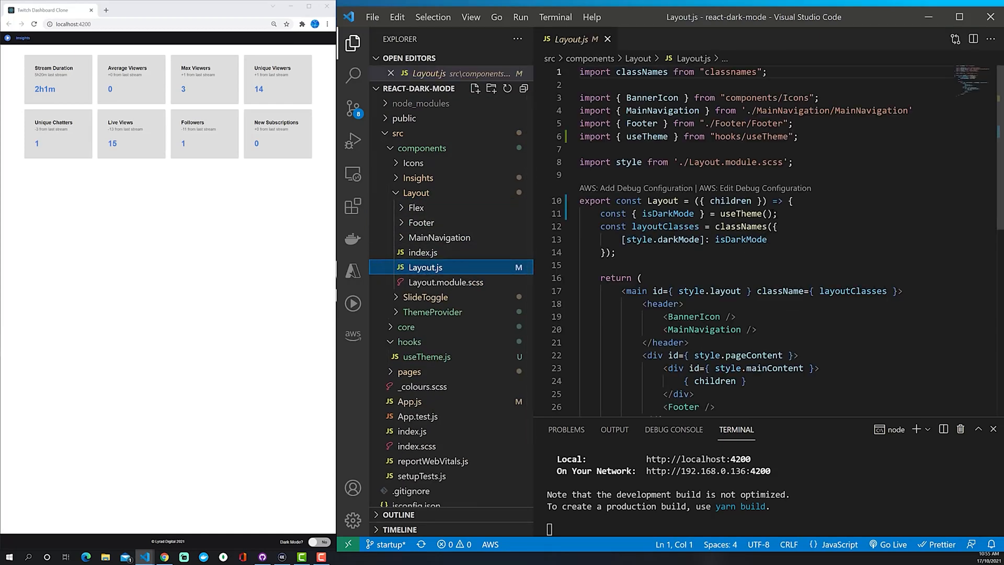
left_click(746, 213)
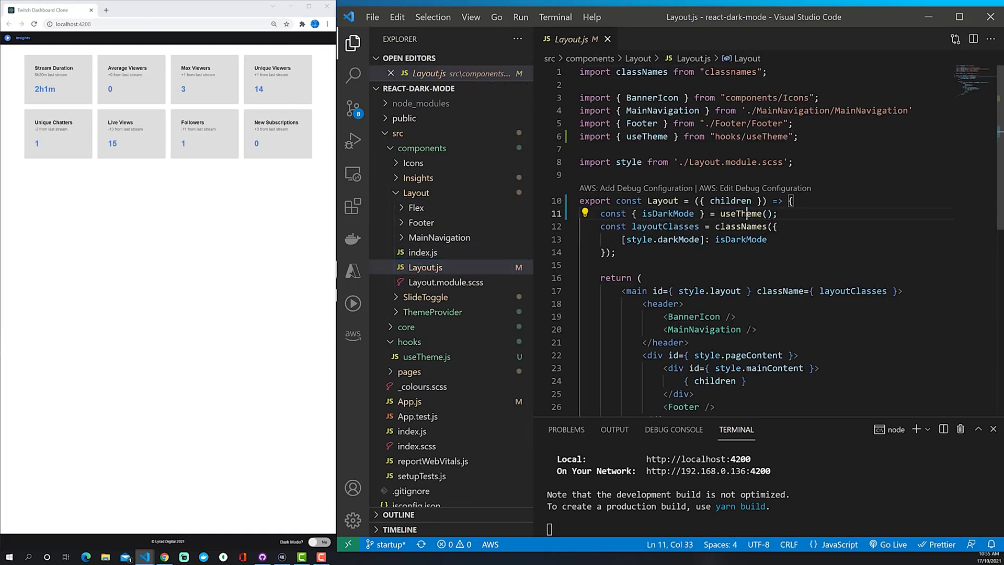
left_click(668, 214)
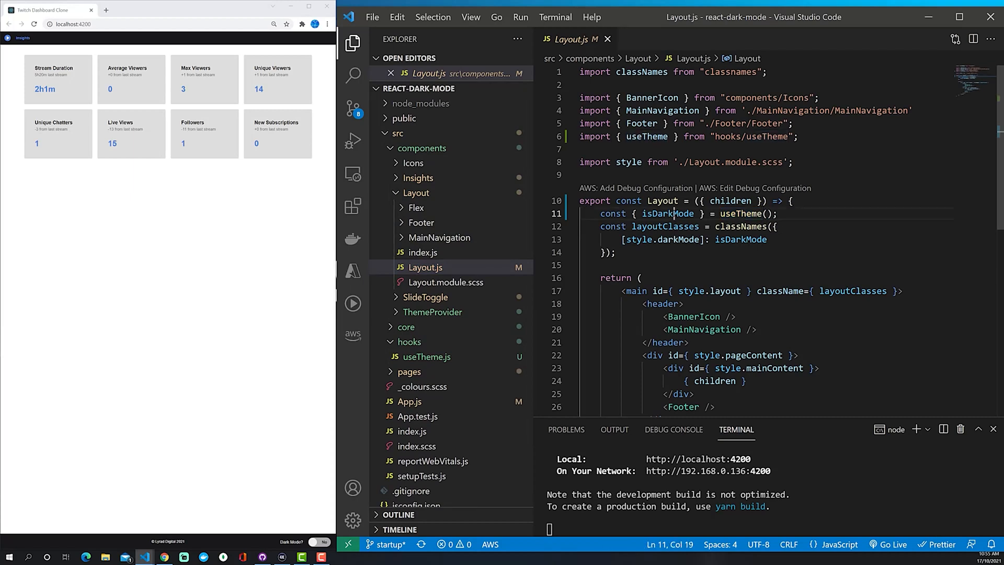
double_click(667, 213)
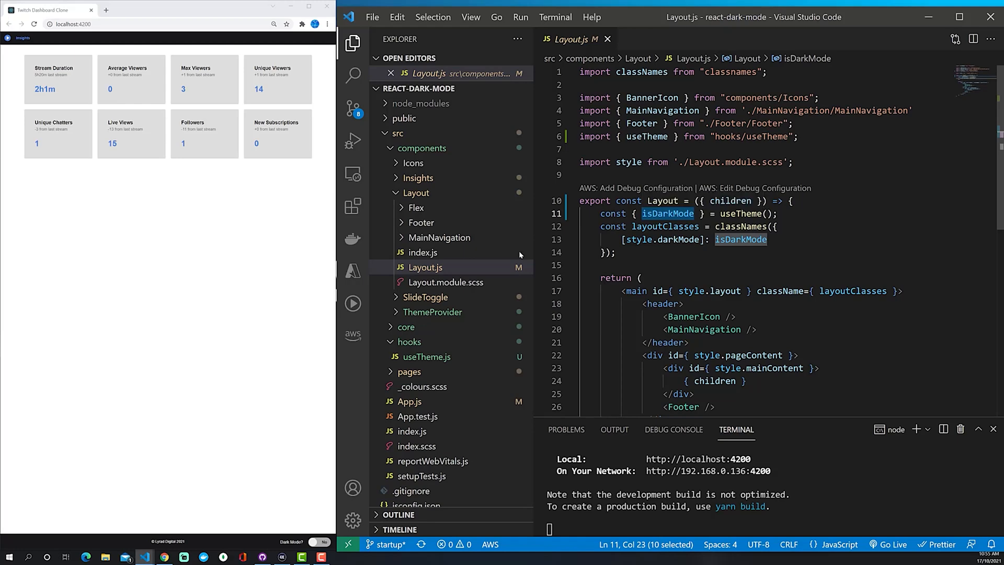
Review InsightTile.js, highlighting isDarkMode read from useTheme().
left_click(417, 178)
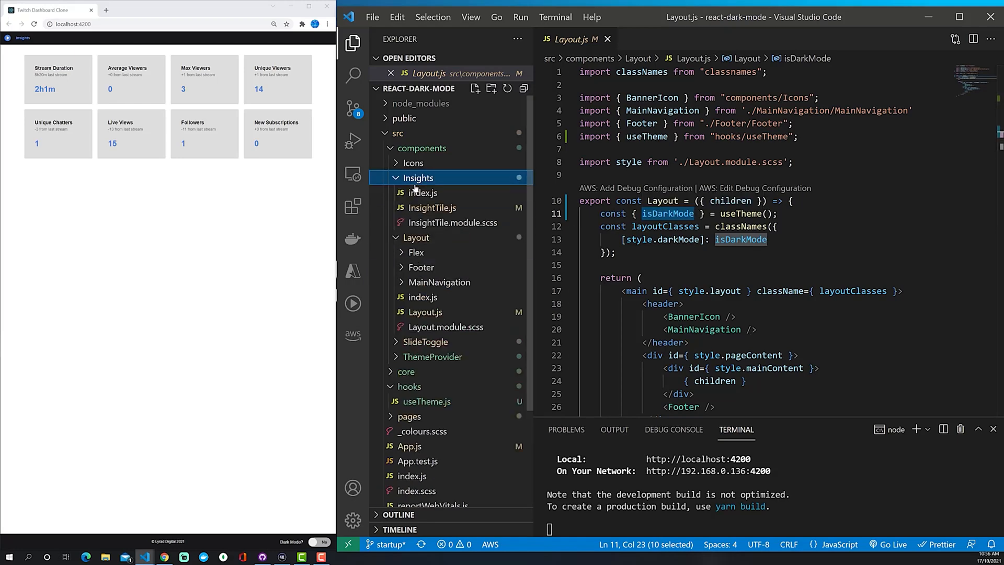
left_click(432, 207)
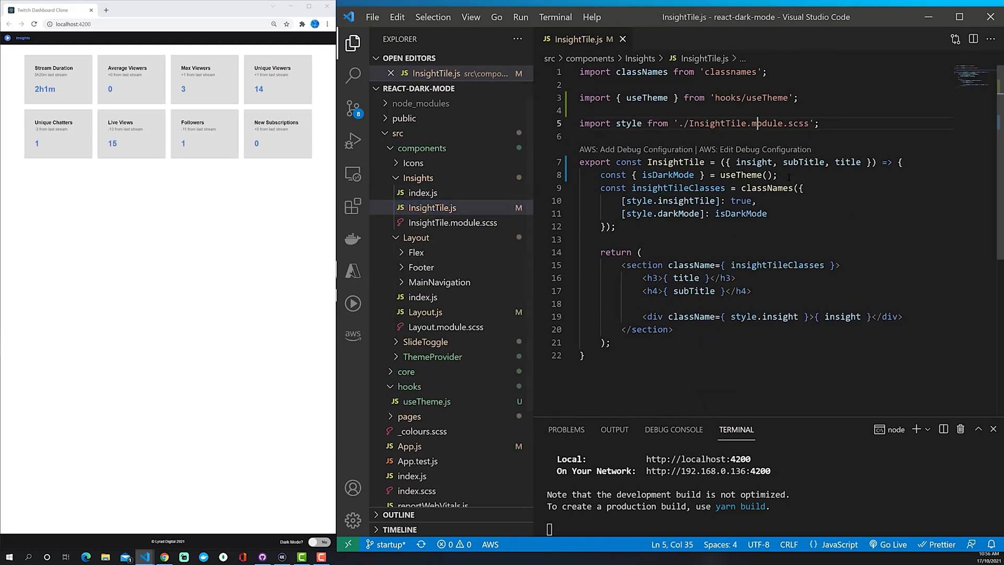
left_click(742, 174)
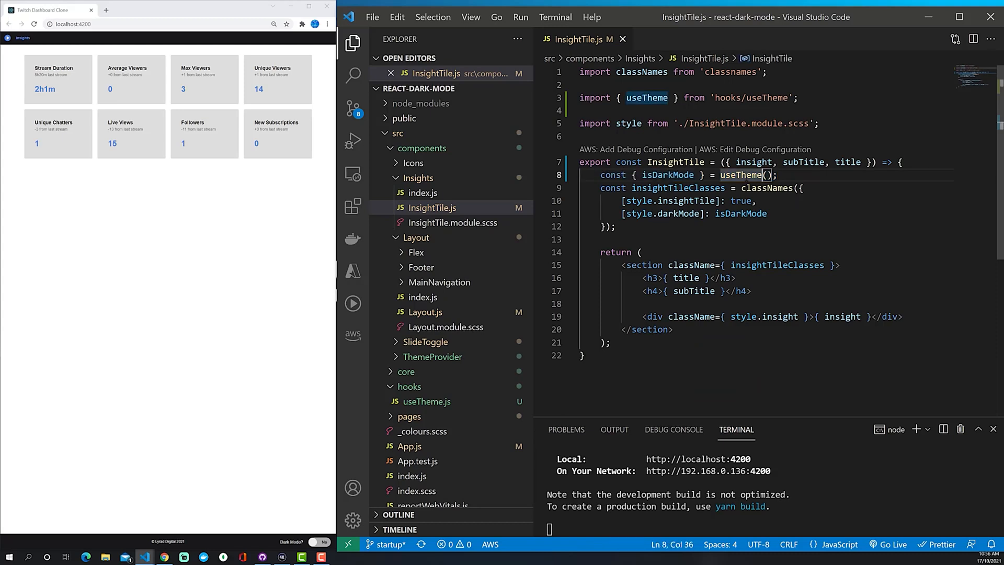
double_click(668, 175)
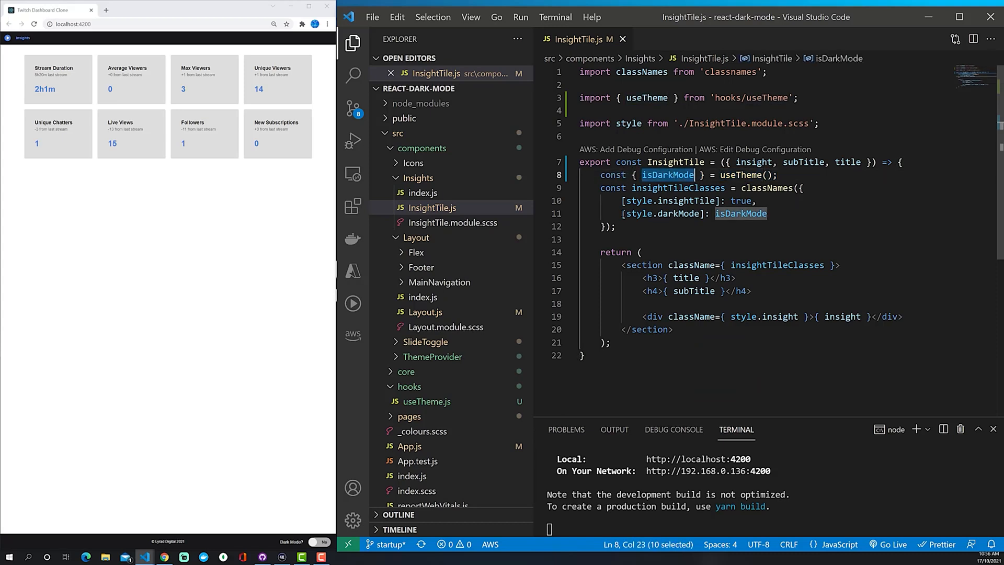
Review SlideToggle.js, highlighting toggleDarkMode taken from useTheme().
left_click(418, 178)
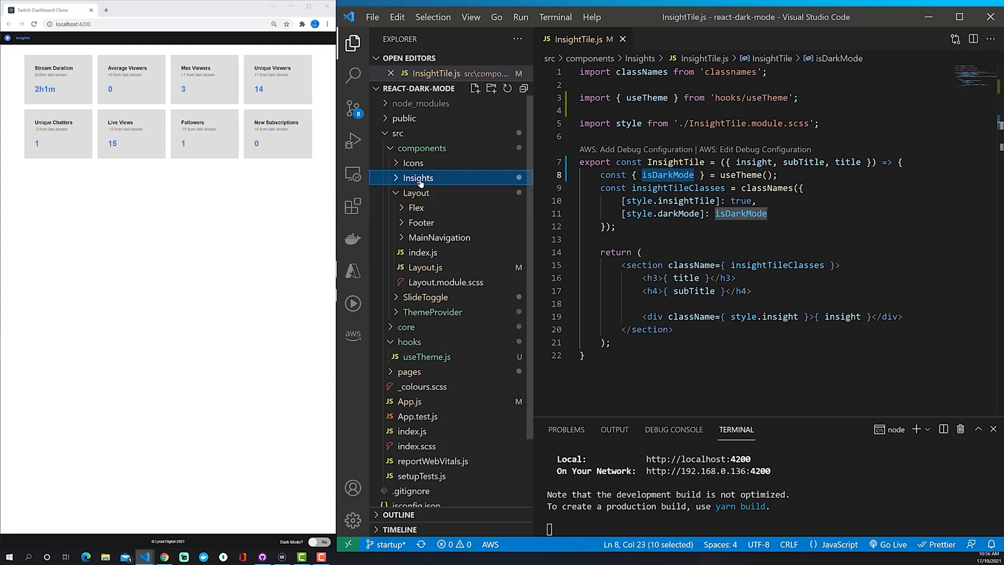
left_click(415, 193)
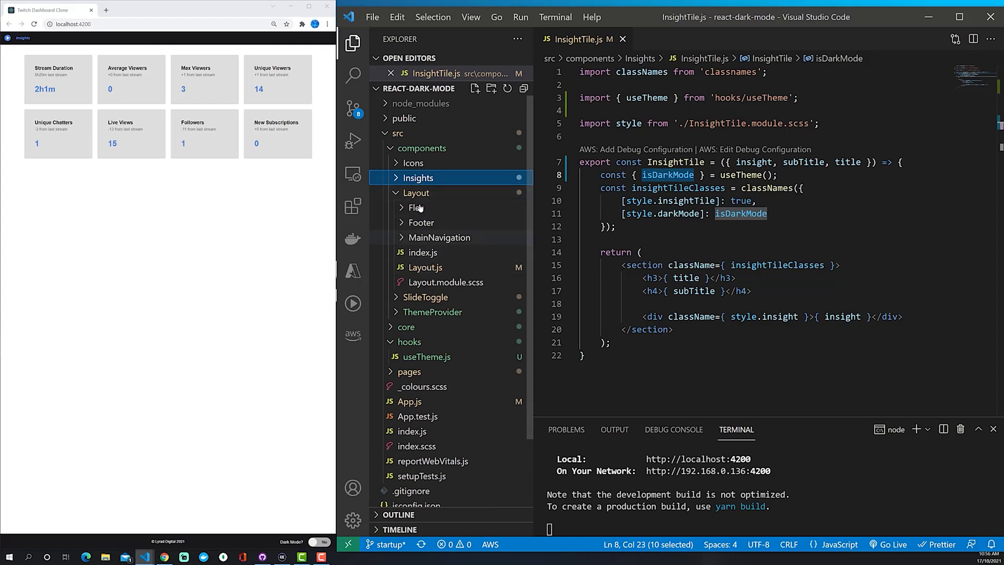
left_click(416, 193)
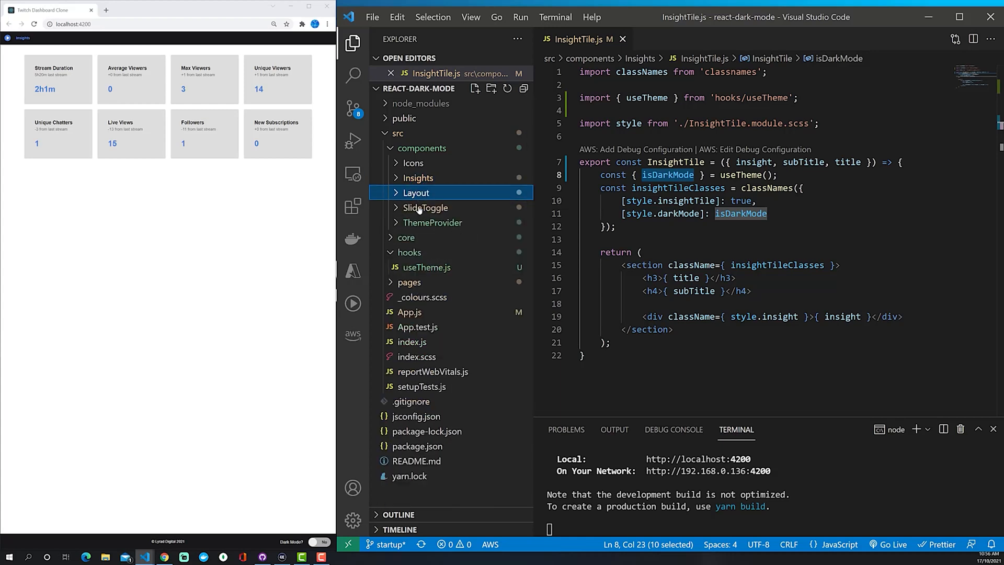
left_click(426, 207)
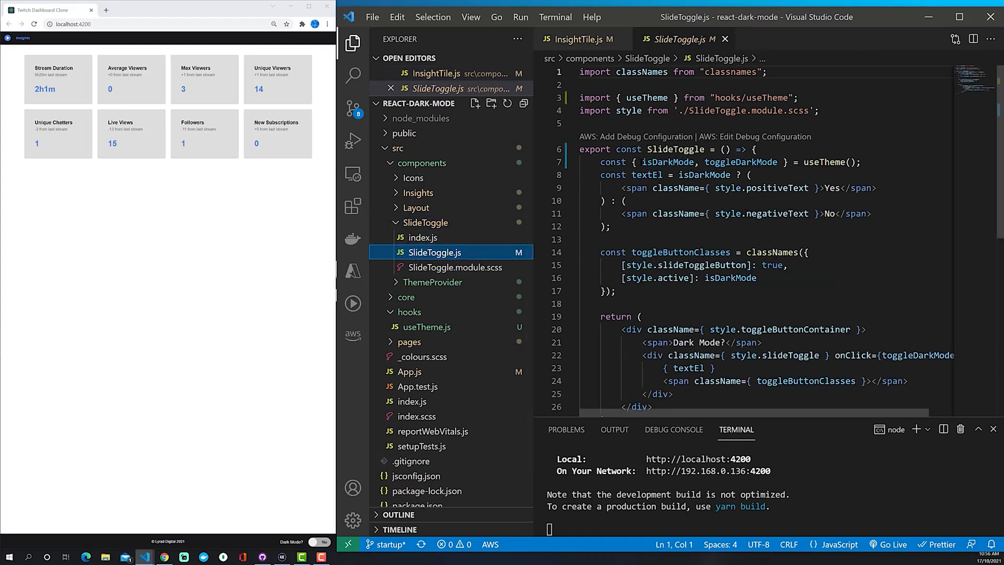
double_click(740, 162)
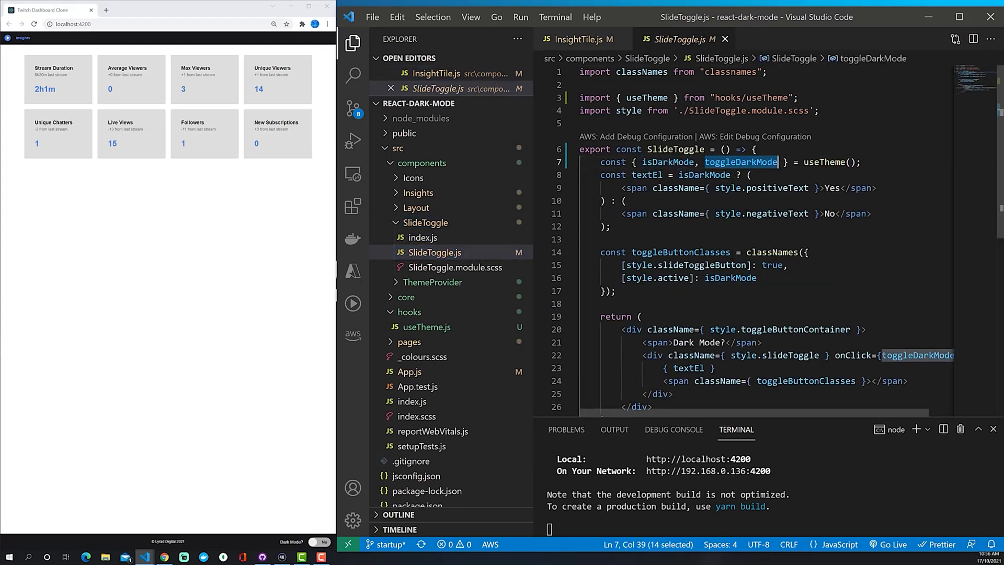
mouse_move(749, 277)
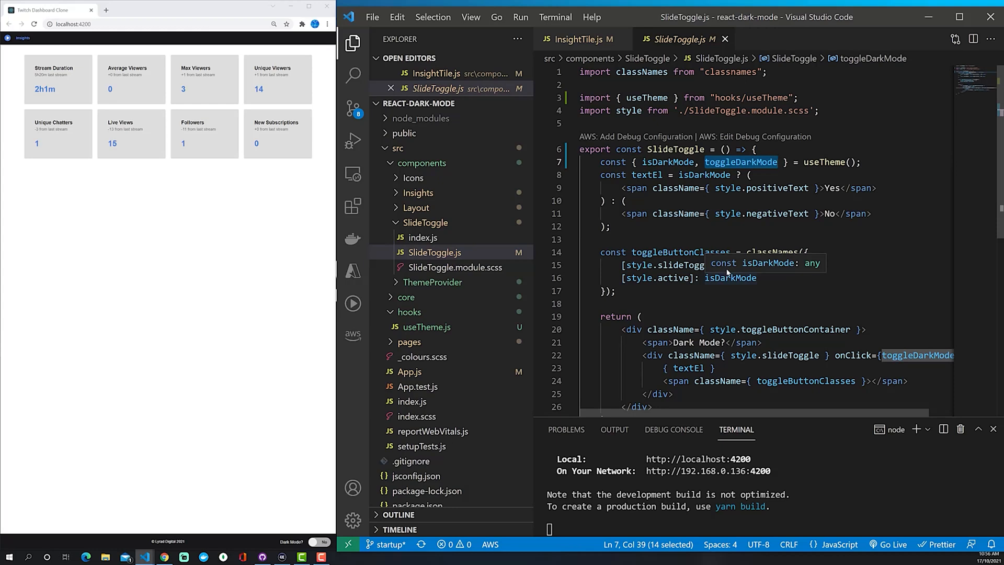